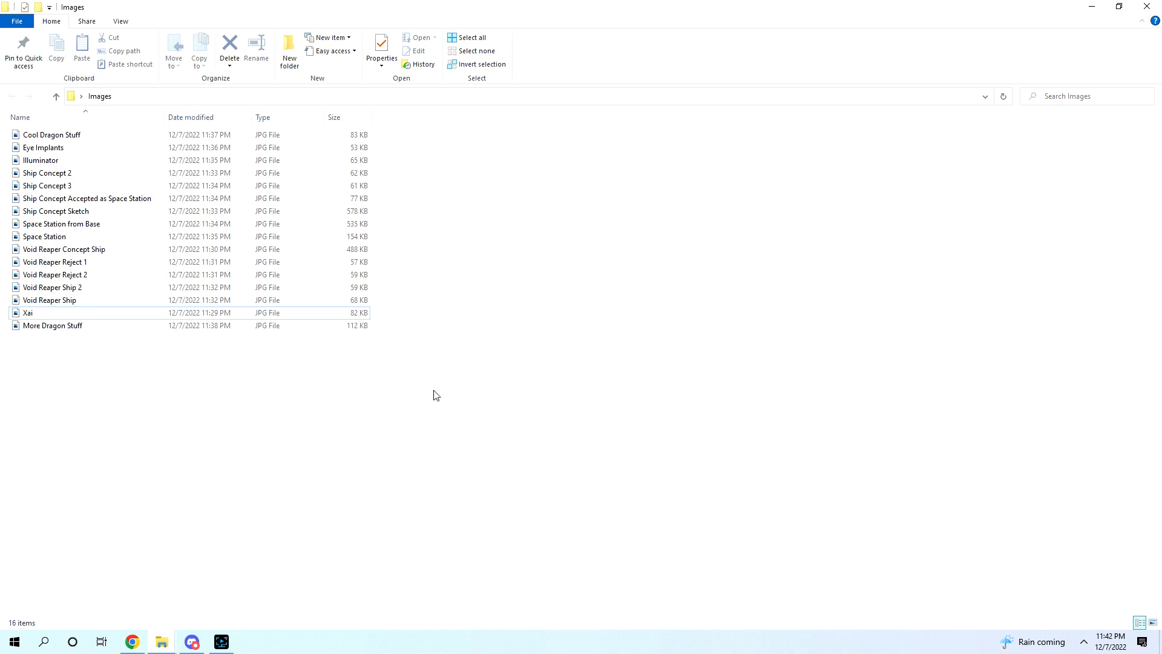
mouse_move(201, 148)
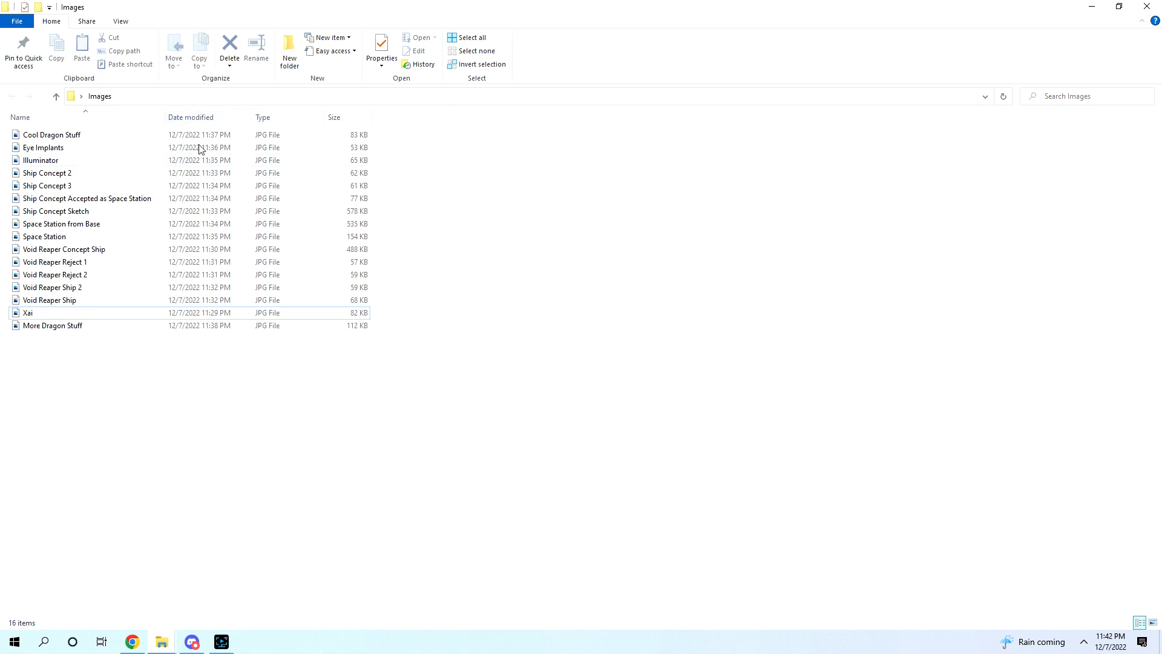
Step: Open Cool Dragon Stuff from the Images folder to view the red-haired dragon portrait
double_click(51, 135)
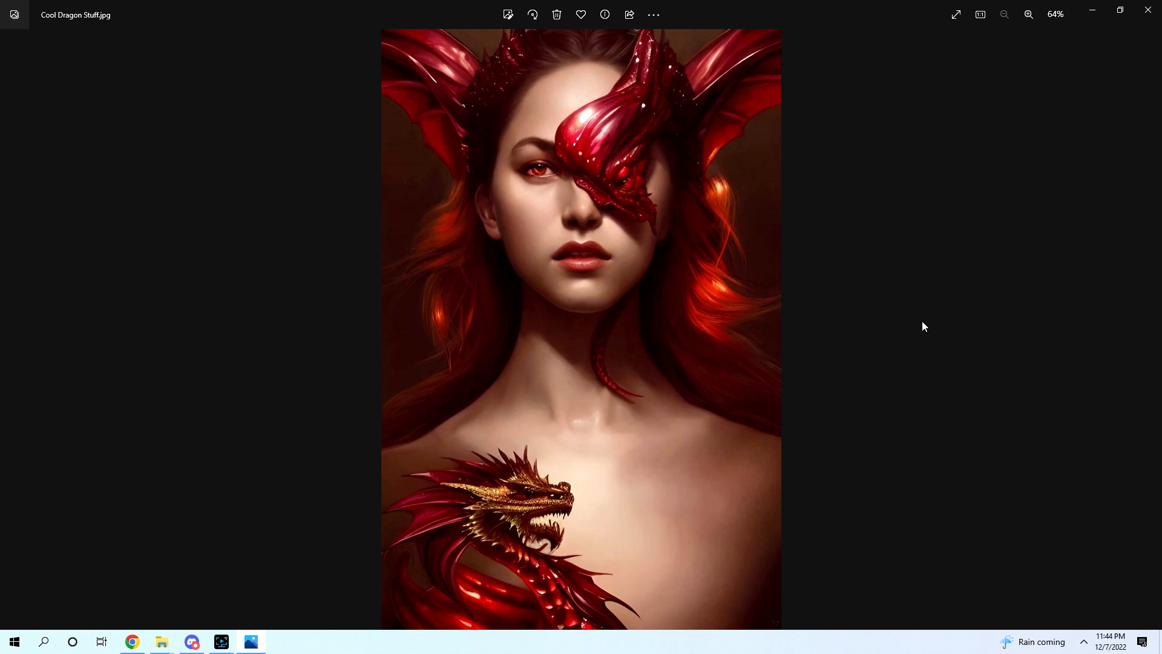
mouse_move(961, 98)
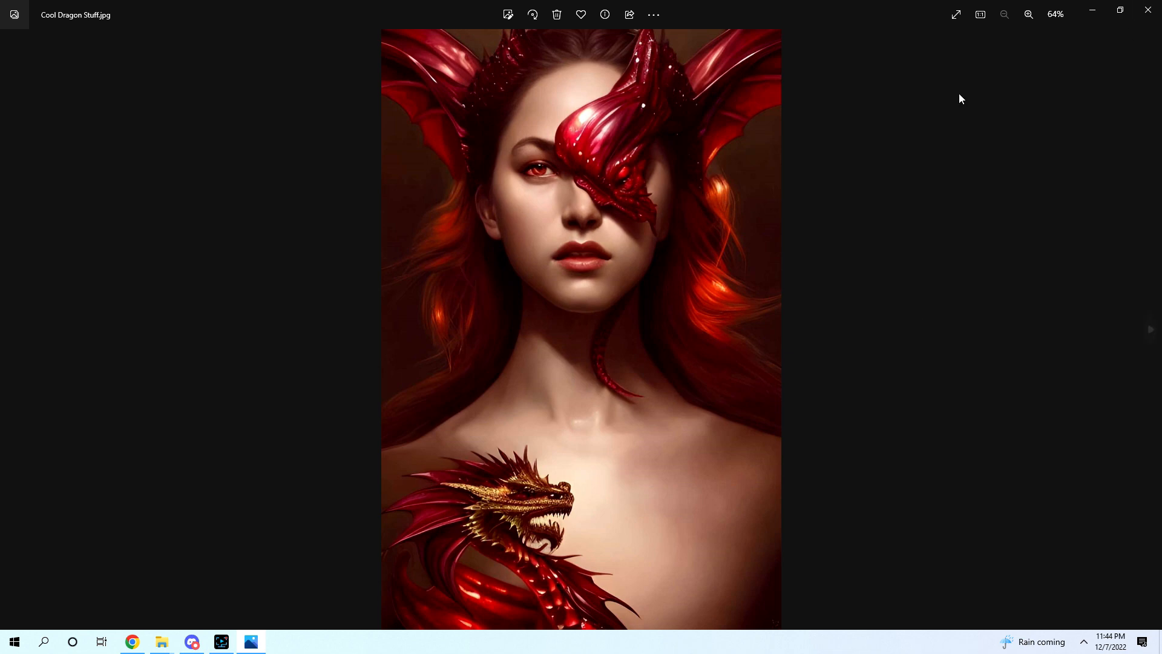
left_click(1029, 15)
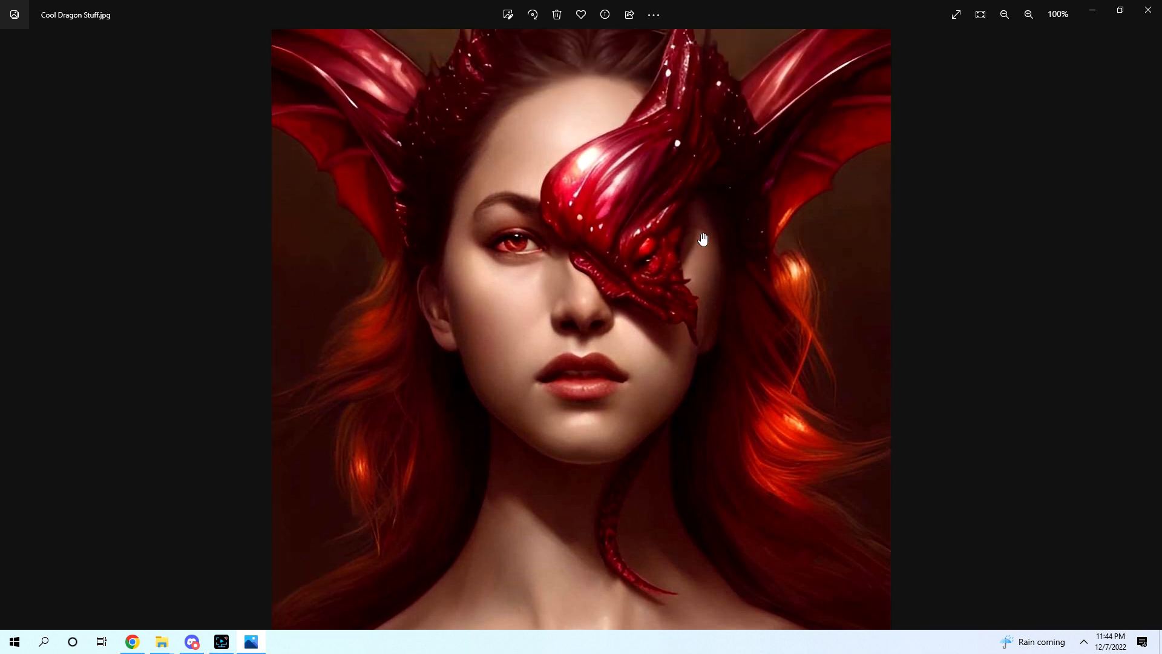
left_click(1029, 15)
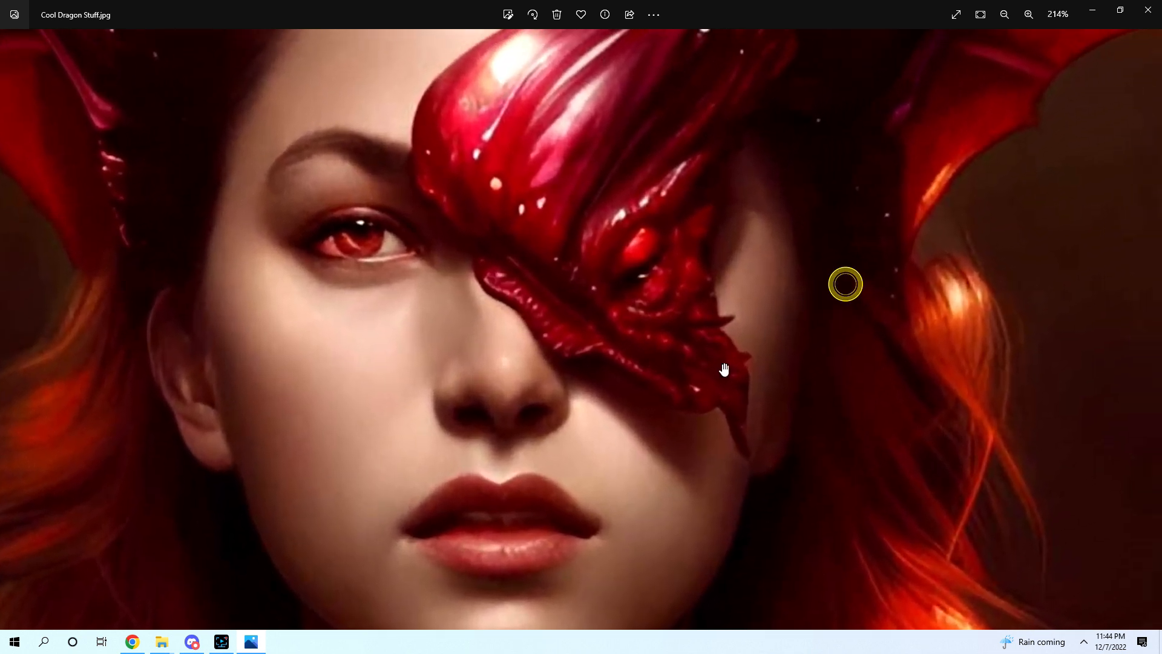
left_click(1005, 14)
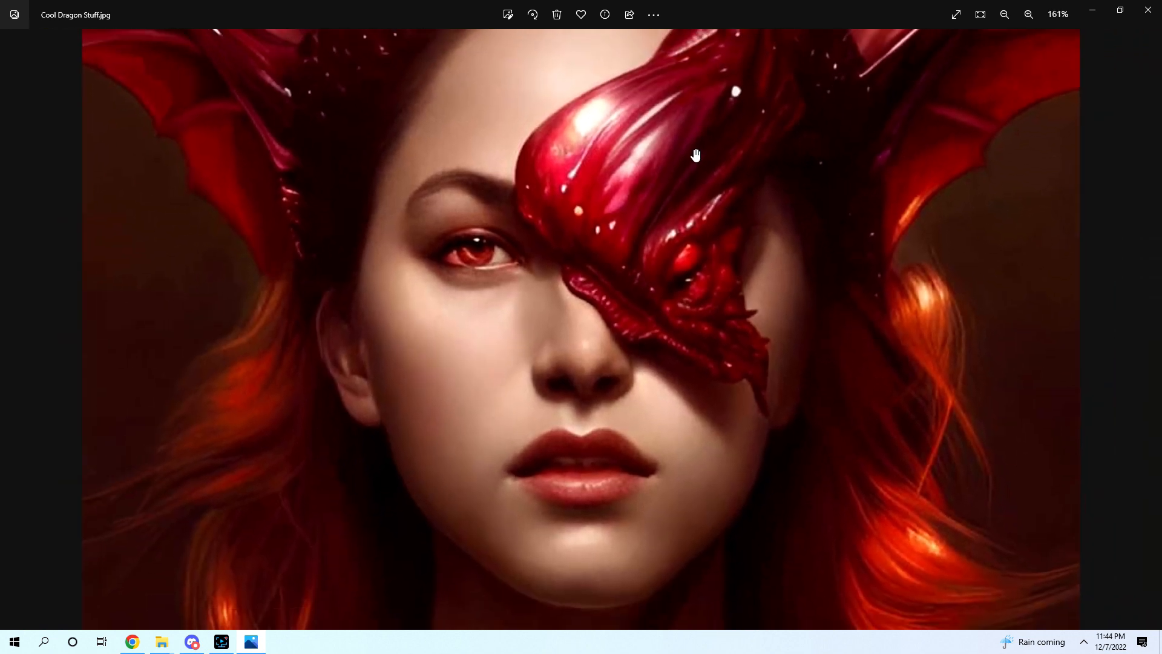
left_click(1005, 15)
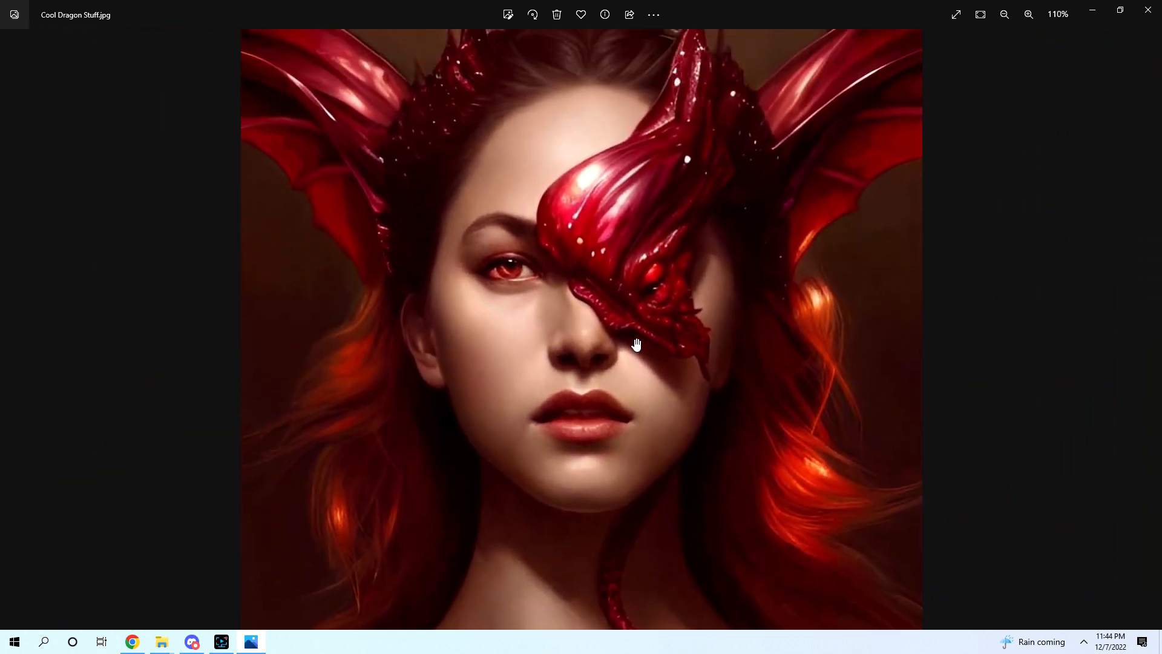
mouse_move(551, 254)
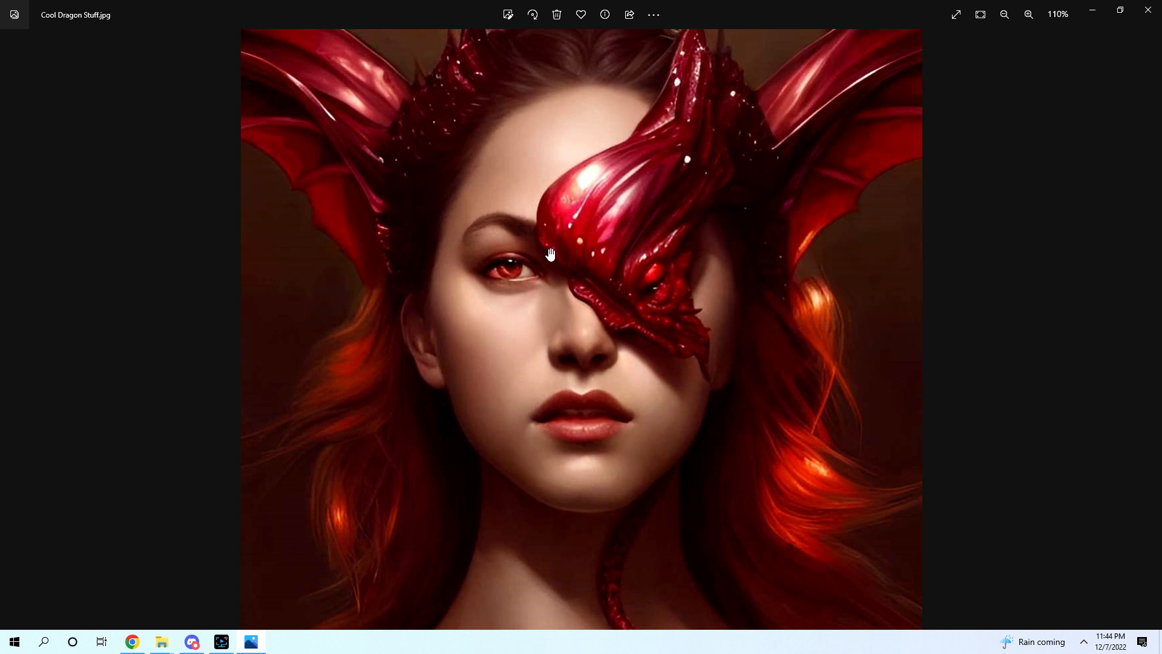
scroll("down", 3)
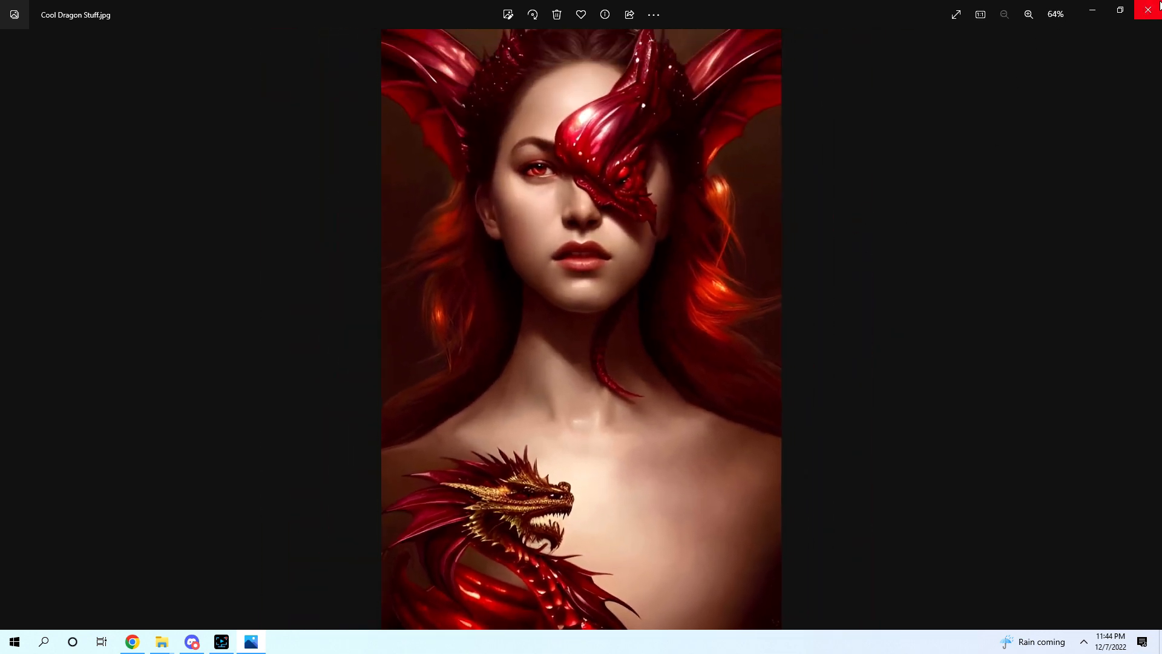
mouse_move(1149, 11)
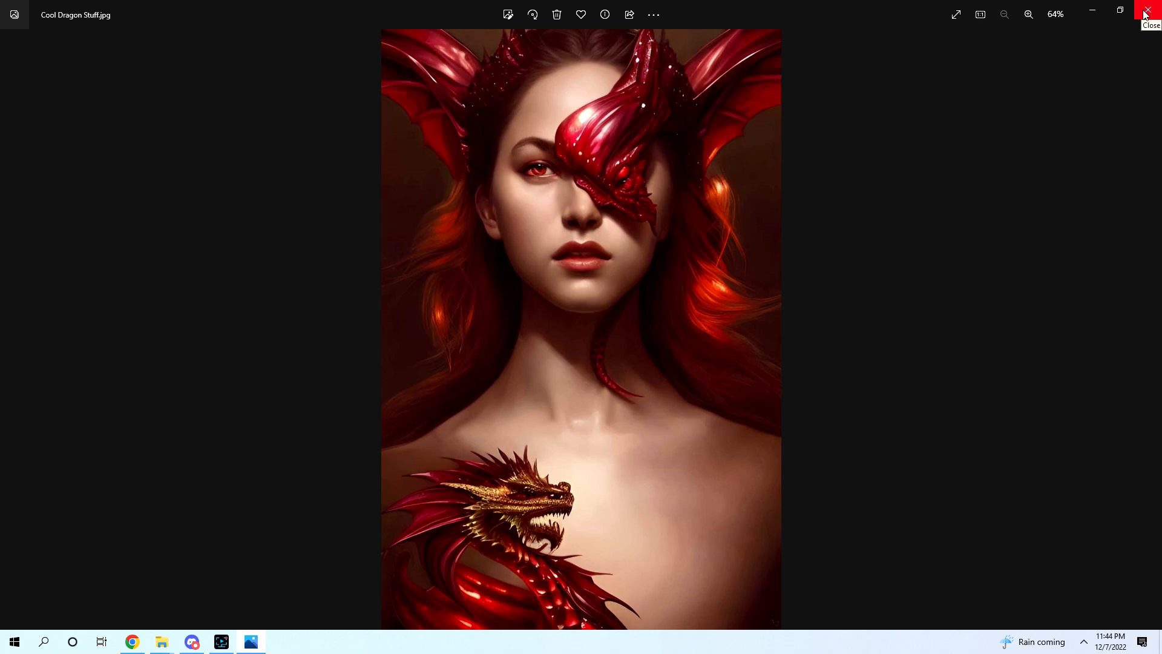
Step: Close the dragon portrait viewer, returning to the Images folder's 16 picture files
left_click(1147, 10)
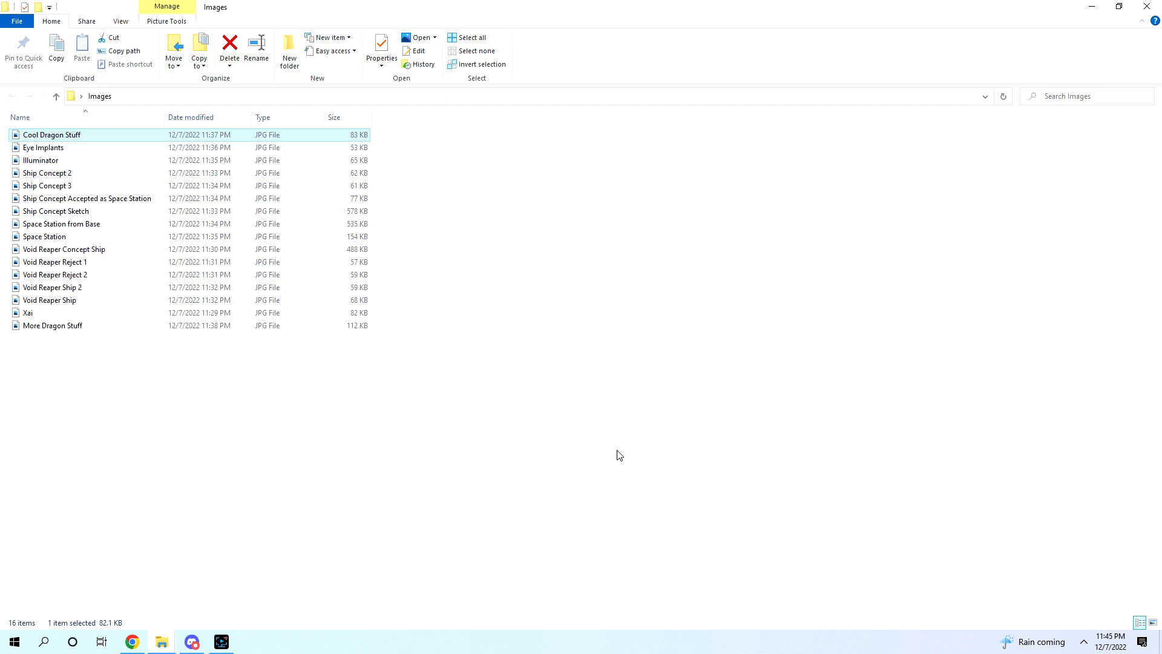
Step: Reopen Cool Dragon Stuff to see the whole dragon portrait again
double_click(51, 135)
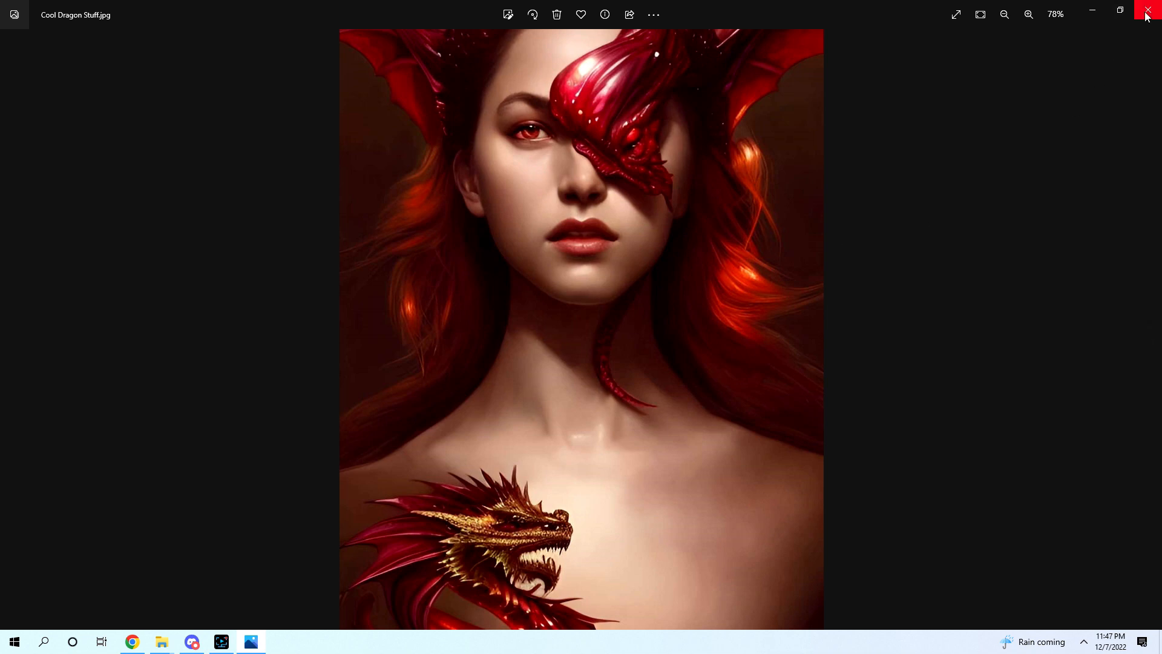
mouse_move(538, 230)
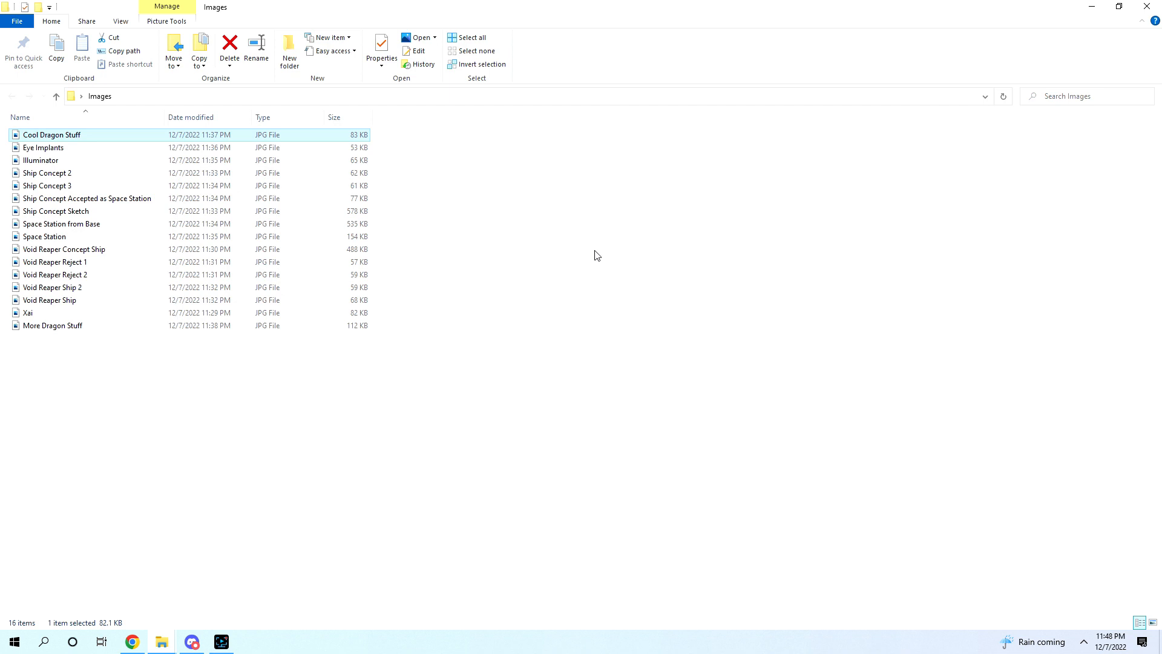
Step: Select the Illuminator image in the Images folder
left_click(40, 160)
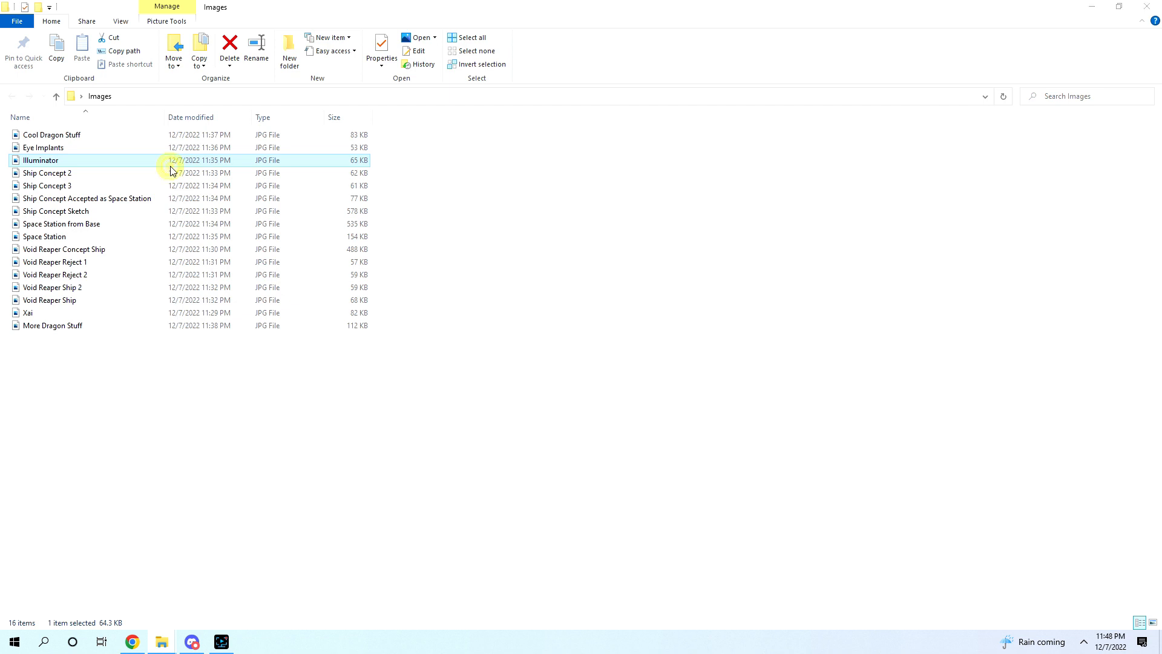
Step: Open Illuminator and zoom in three times on the gold-armored caped heroine
double_click(41, 159)
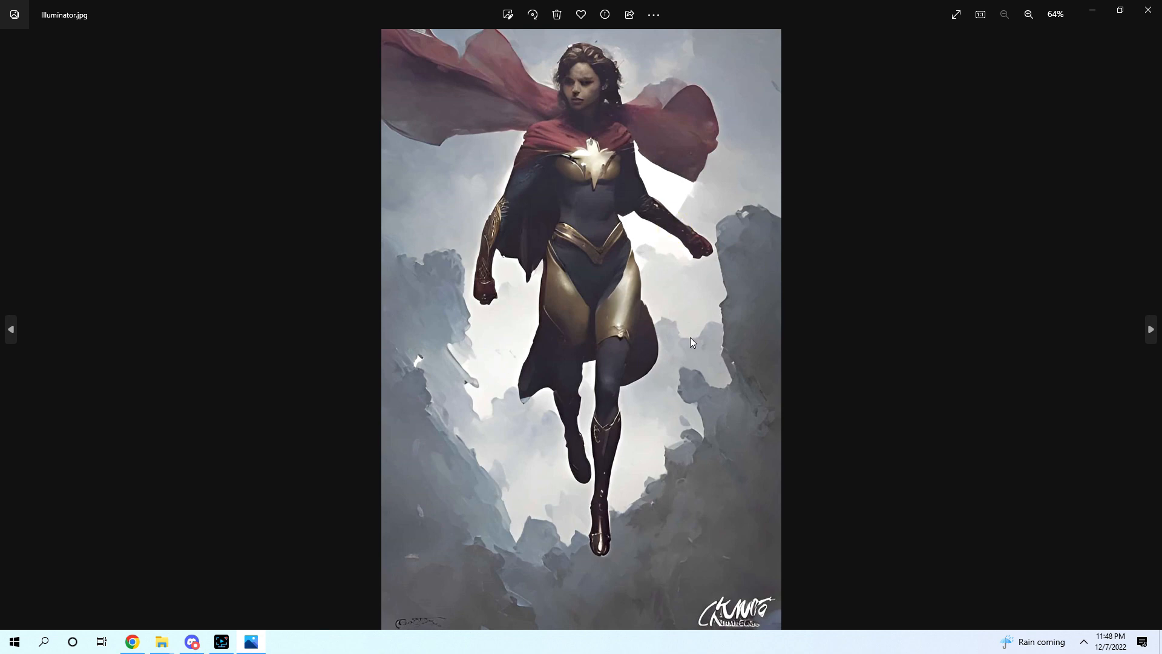
mouse_move(736, 586)
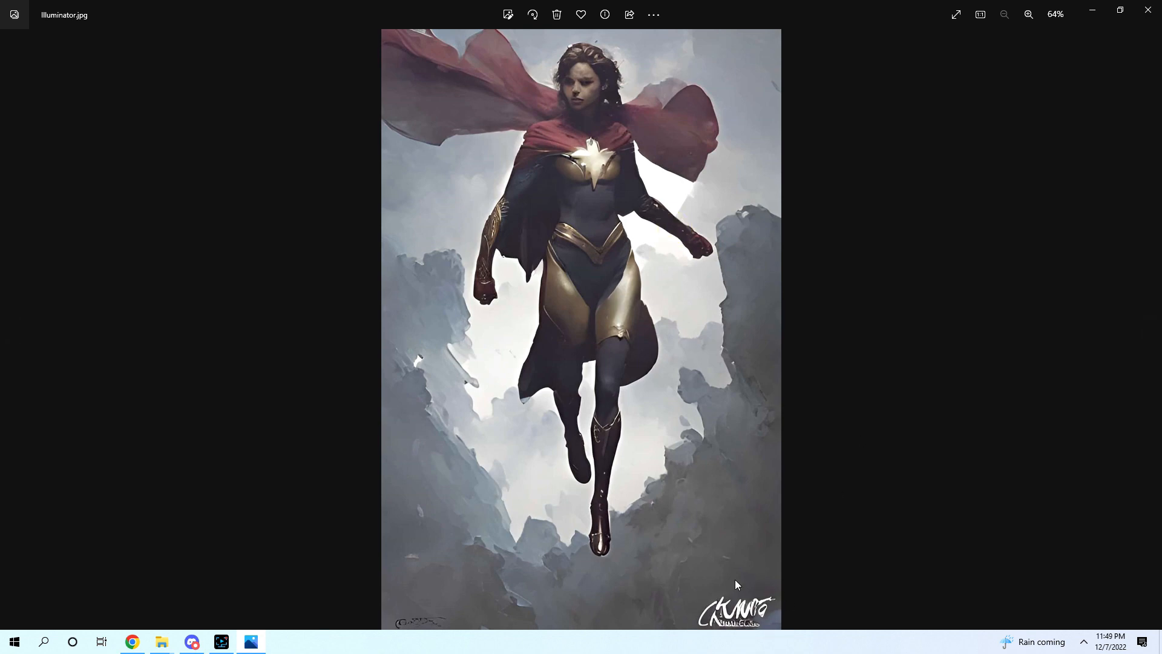
left_click(1029, 14)
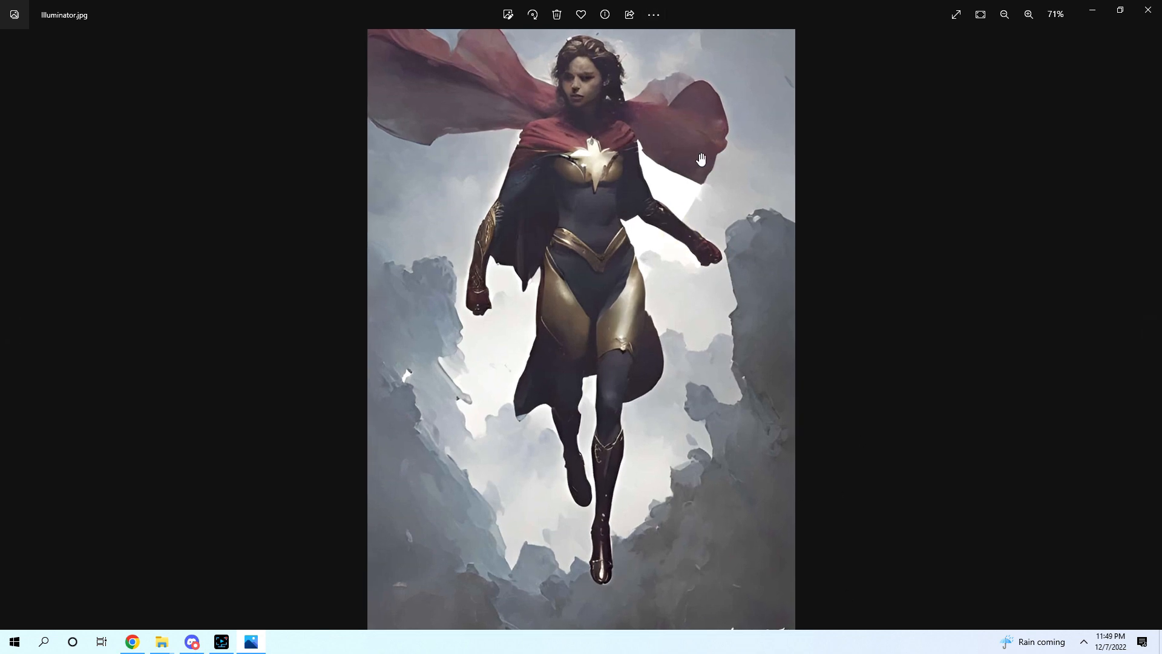
left_click(1029, 14)
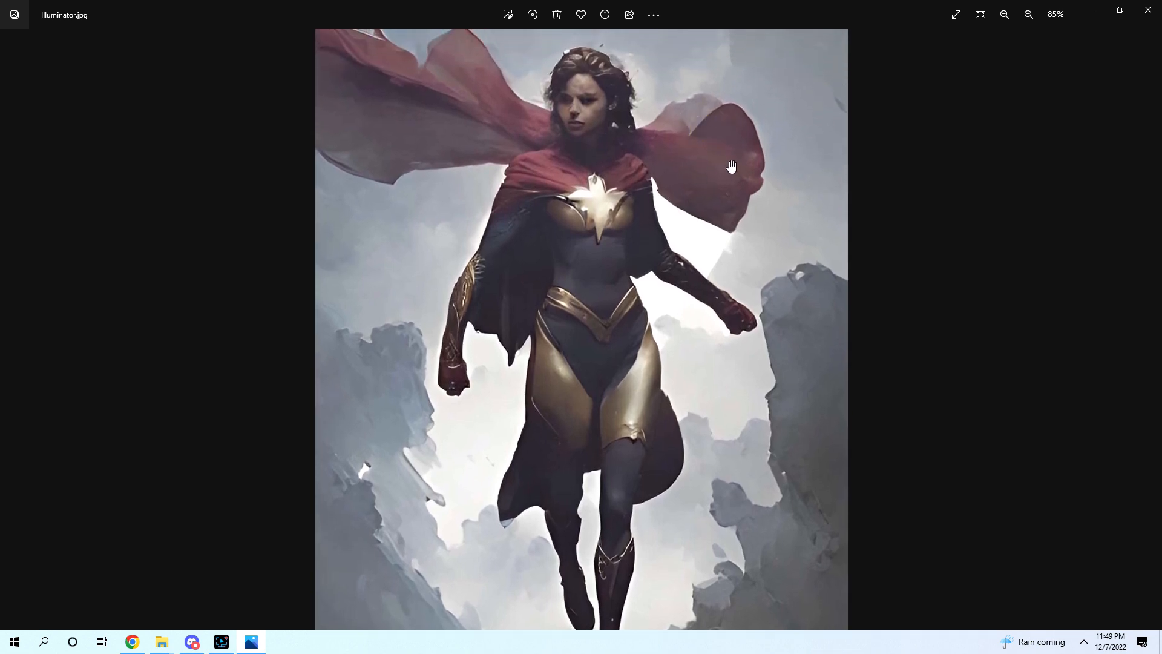
left_click(1029, 14)
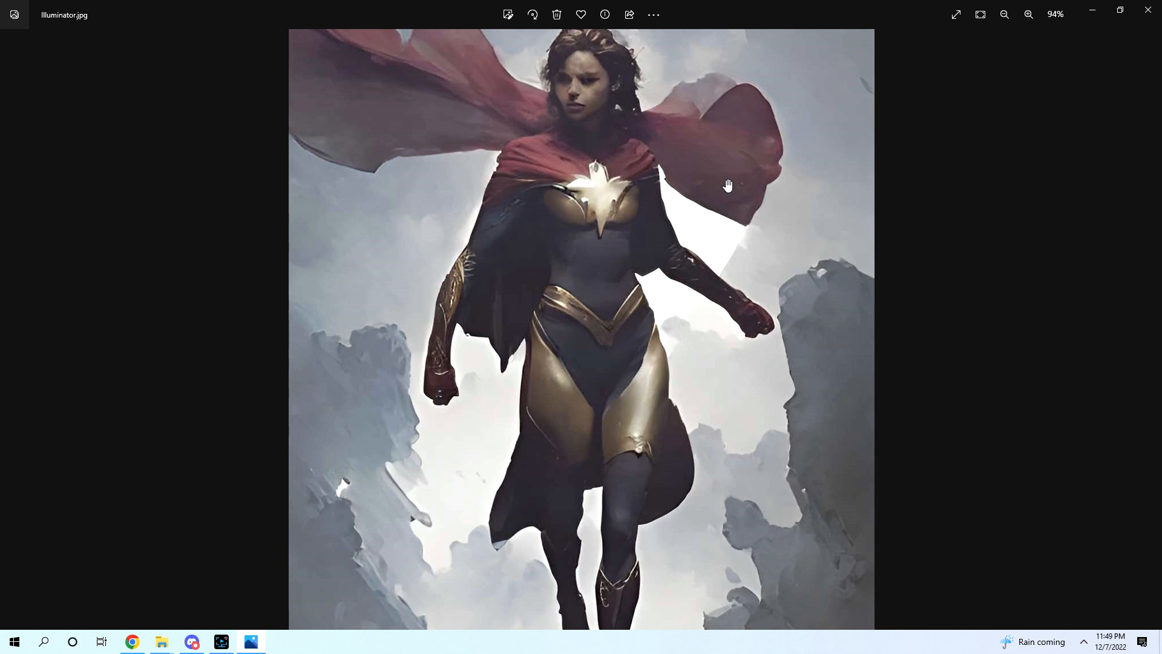
mouse_move(877, 85)
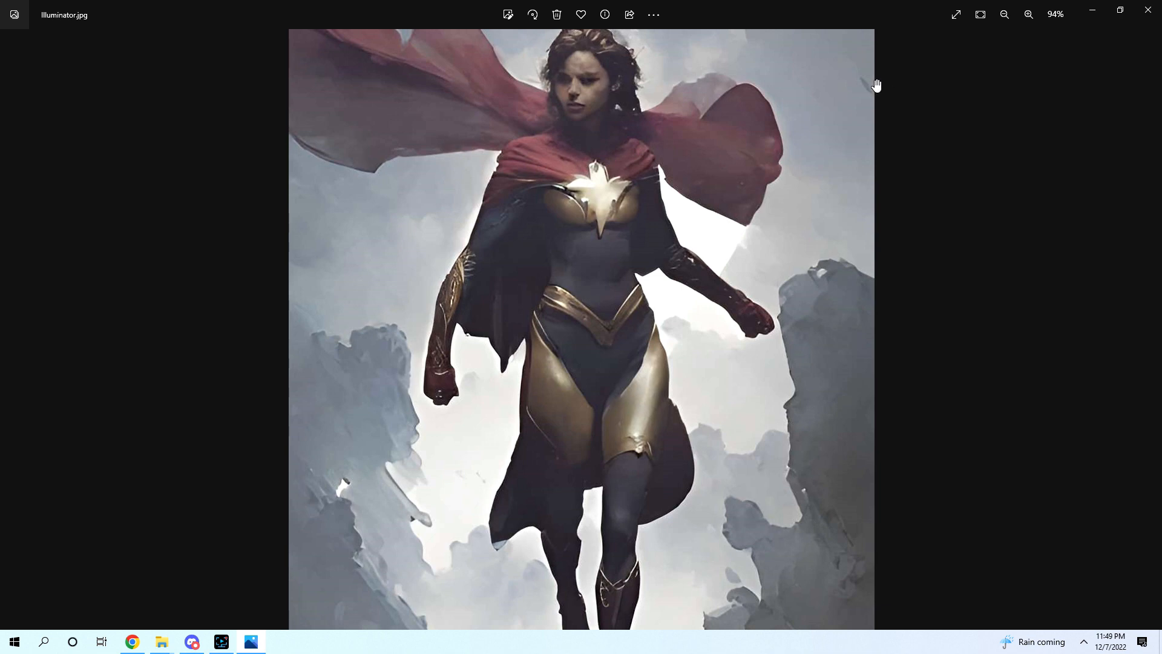
mouse_move(621, 342)
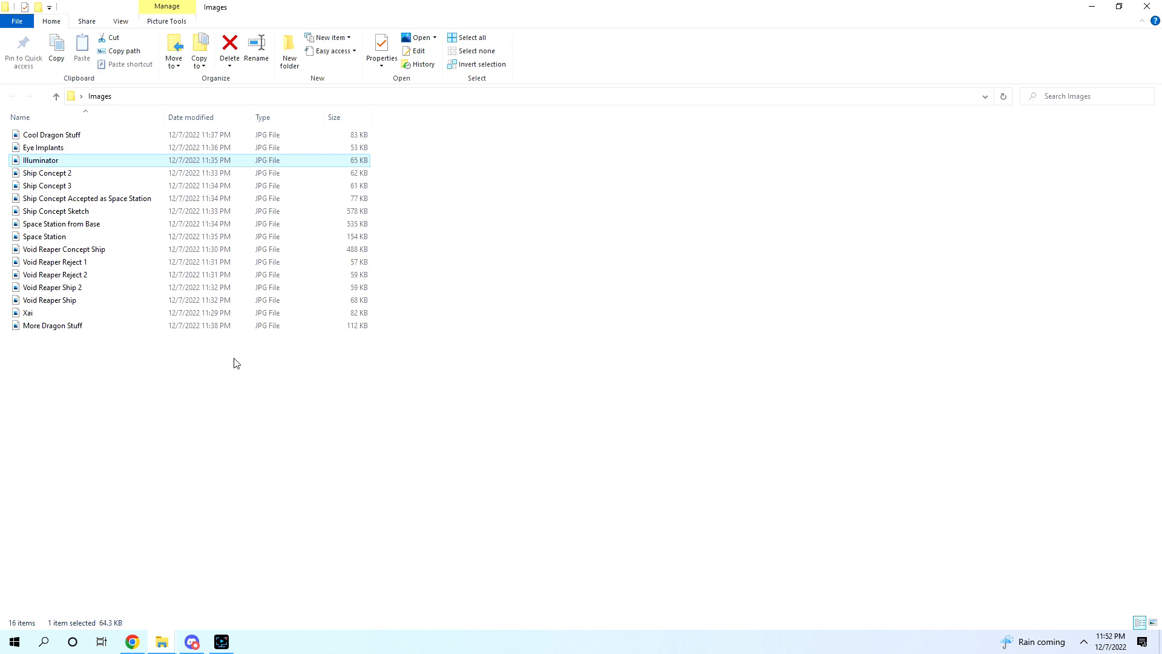
mouse_move(124, 335)
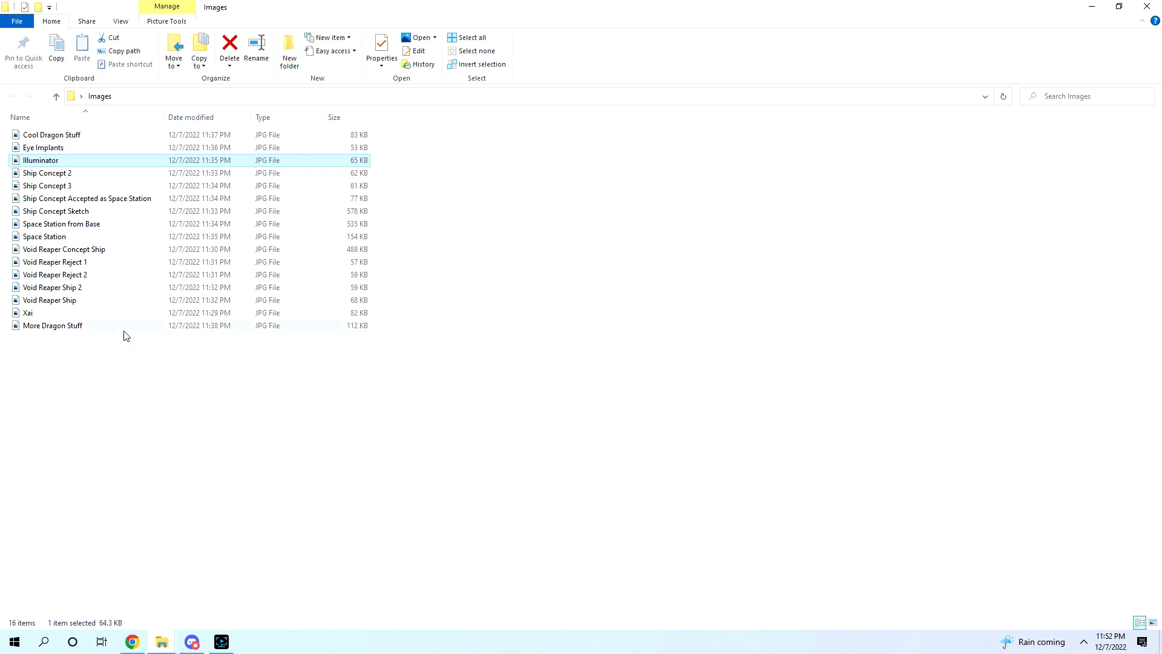
Step: Open More Dragon Stuff, zoom in on the dragon's head and pan around the enlarged image
double_click(49, 326)
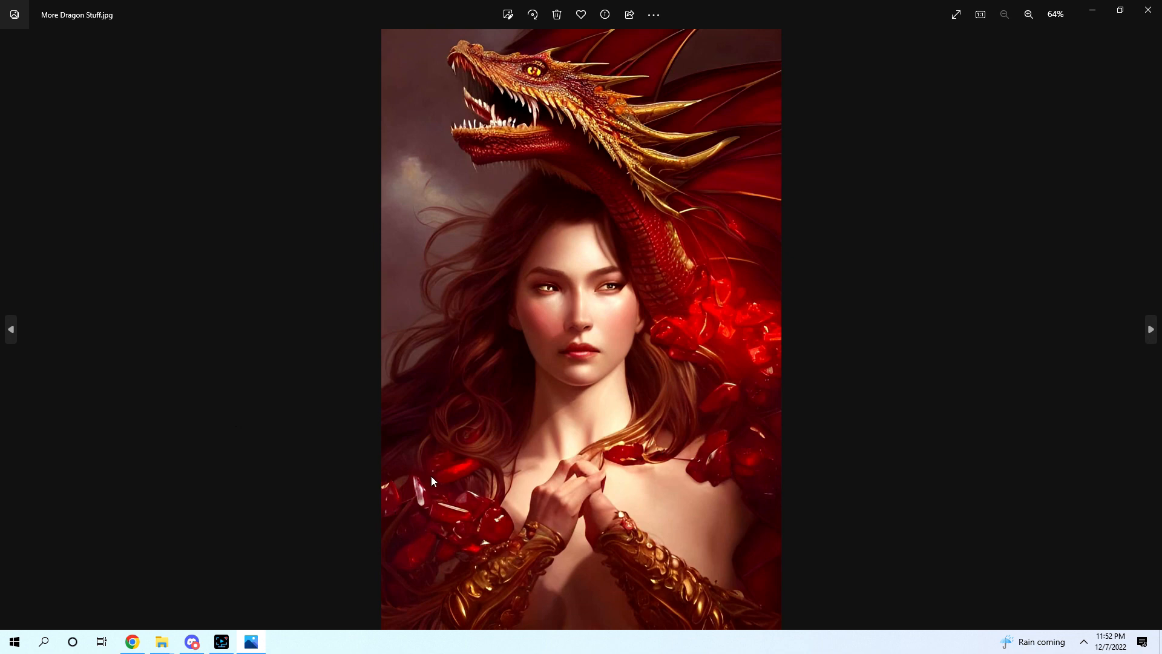
mouse_move(521, 100)
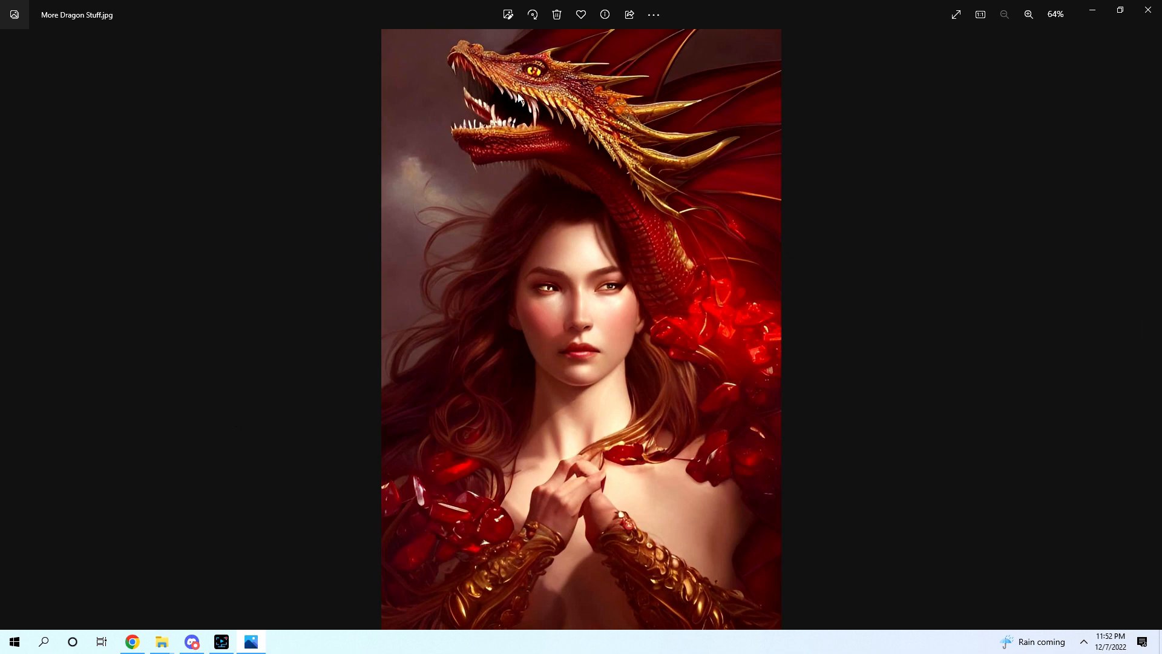
left_click(1029, 15)
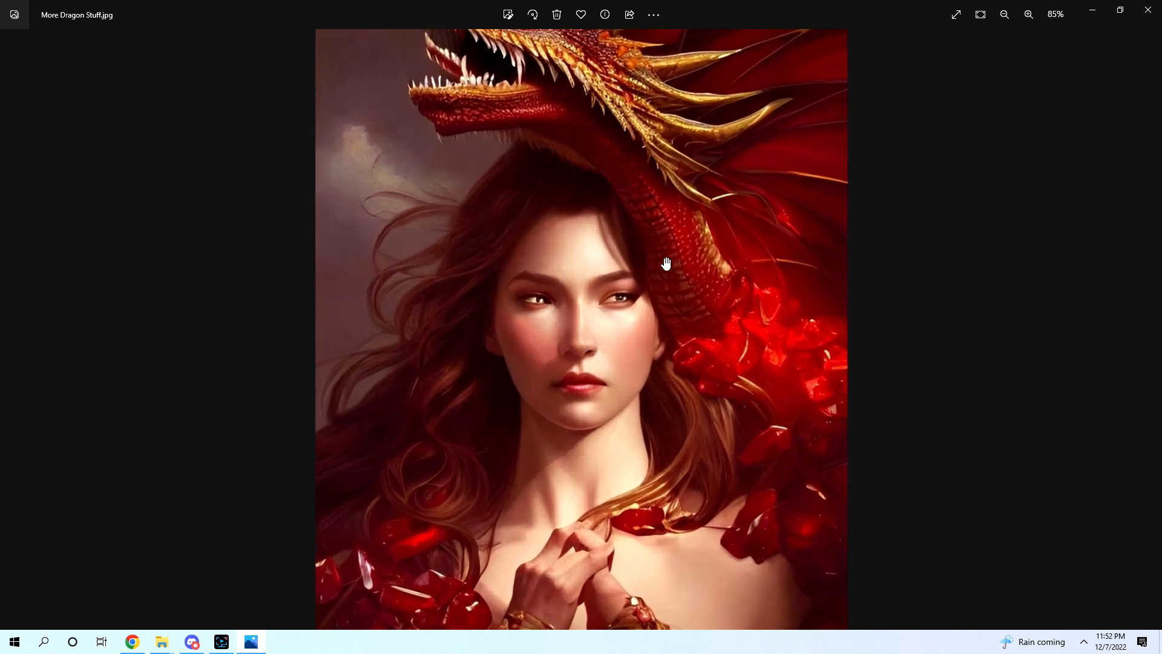
left_click(1005, 14)
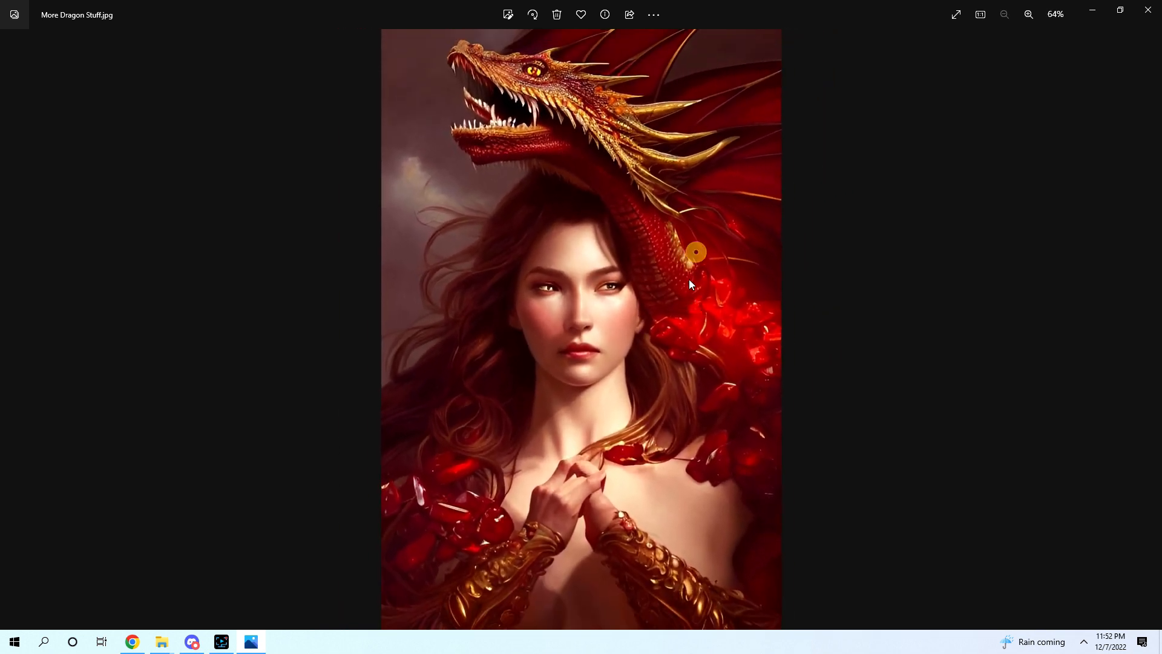
left_click(1029, 15)
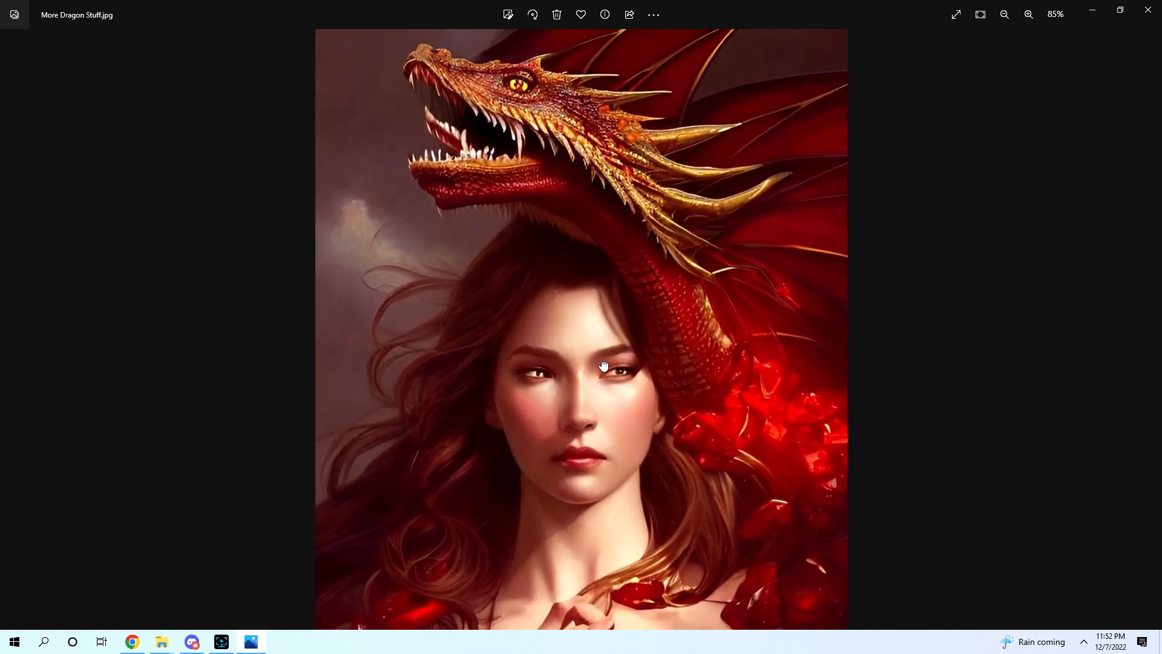
left_click(1029, 15)
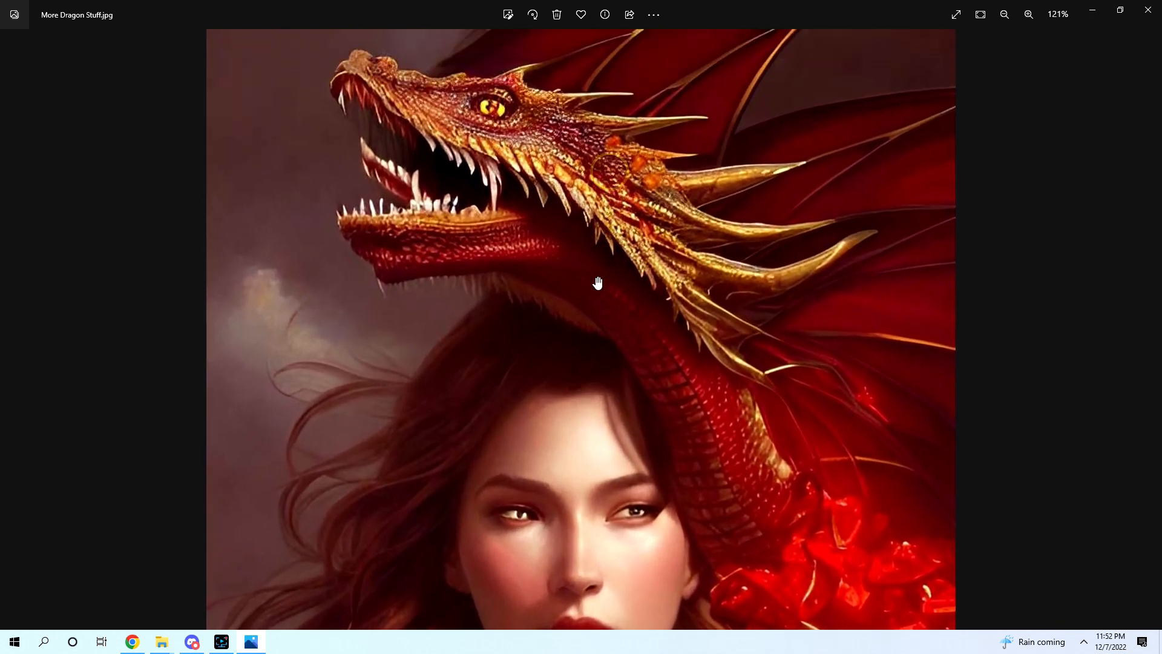
left_click_drag(598, 282, 682, 342)
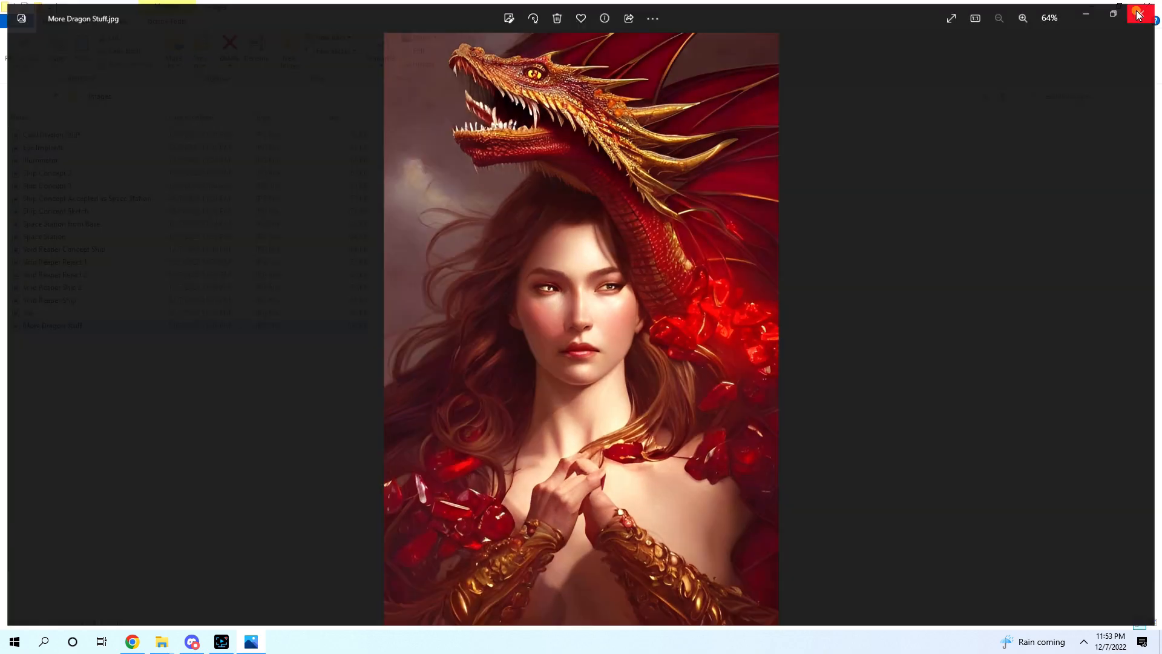
Step: Close the More Dragon Stuff viewer, returning to the Images folder listing
left_click(1138, 16)
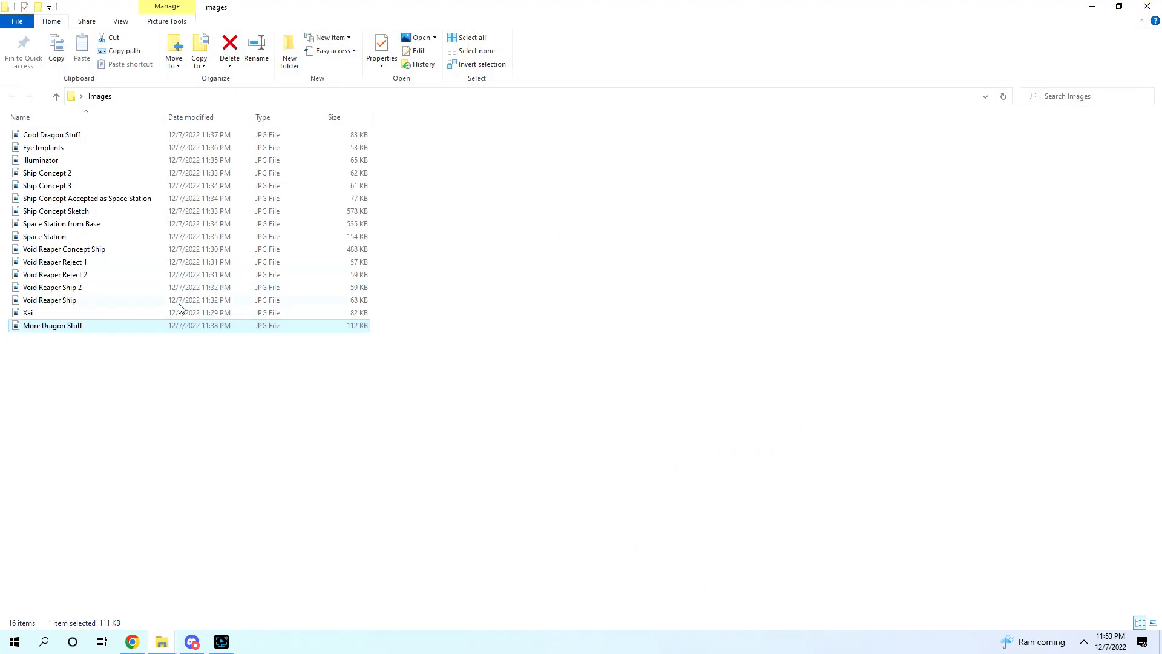
mouse_move(136, 390)
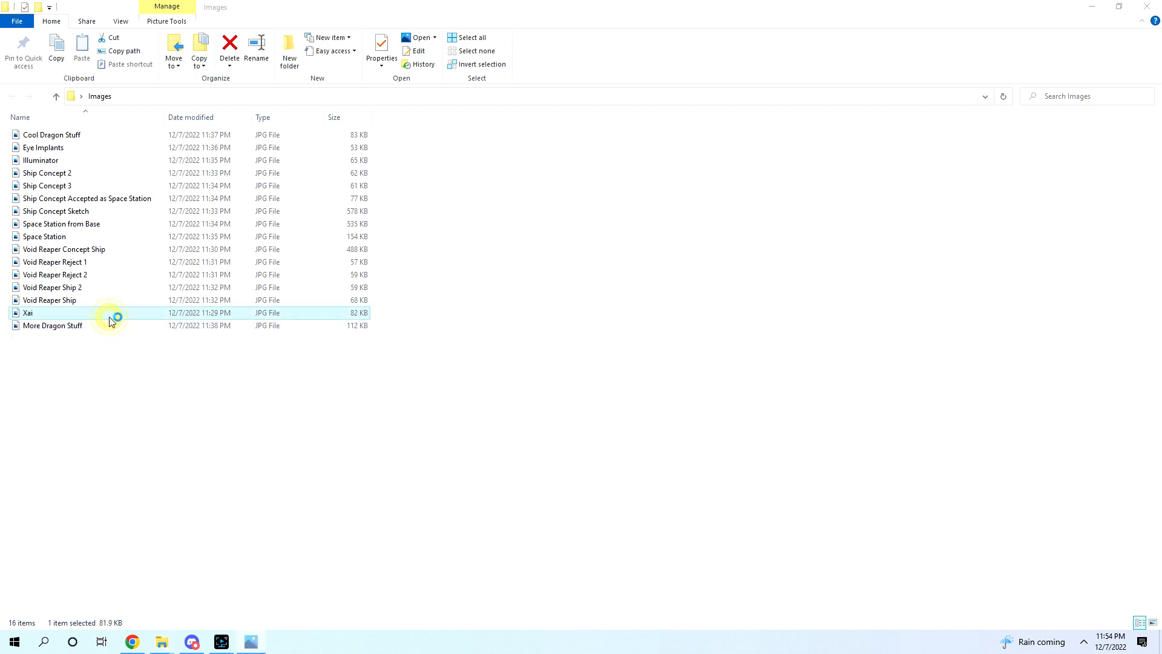
Step: Open the Xai portrait, zoom in close on her face, then back out to the whole portrait
double_click(28, 312)
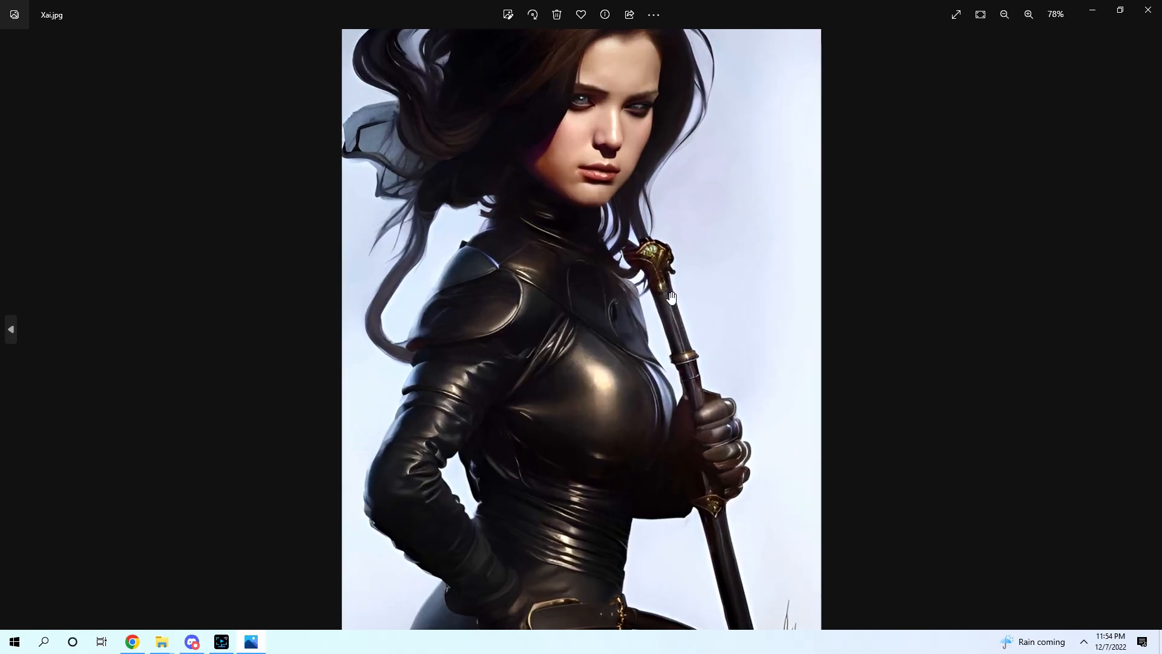
left_click(1004, 15)
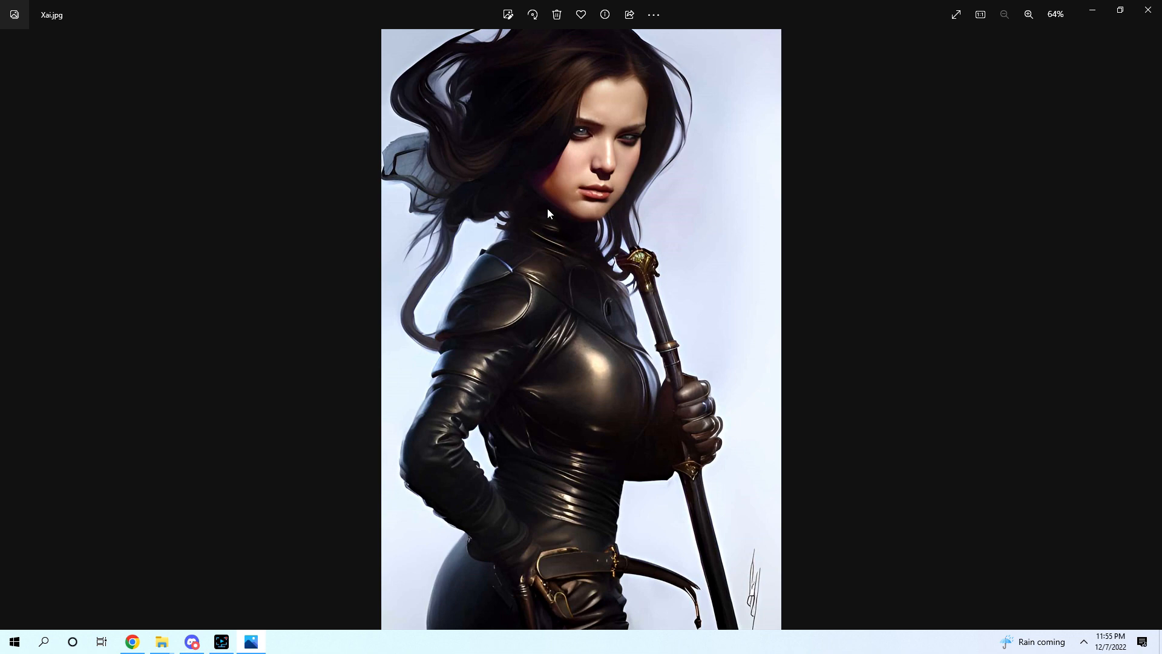
left_click(1029, 14)
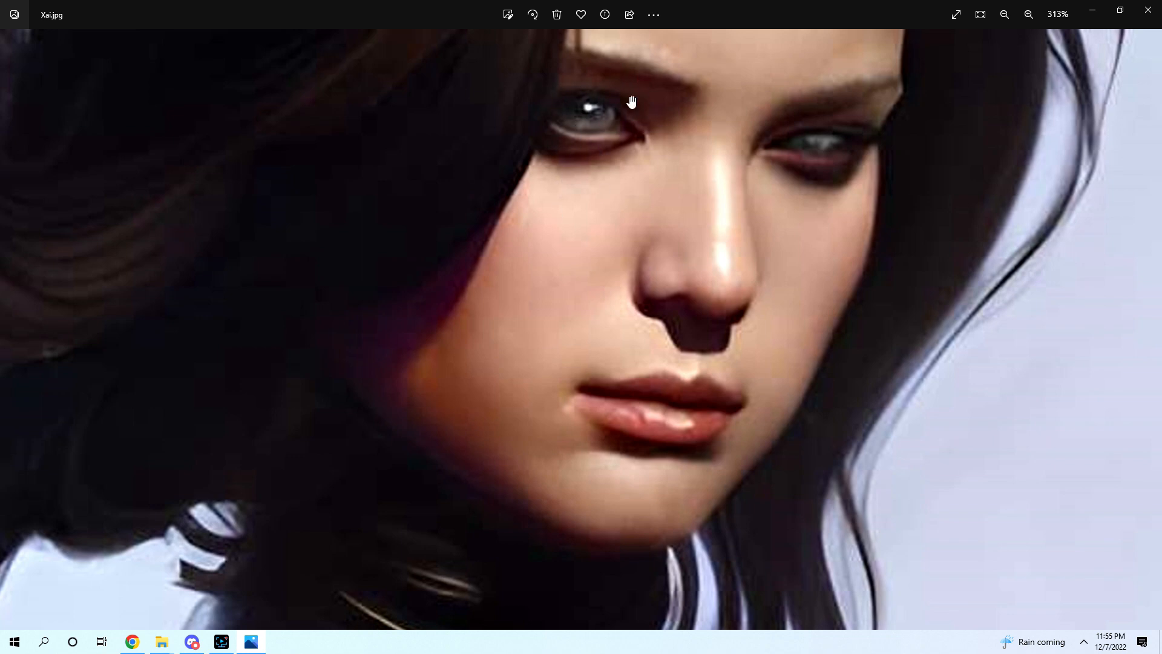
scroll("down", 3)
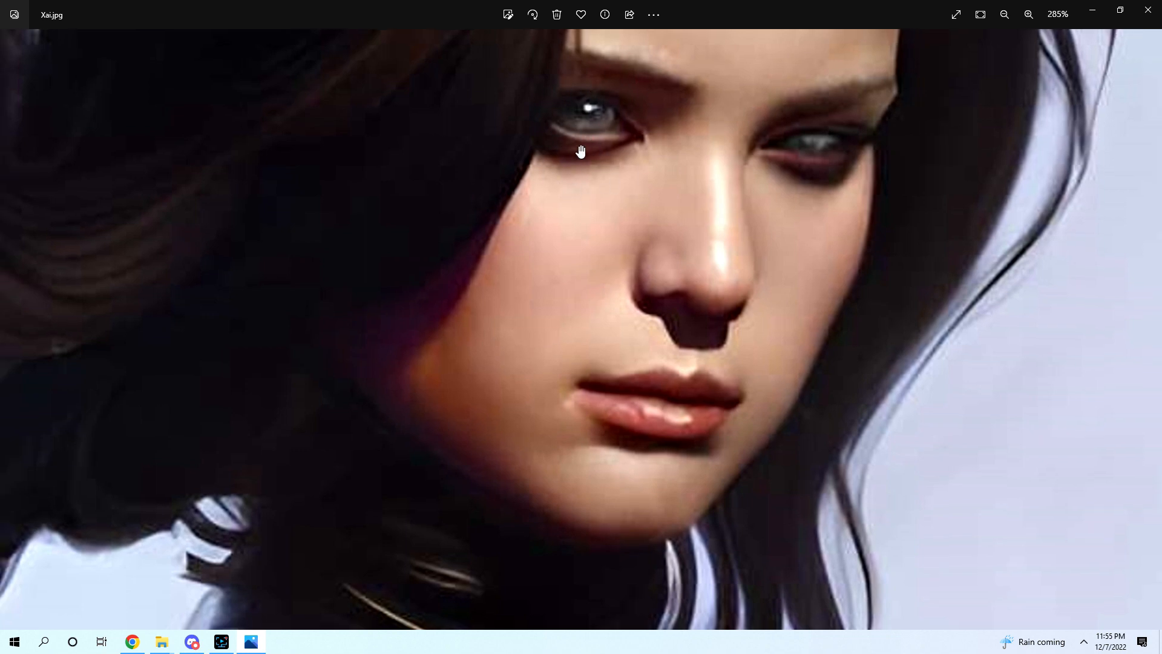
left_click(1004, 14)
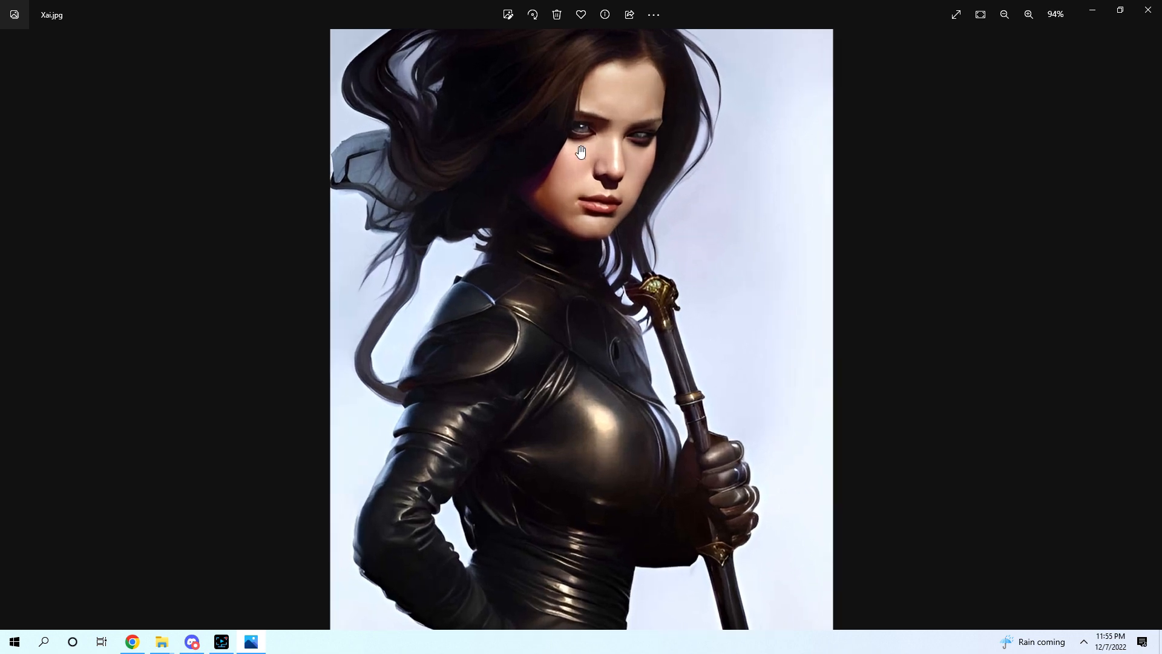
Step: Magnify Xai's face once more, then close the portrait and return to the folder
left_click(1029, 15)
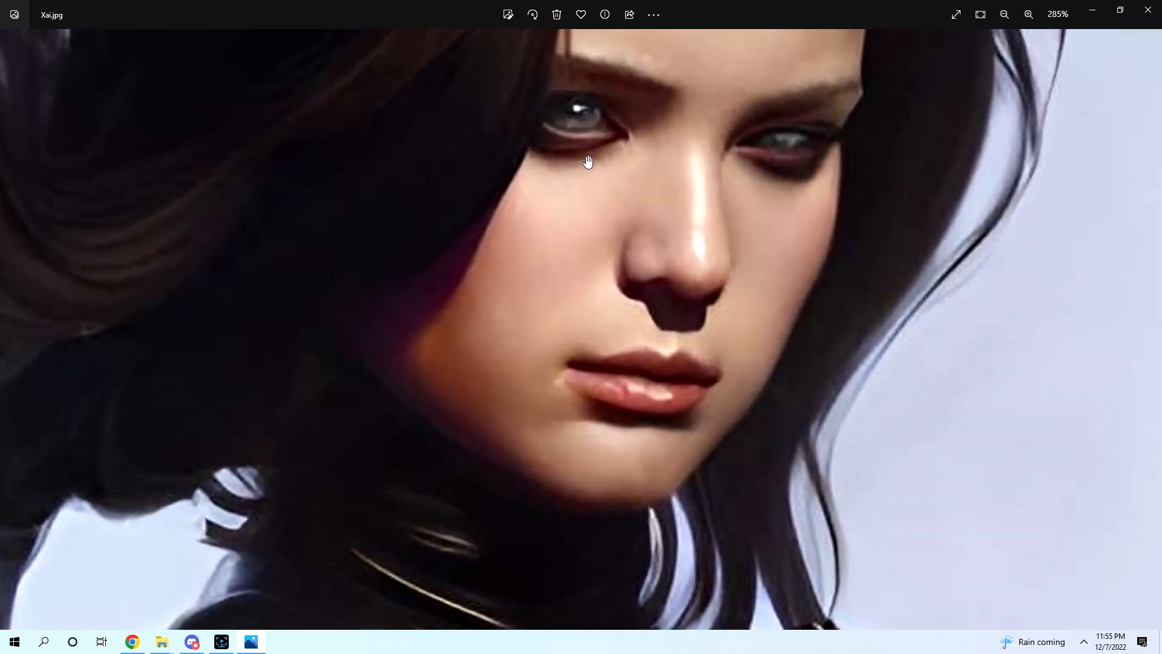
left_click(1029, 15)
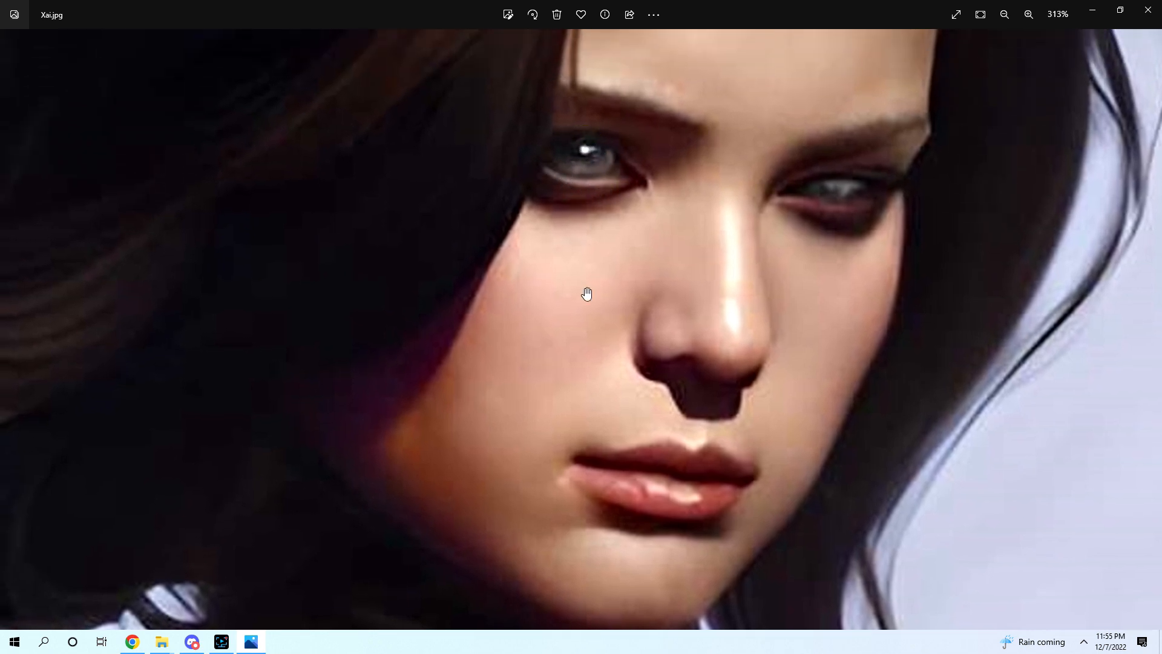
left_click(1005, 15)
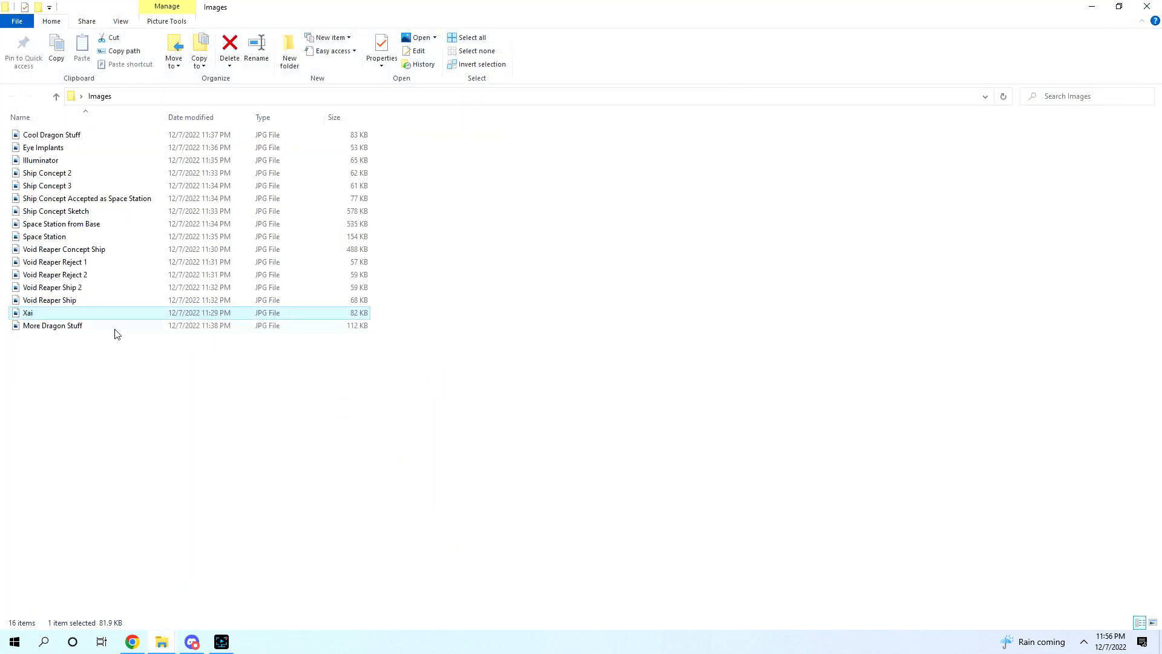
Step: Select the Eye Implants image in the Images folder
left_click(44, 147)
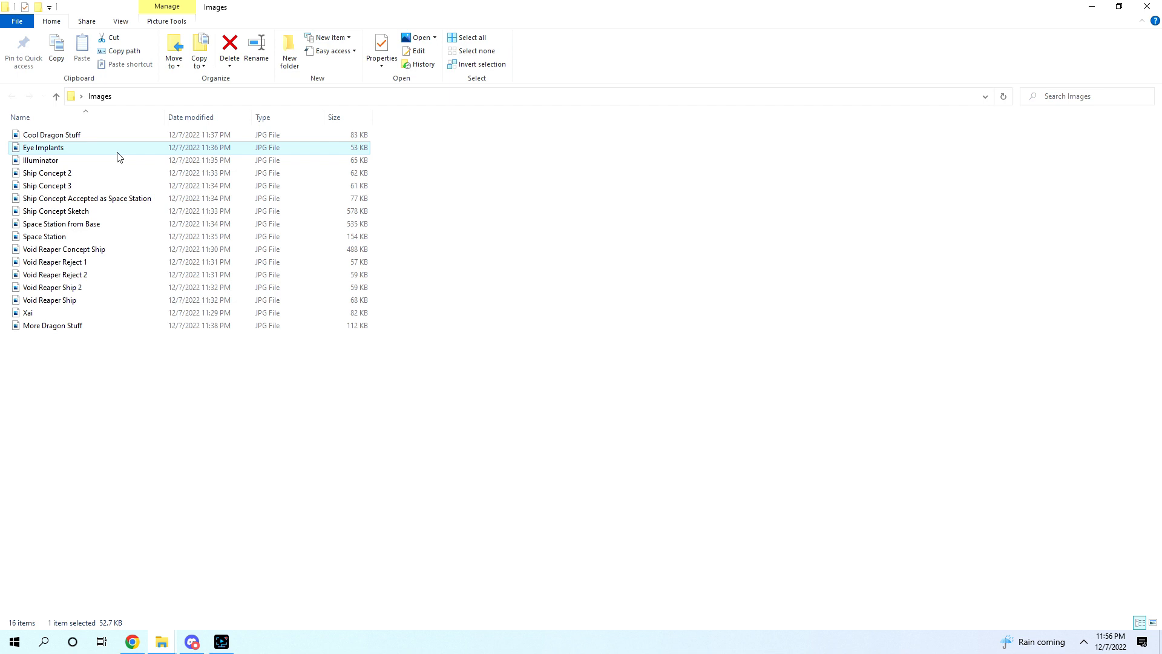
mouse_move(78, 303)
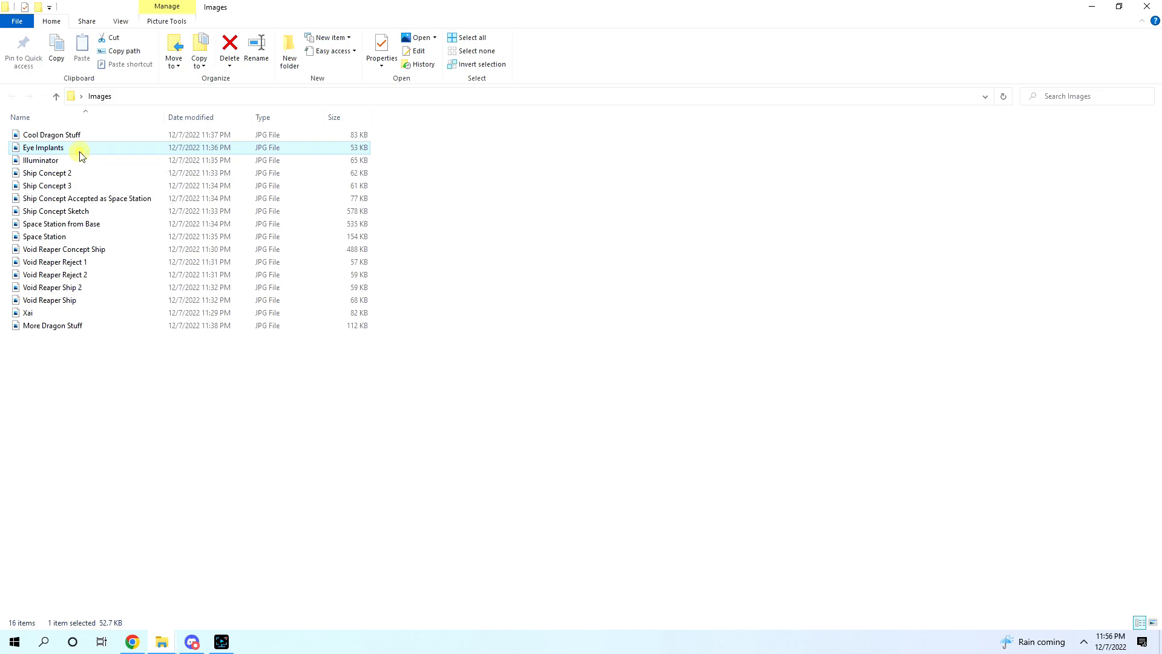
Step: Open Eye Implants, briefly enlarge the red-eyed woman, then shrink back to the whole image
double_click(37, 147)
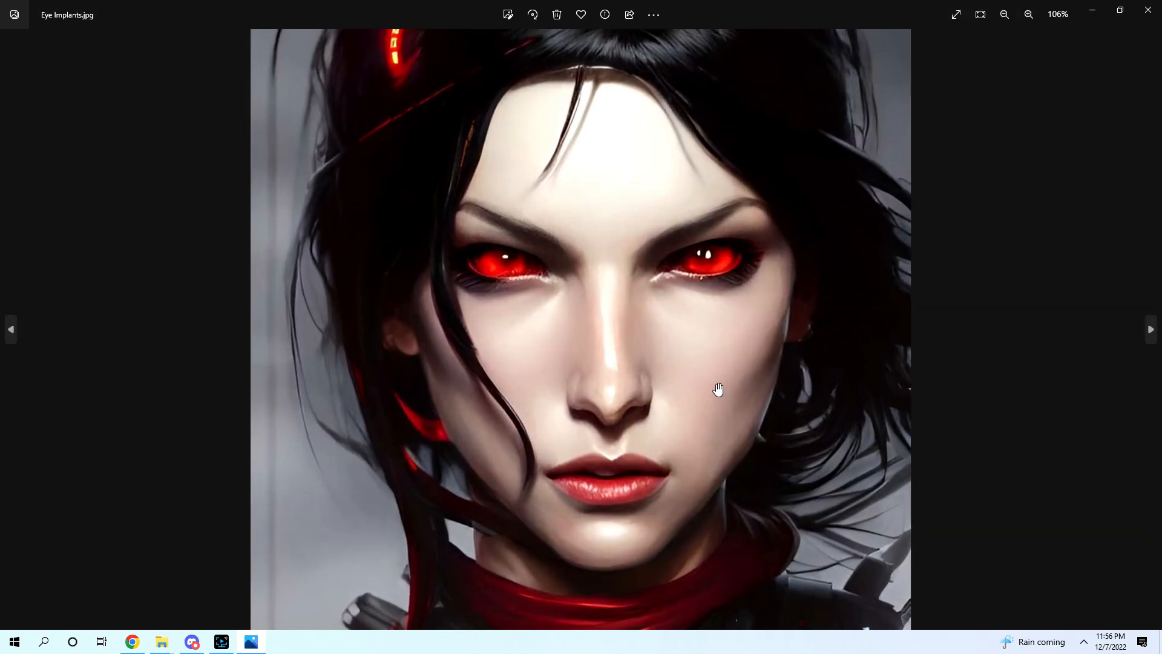
left_click(1005, 15)
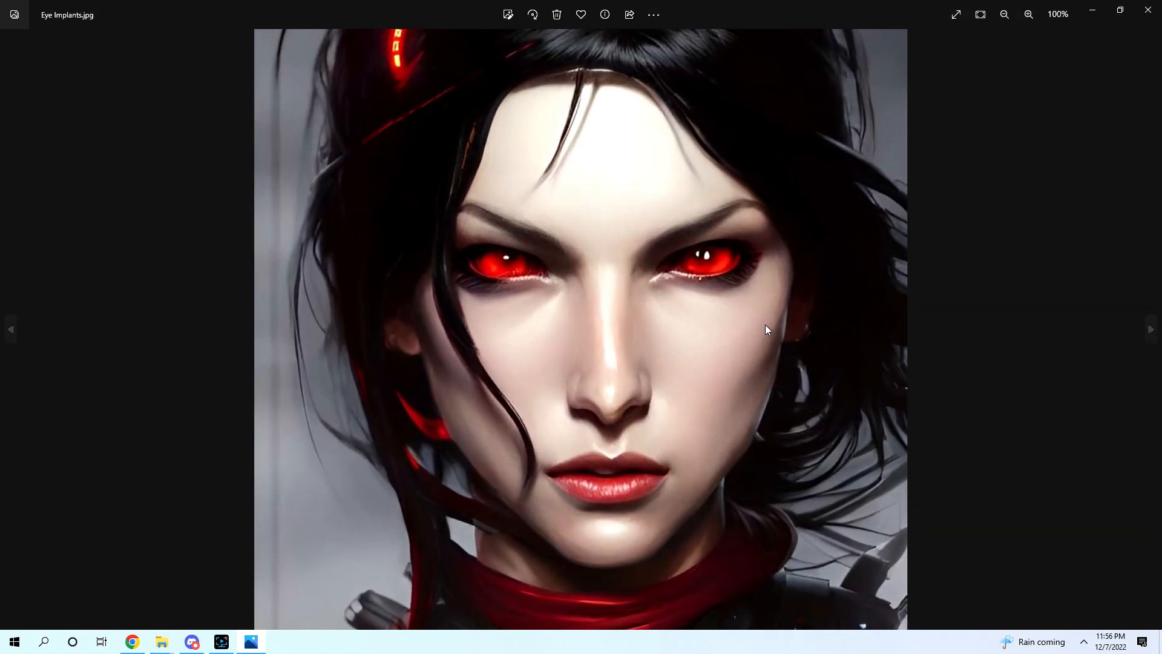
left_click(1029, 15)
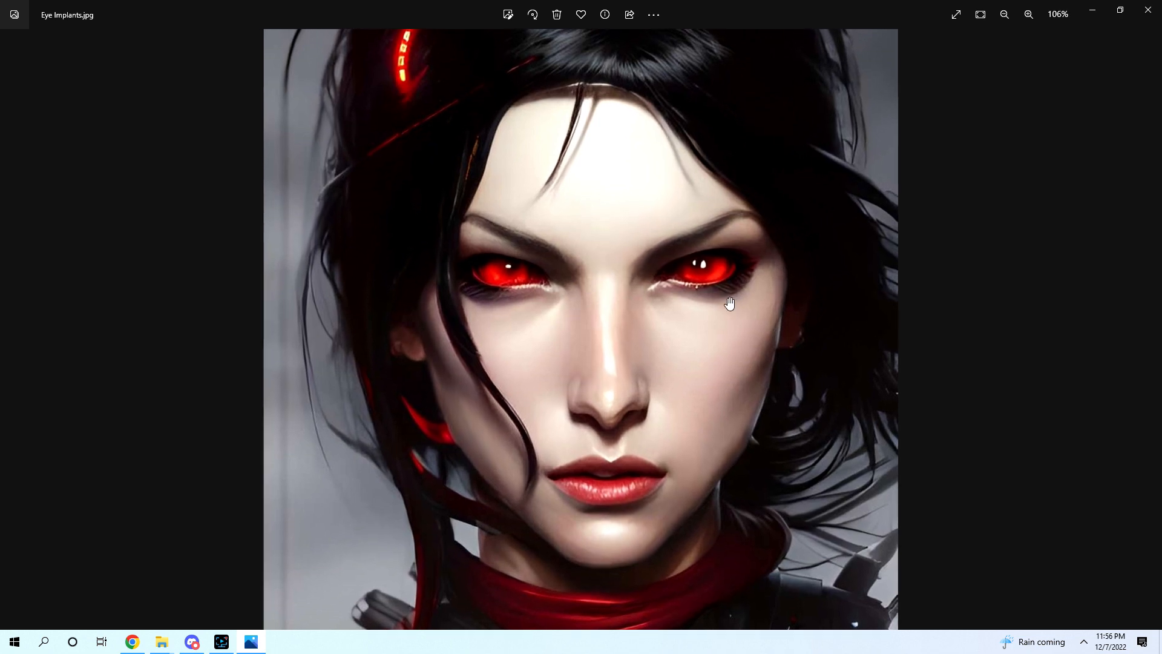
left_click(1005, 14)
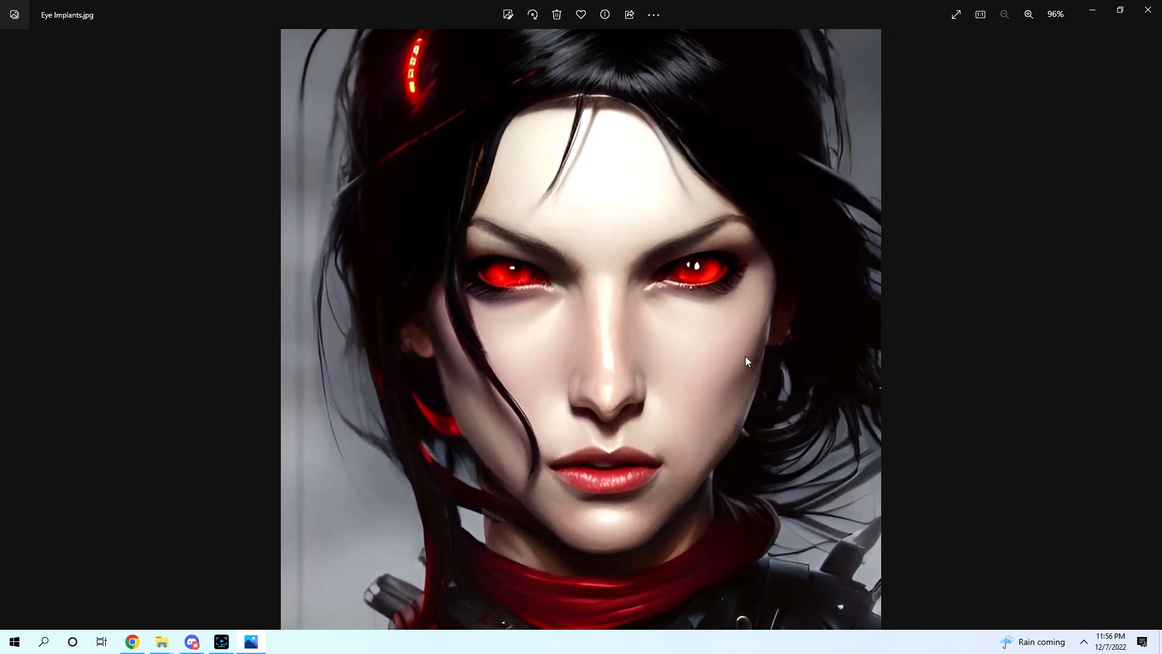
mouse_move(472, 249)
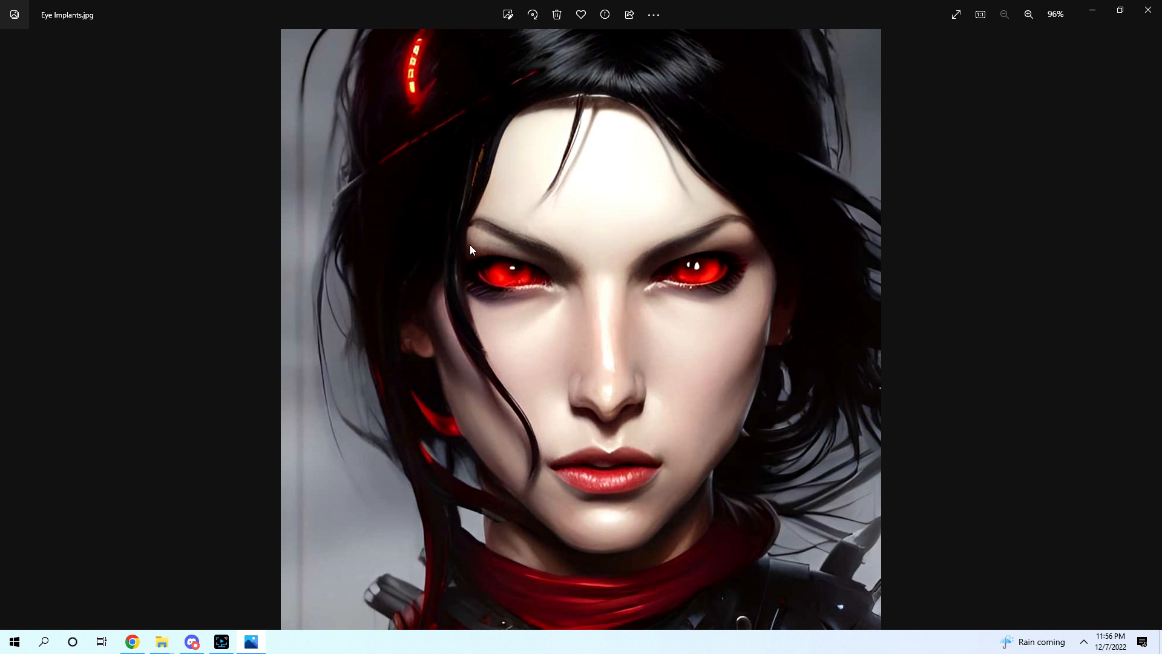
mouse_move(543, 317)
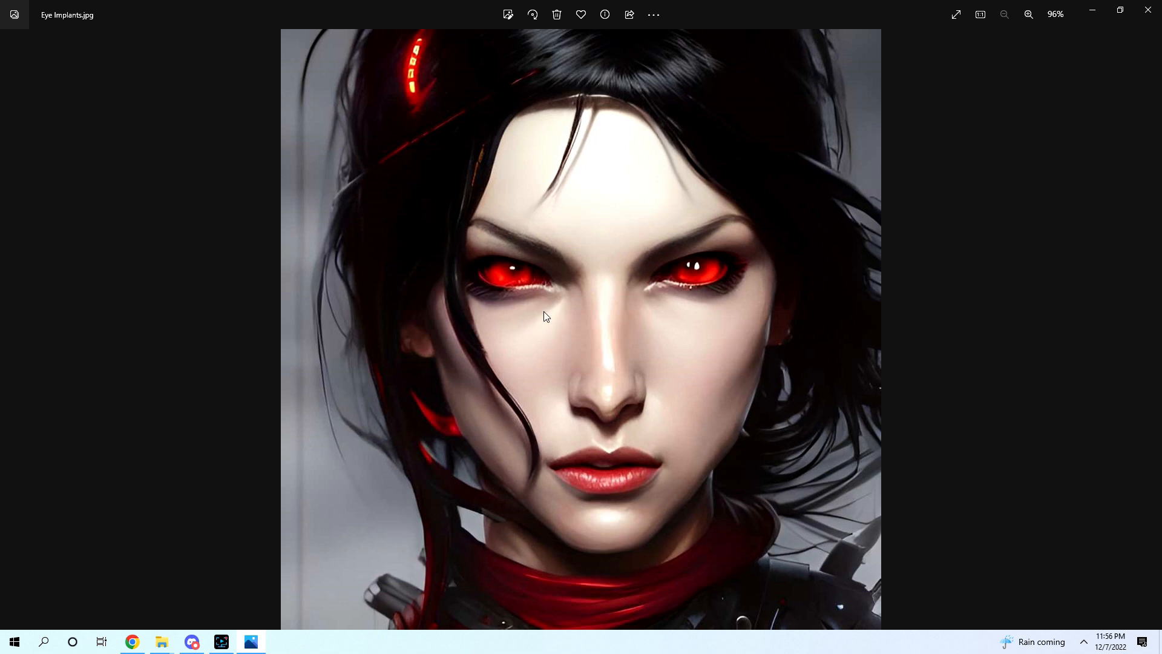
mouse_move(594, 326)
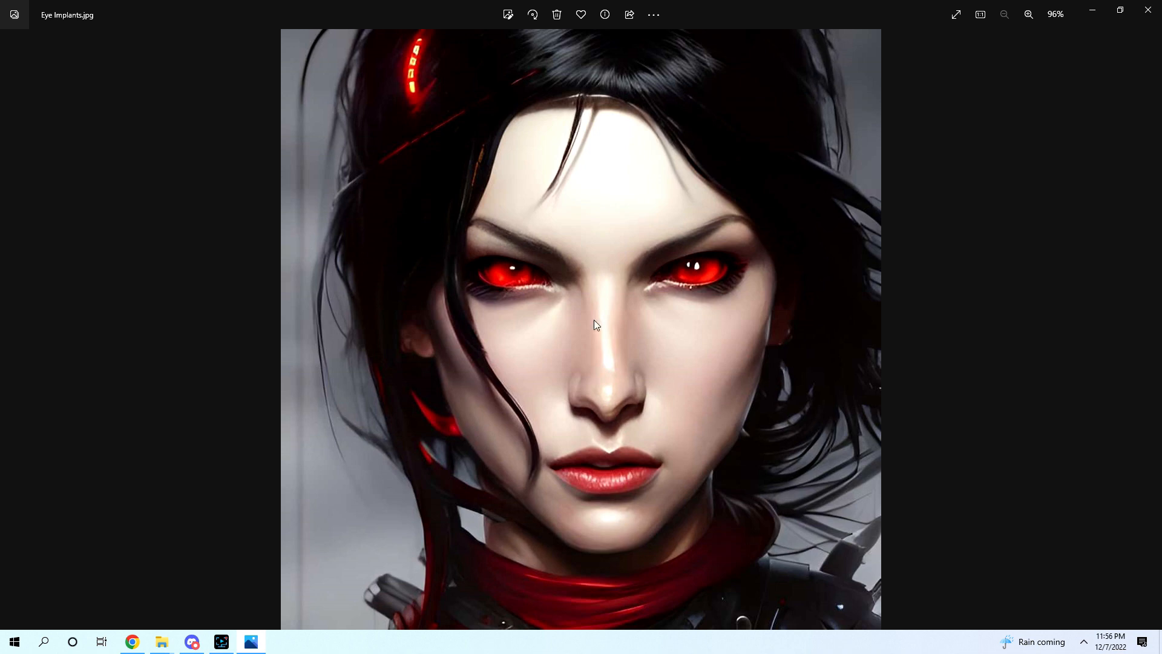
mouse_move(658, 355)
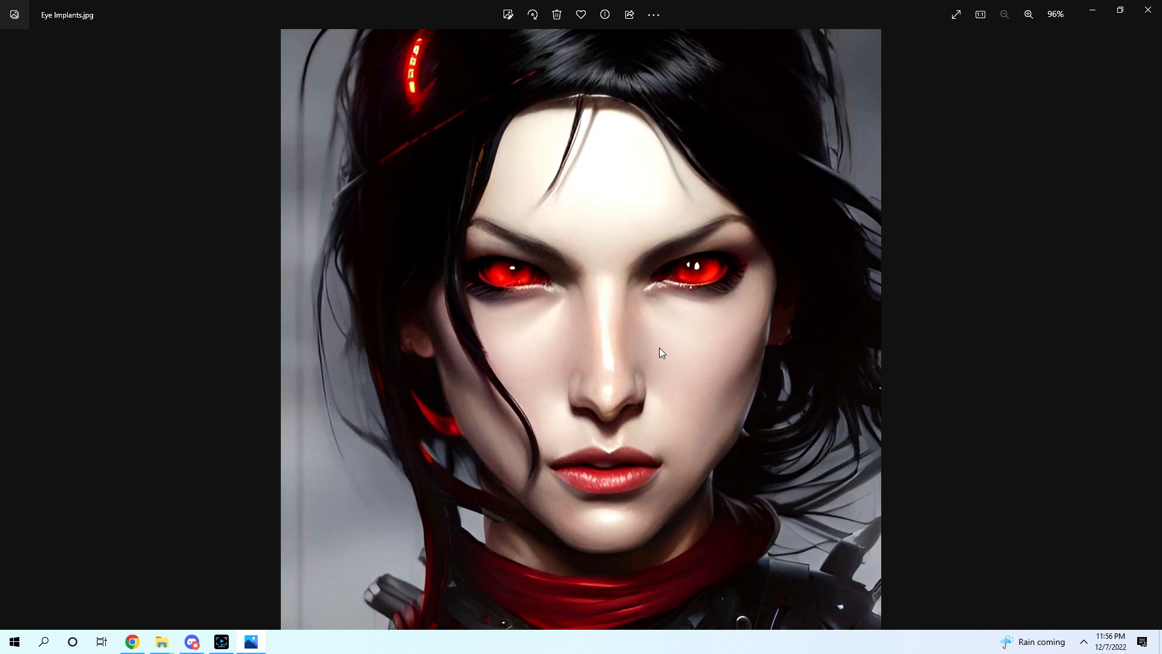
mouse_move(585, 235)
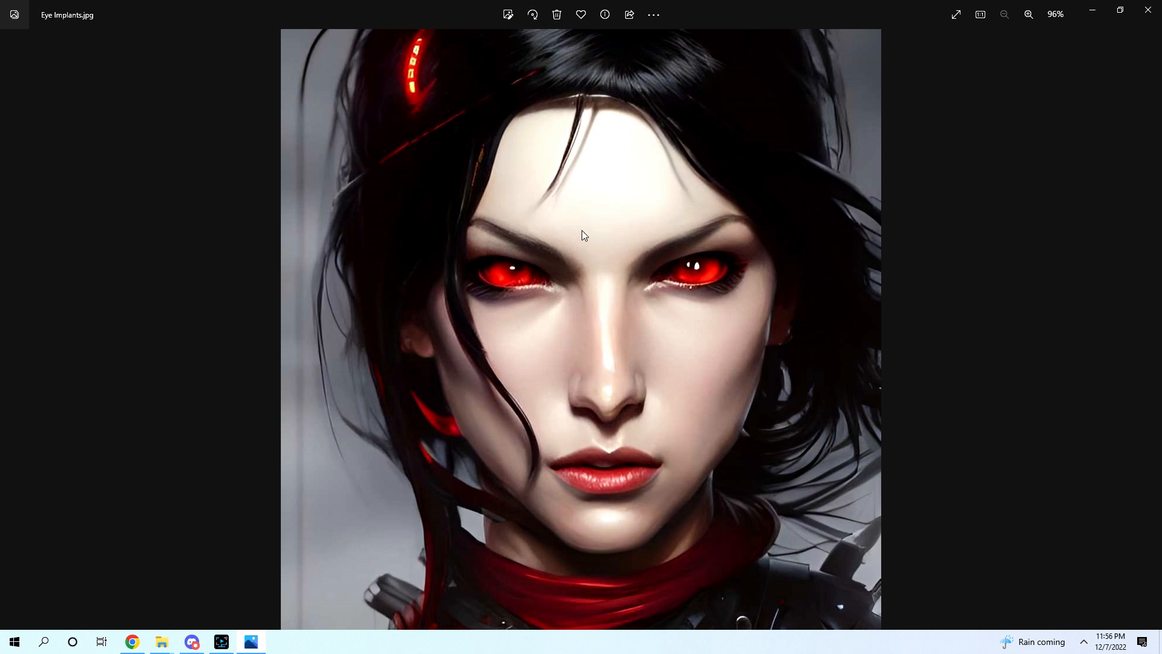
mouse_move(544, 264)
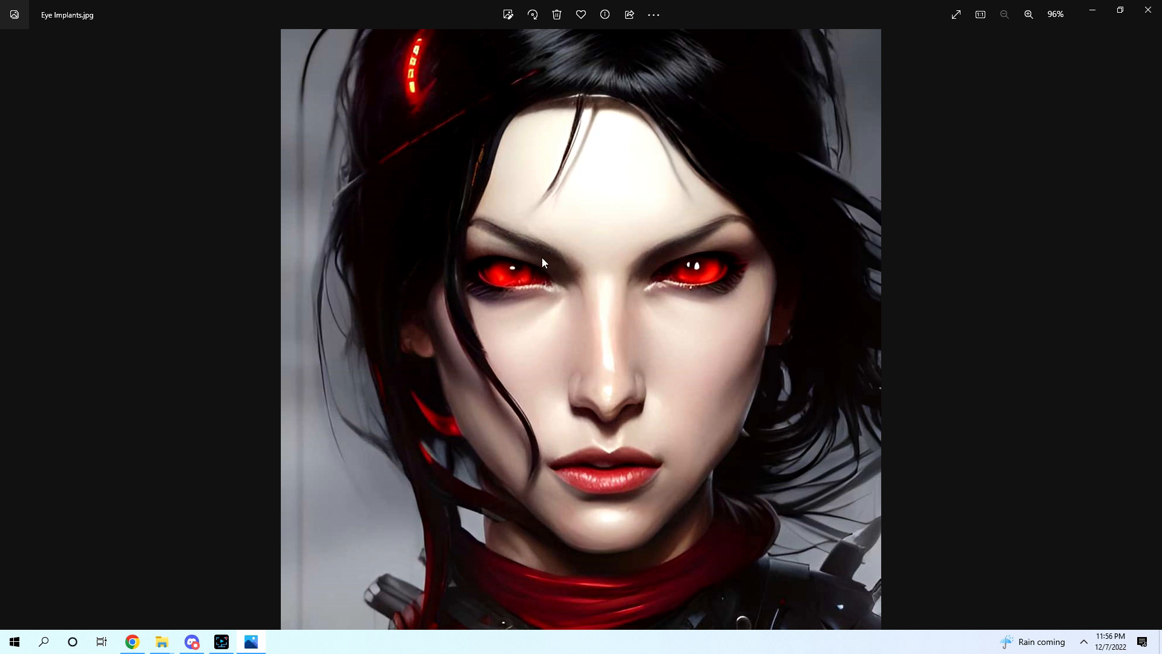
mouse_move(535, 223)
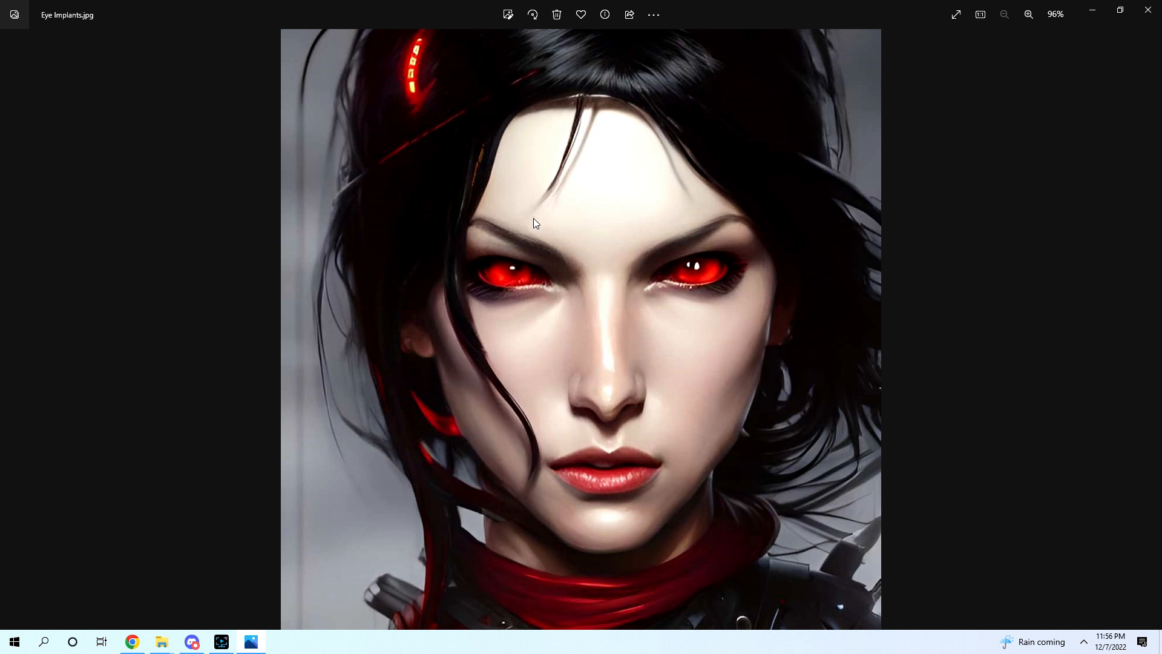
mouse_move(439, 401)
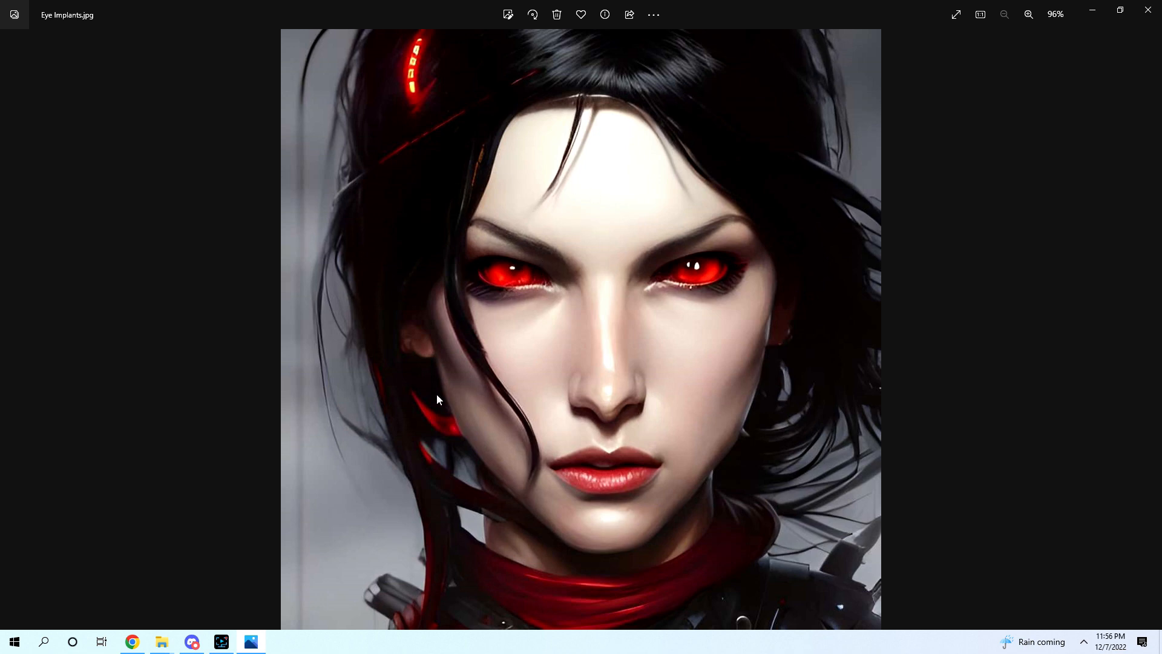
mouse_move(554, 316)
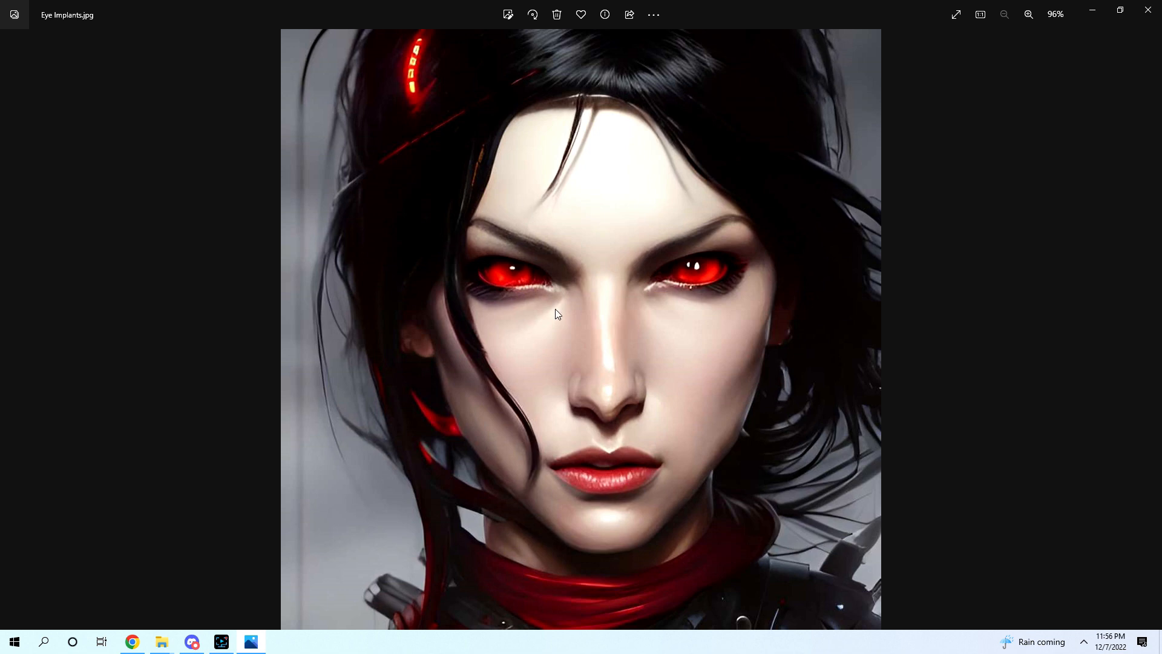
mouse_move(565, 272)
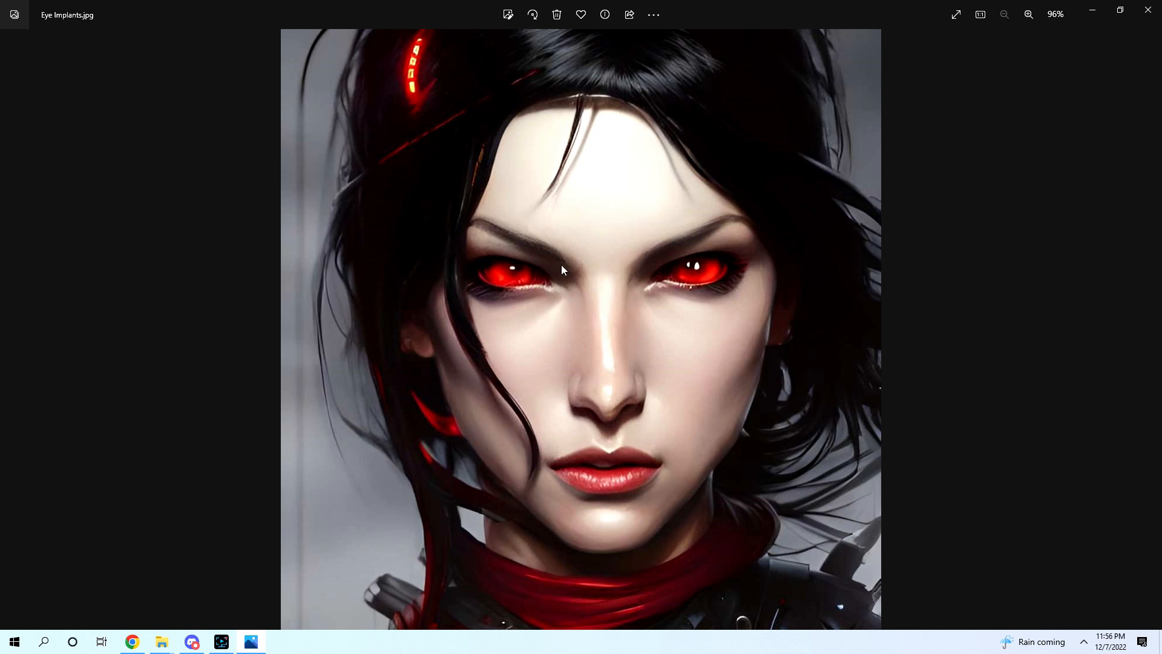
mouse_move(552, 257)
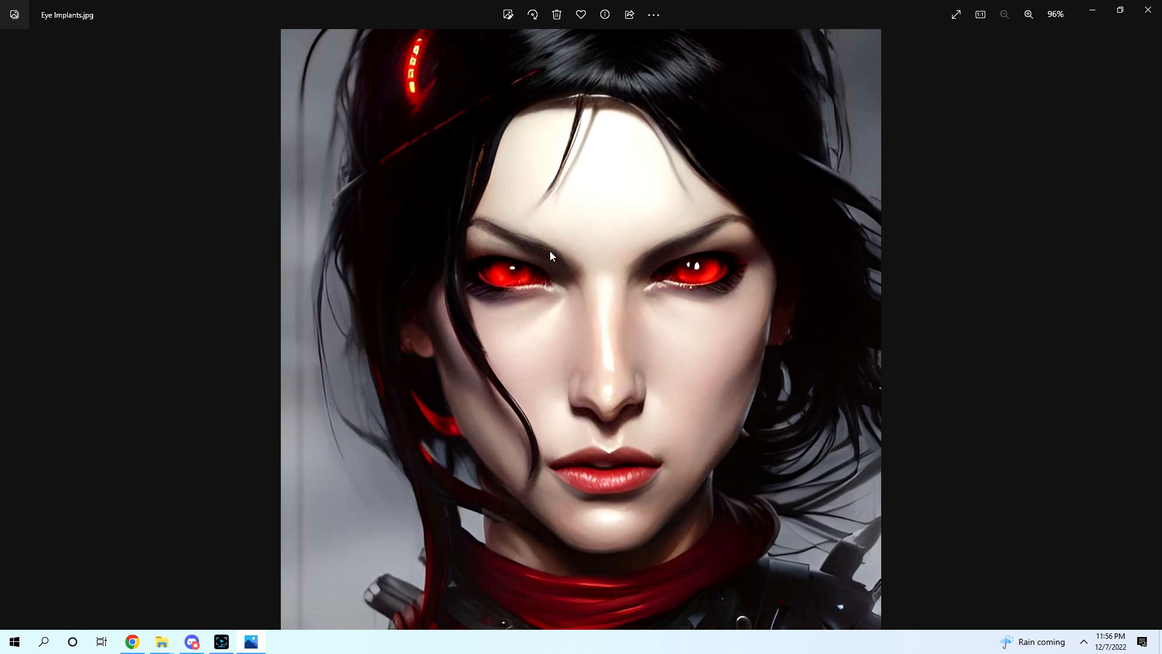
mouse_move(627, 341)
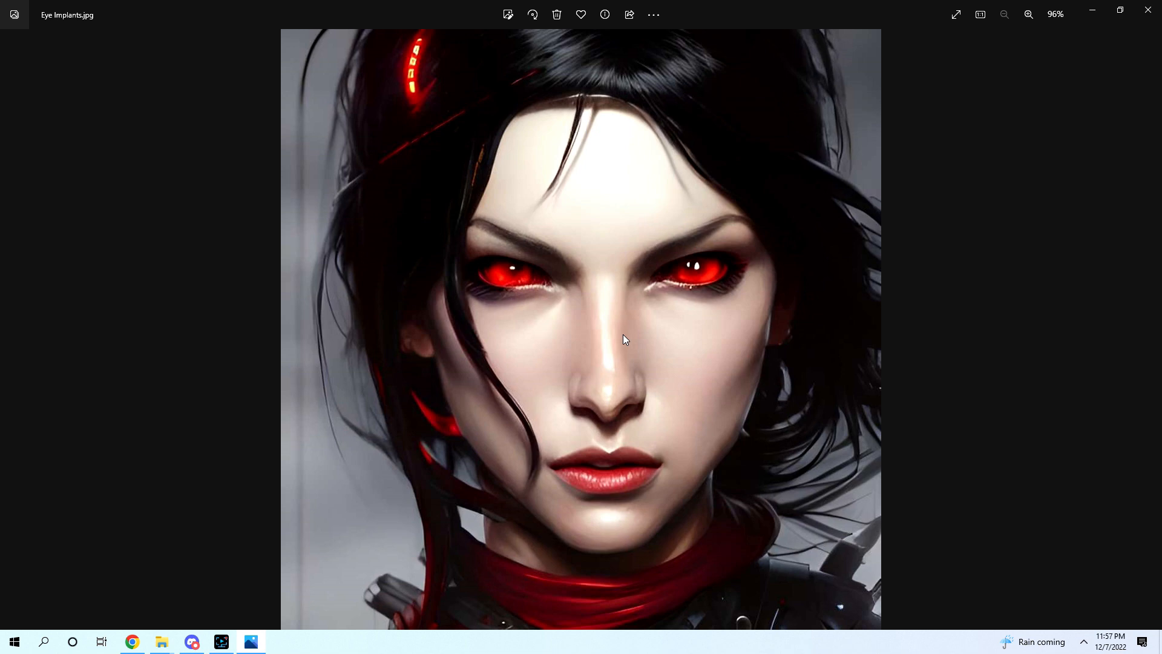
mouse_move(510, 331)
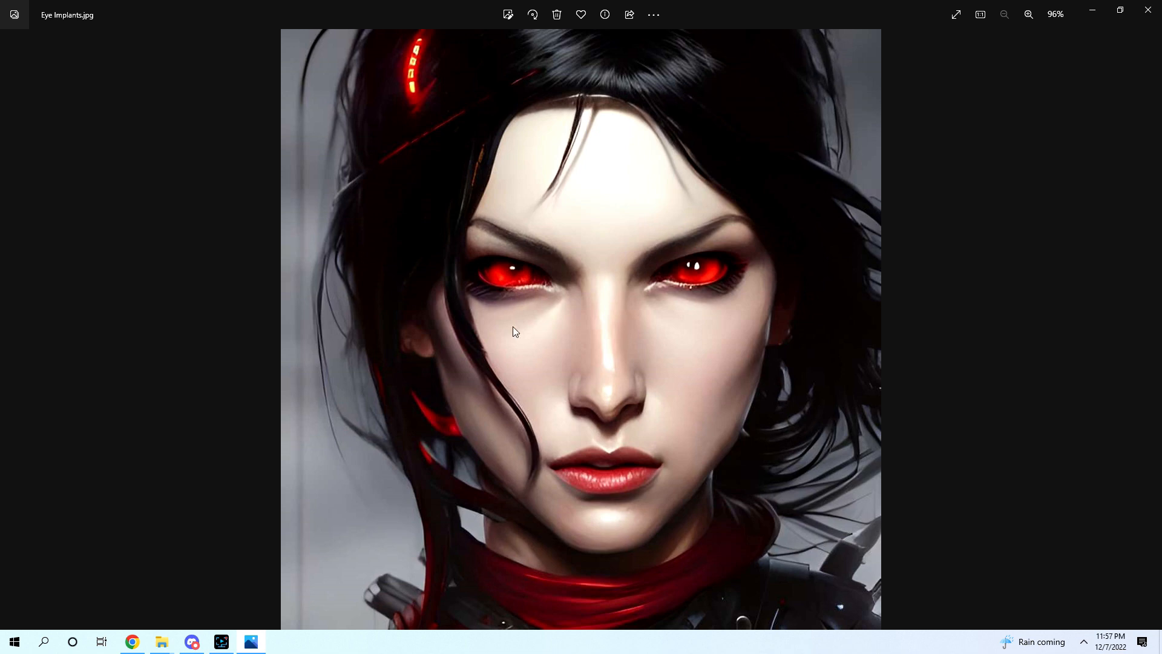
mouse_move(657, 376)
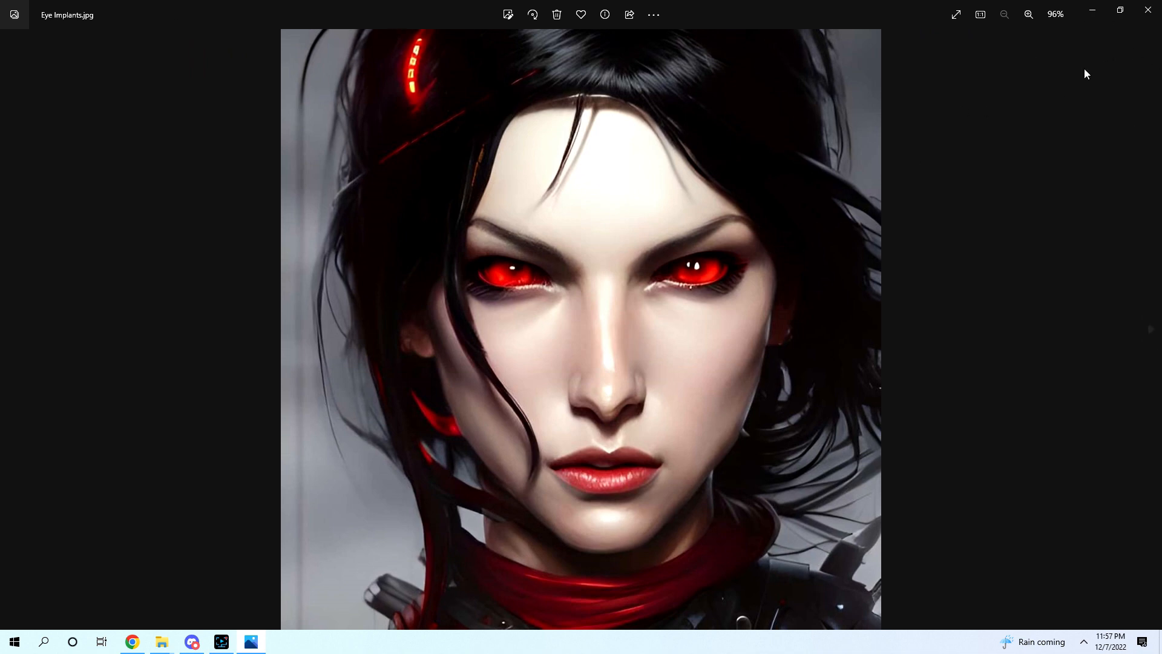
mouse_move(332, 247)
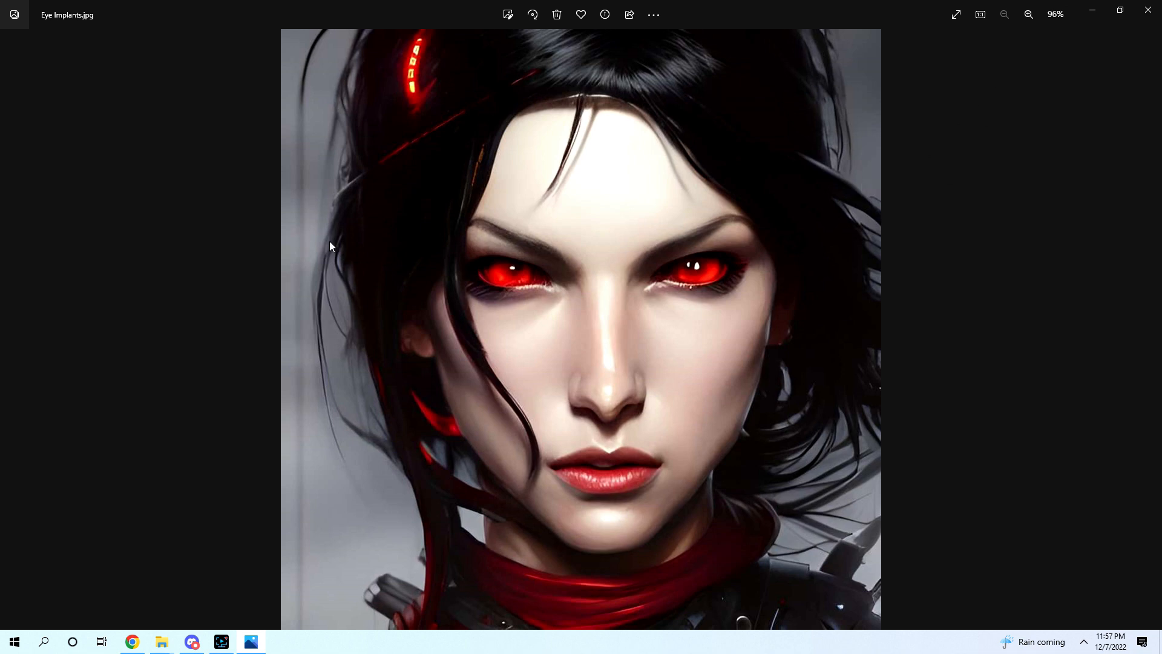
mouse_move(395, 235)
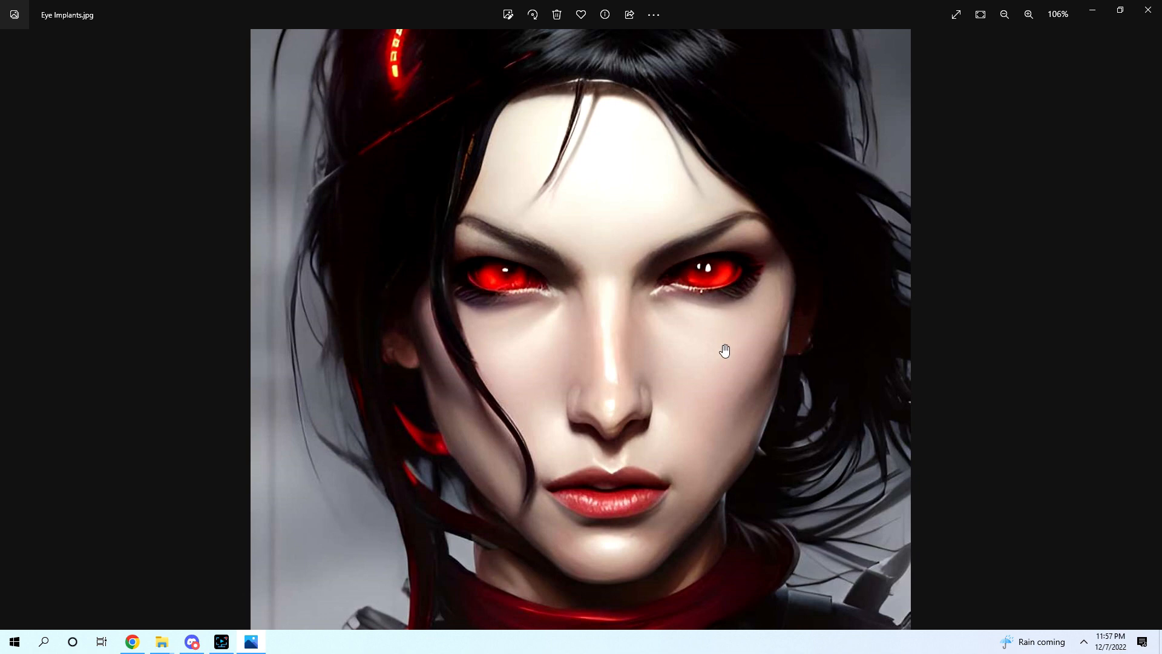
left_click(1005, 15)
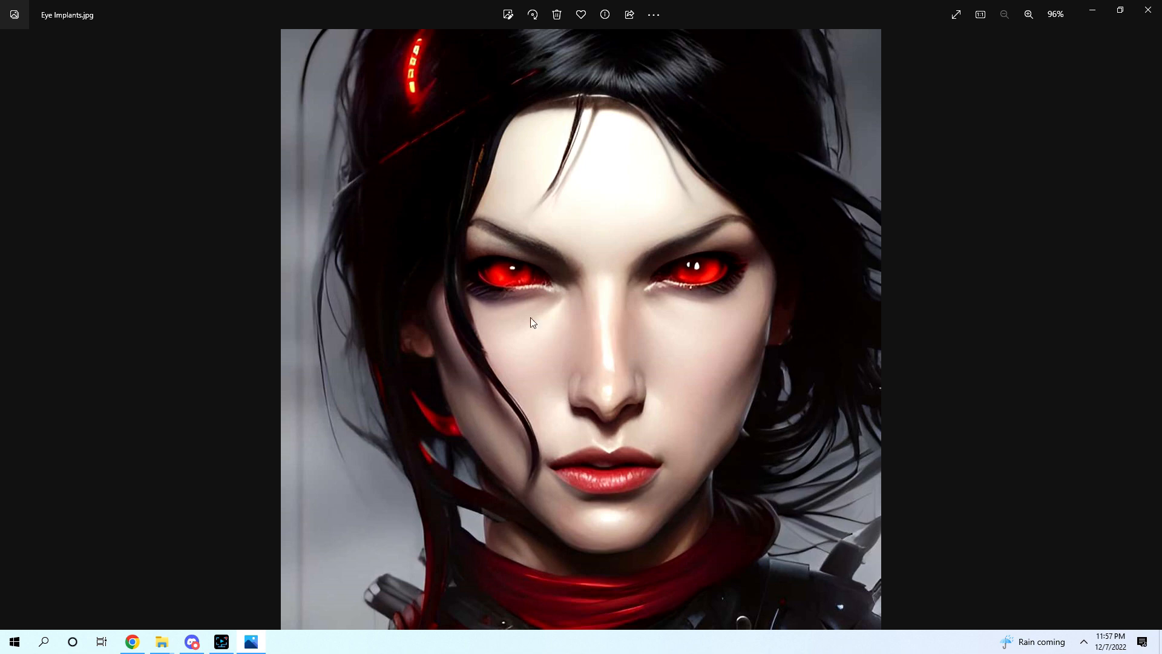
mouse_move(669, 363)
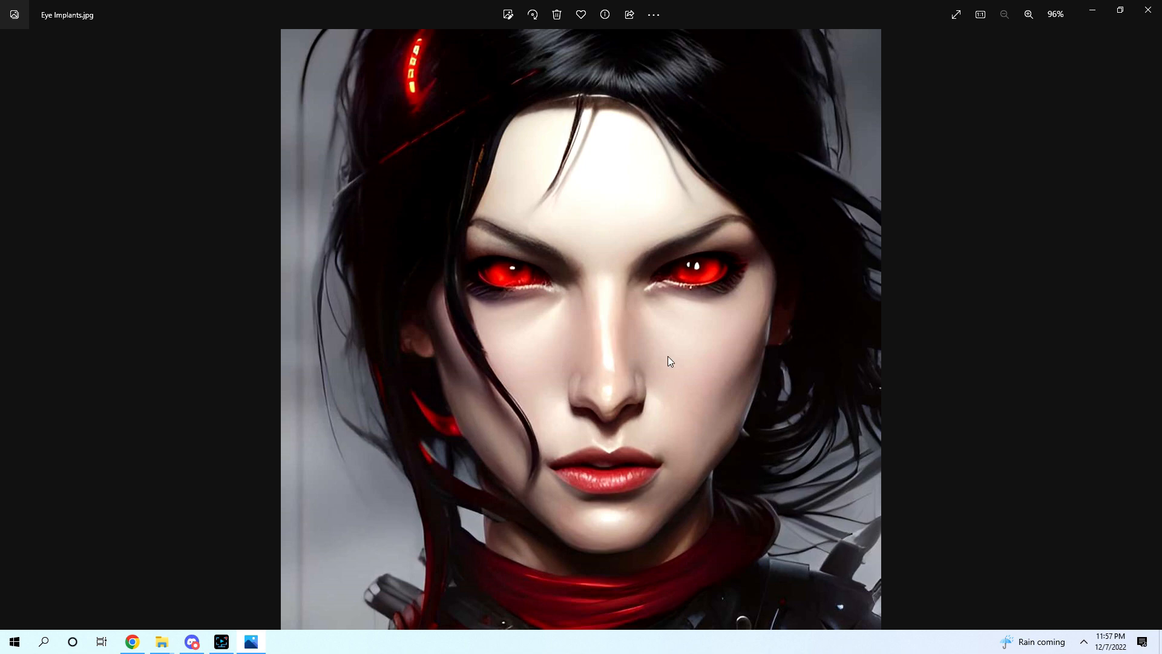
mouse_move(559, 352)
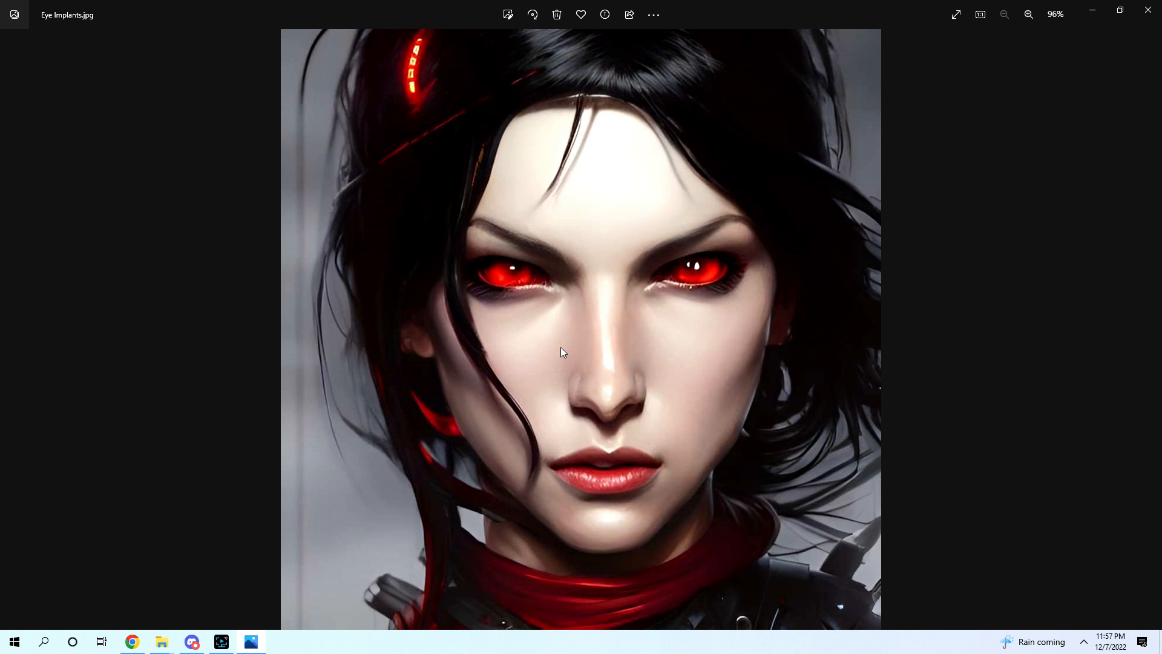
mouse_move(507, 259)
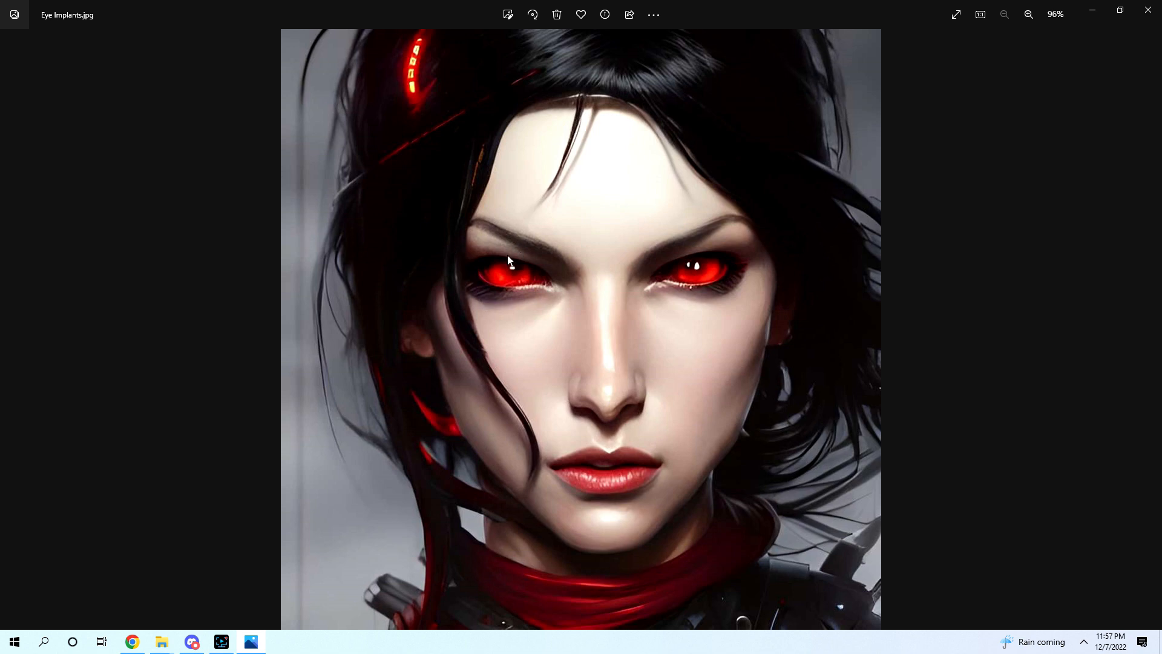
mouse_move(565, 344)
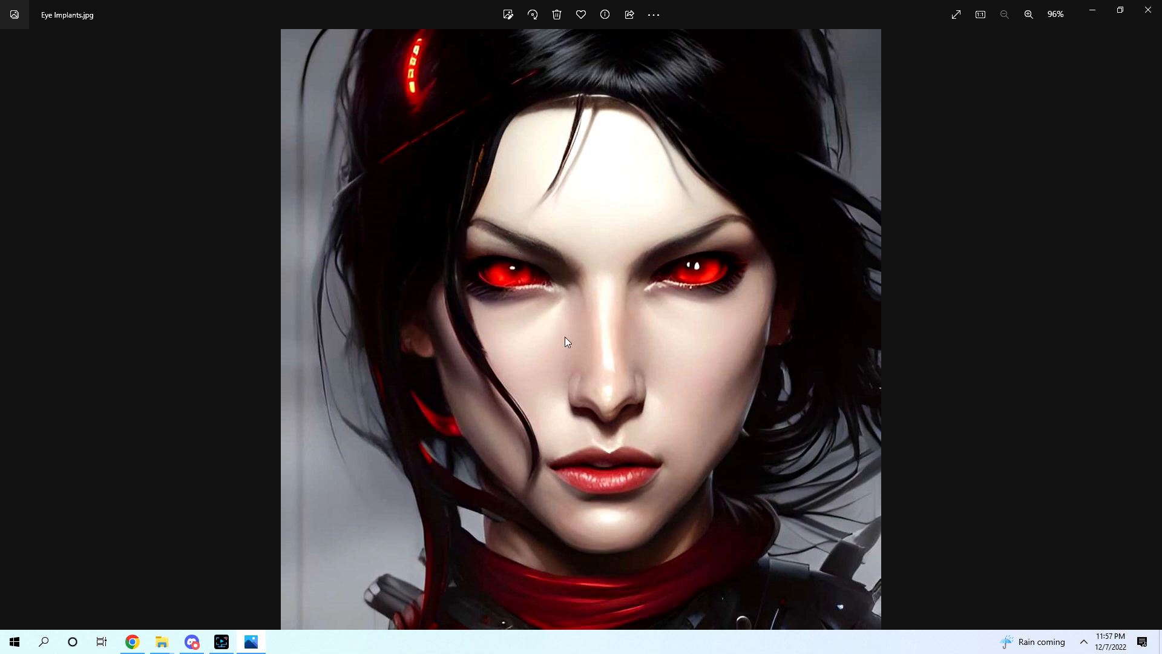
mouse_move(480, 254)
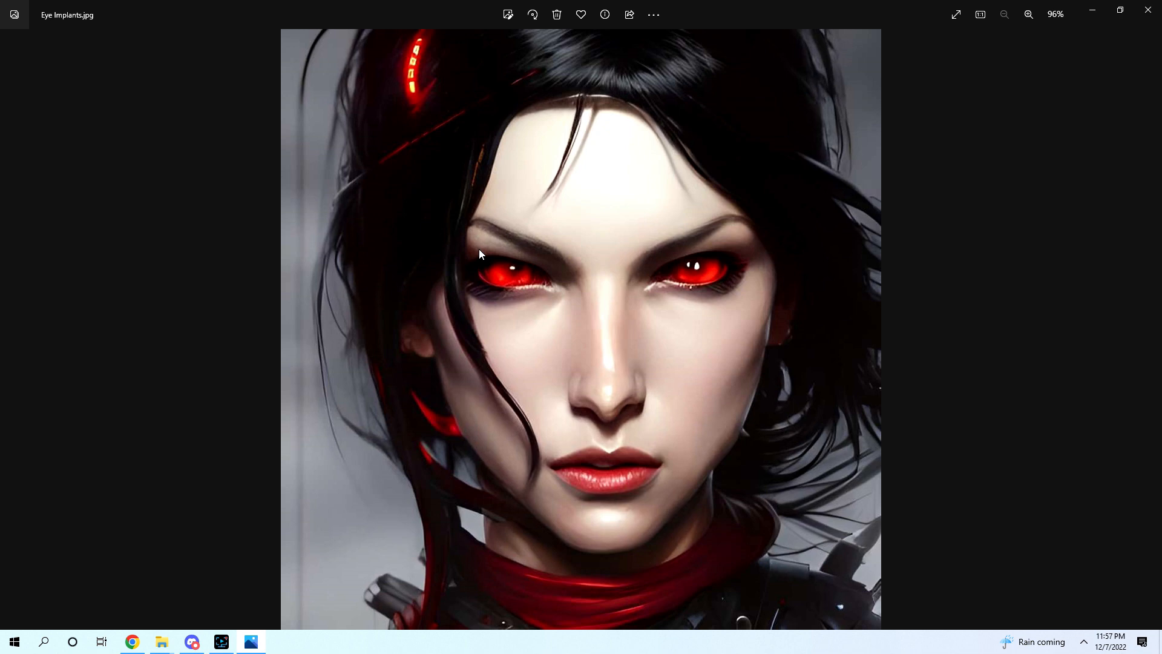
mouse_move(857, 29)
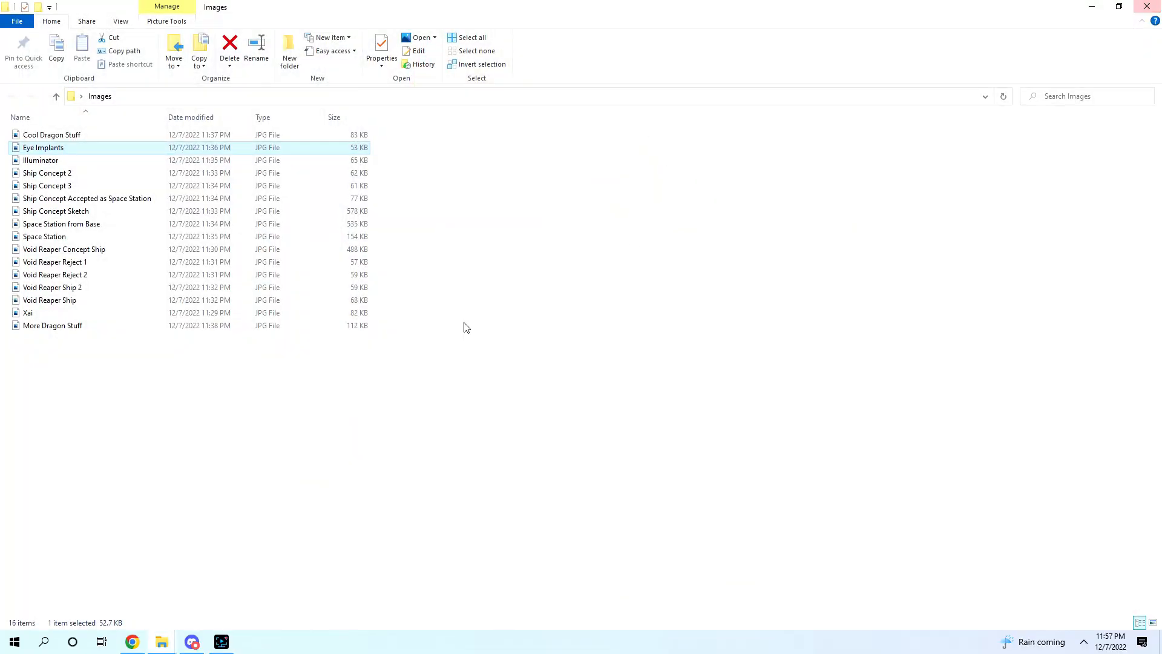
mouse_move(504, 343)
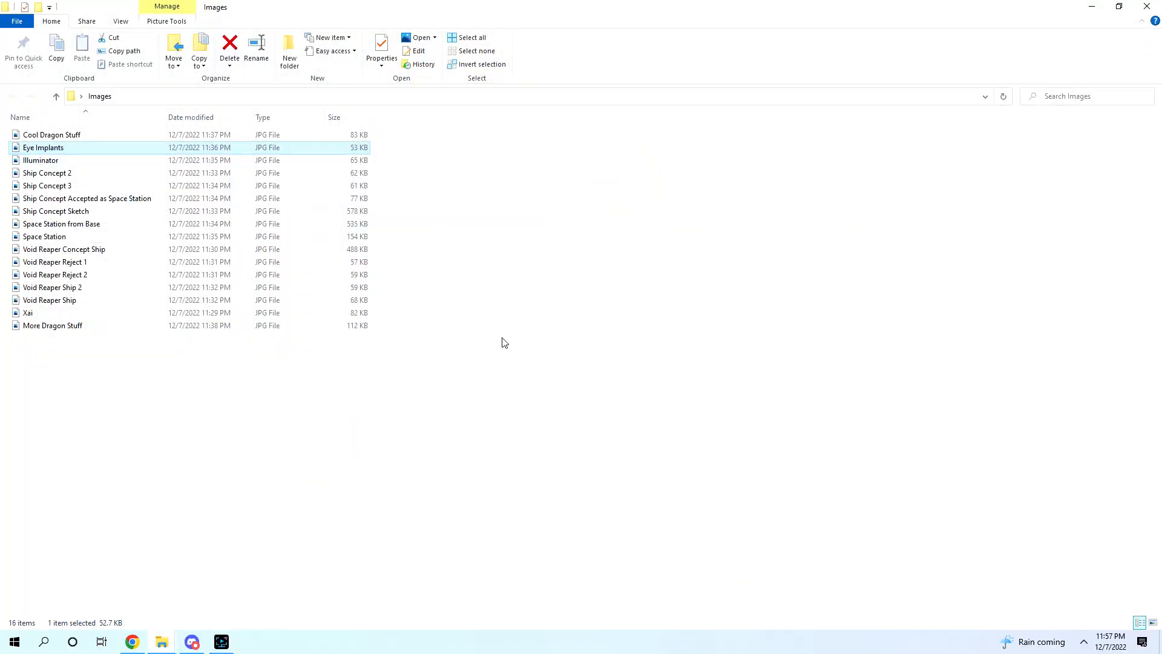
mouse_move(150, 417)
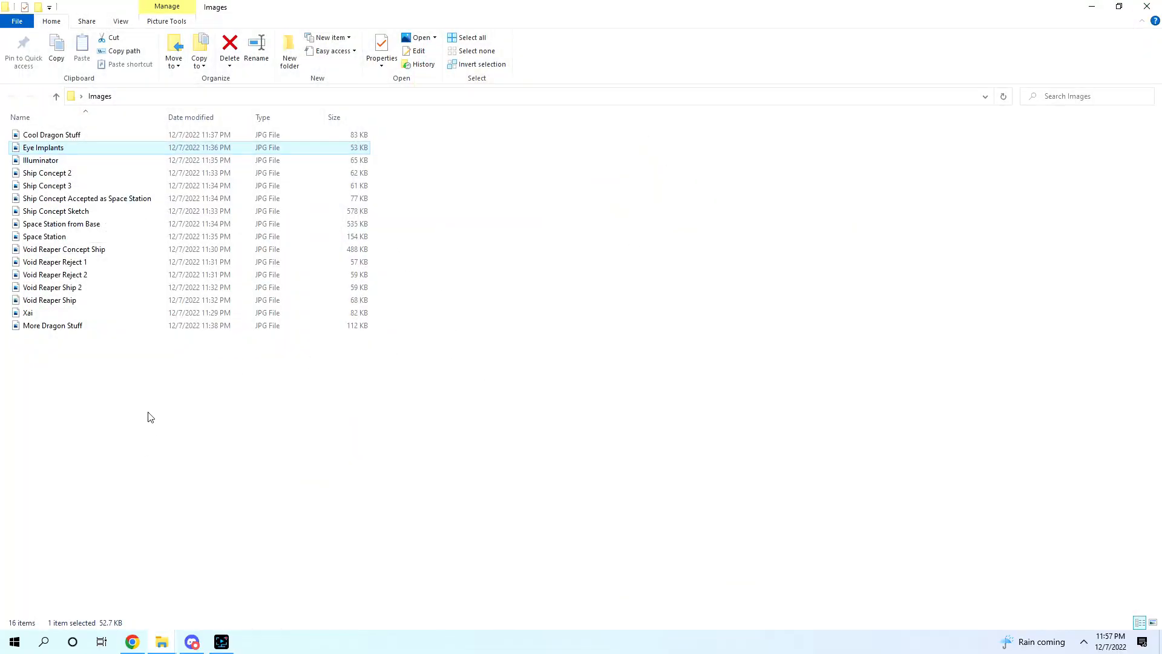
left_click(26, 312)
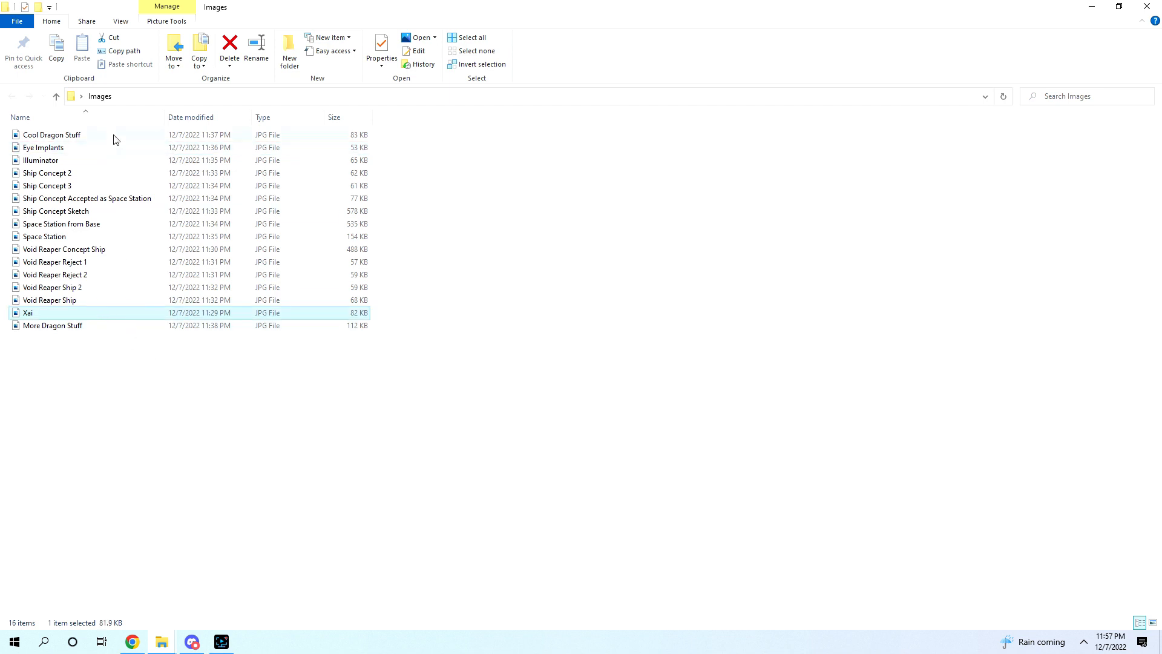
left_click(35, 148)
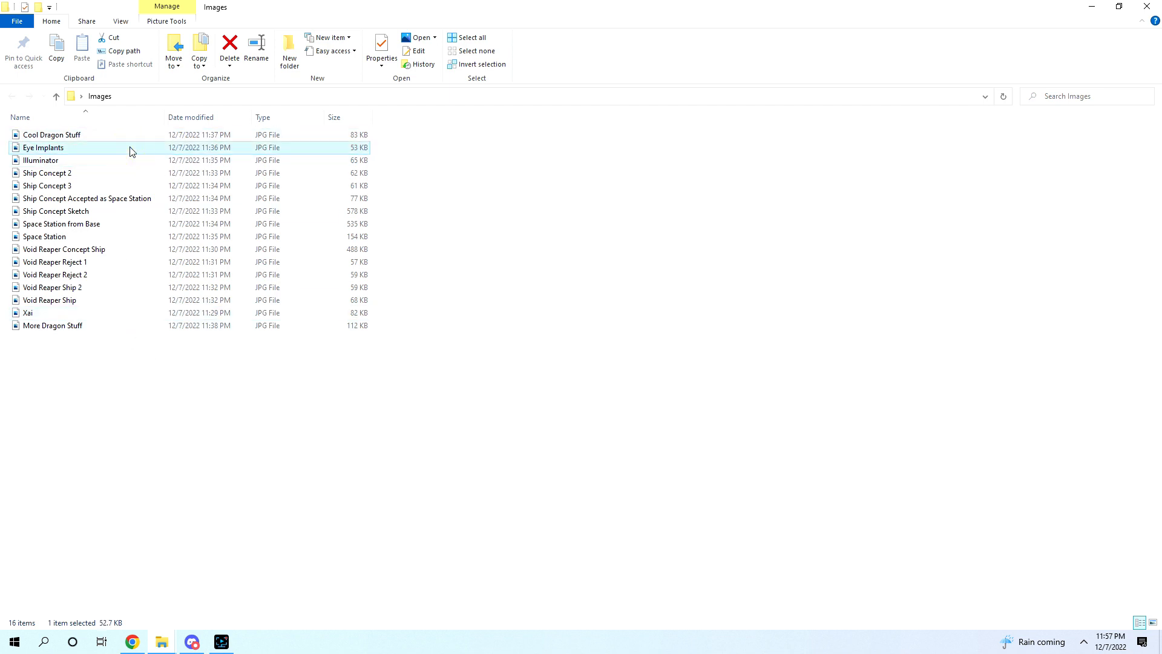
mouse_move(126, 146)
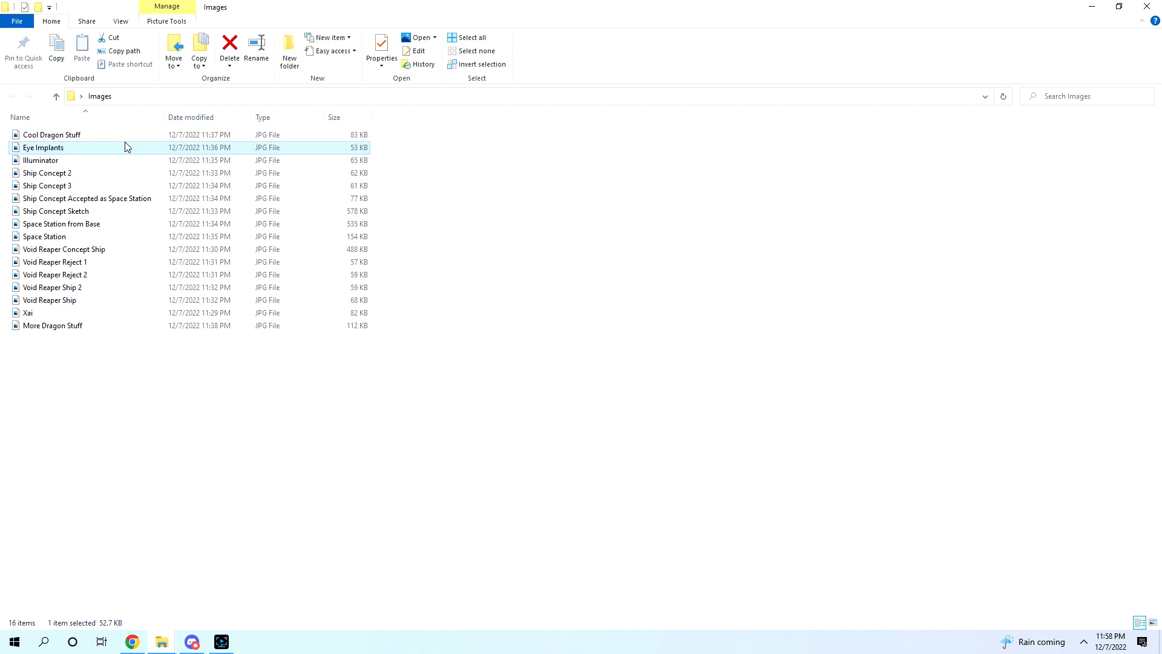
mouse_move(164, 361)
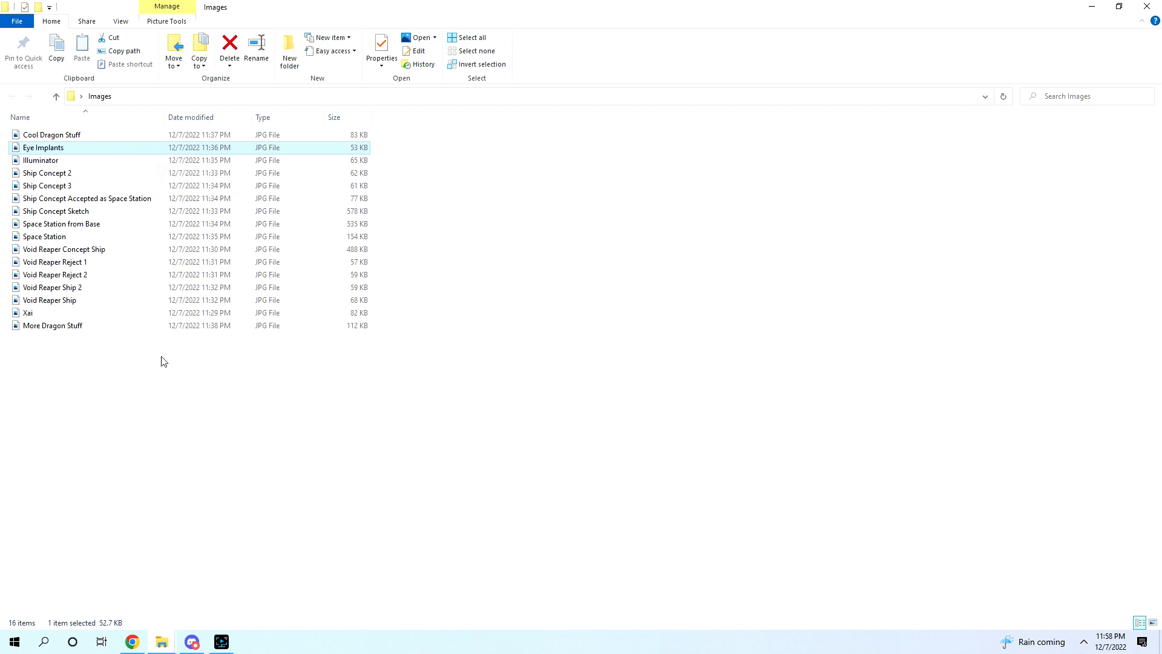
mouse_move(123, 324)
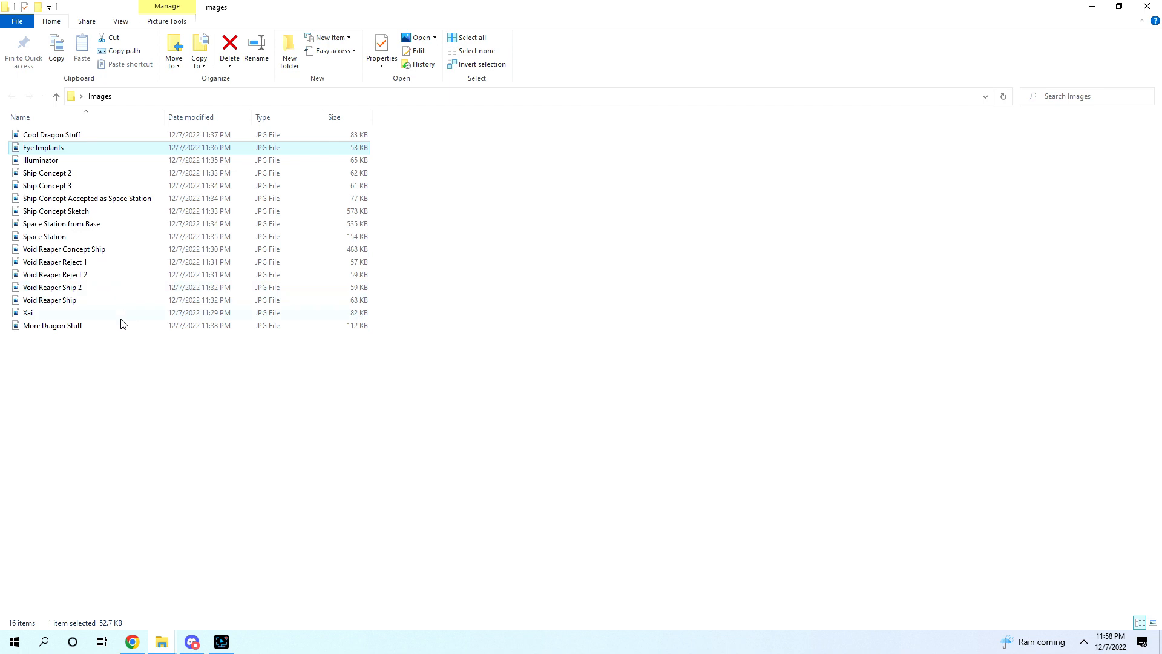
mouse_move(123, 317)
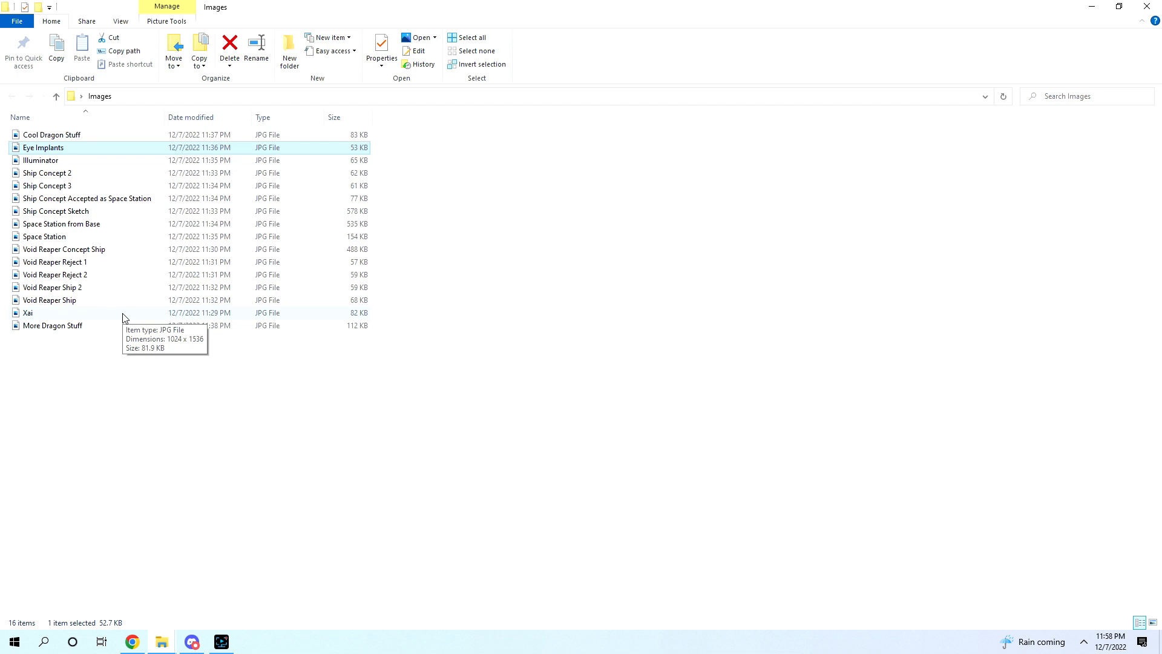
mouse_move(193, 306)
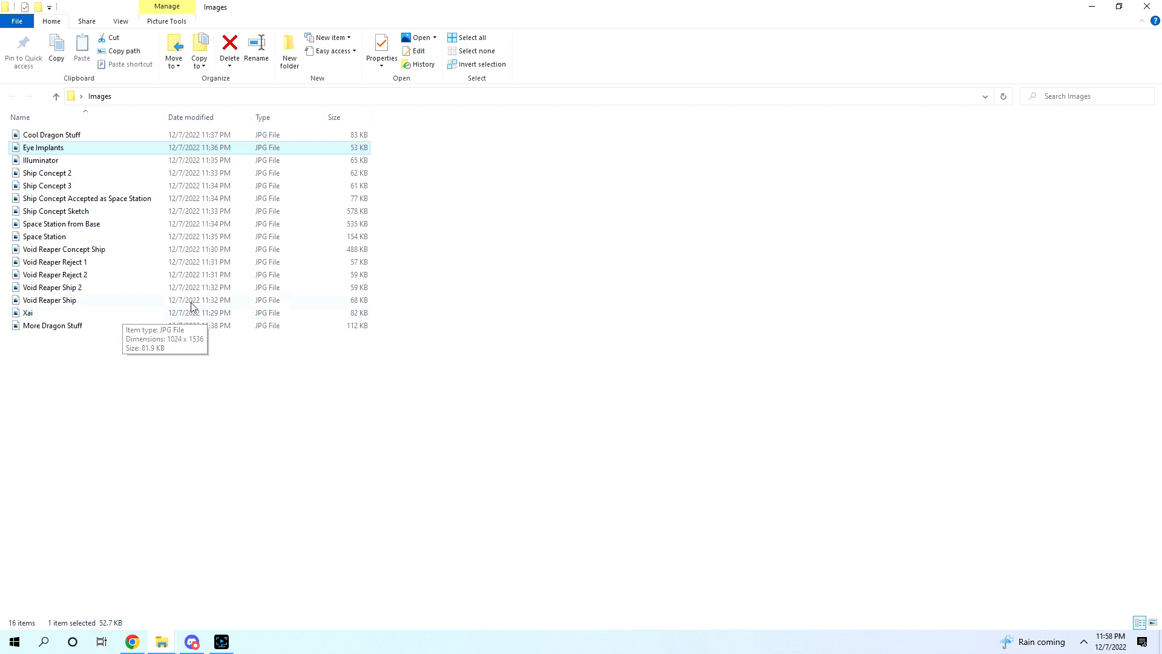
mouse_move(141, 279)
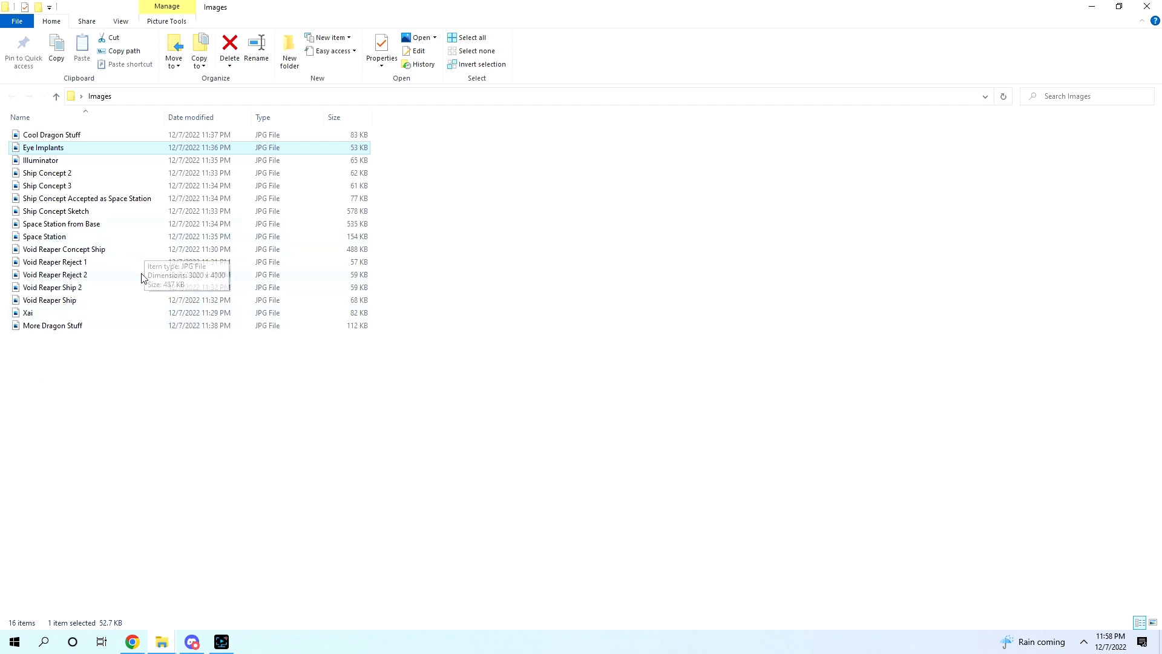
mouse_move(133, 247)
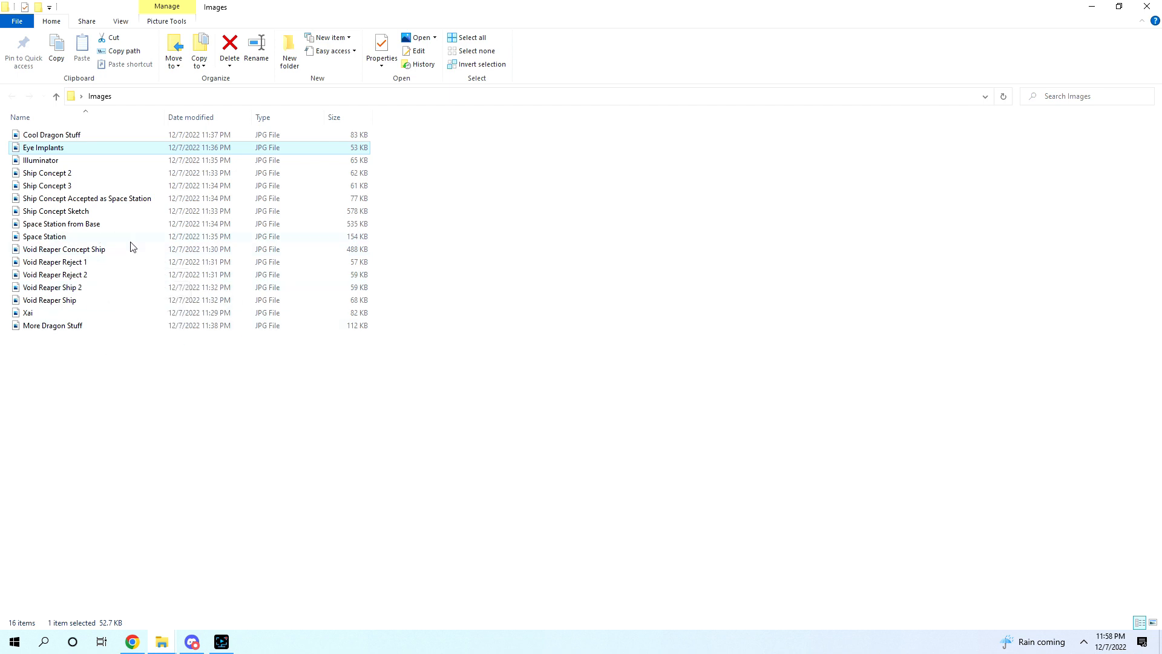
mouse_move(146, 254)
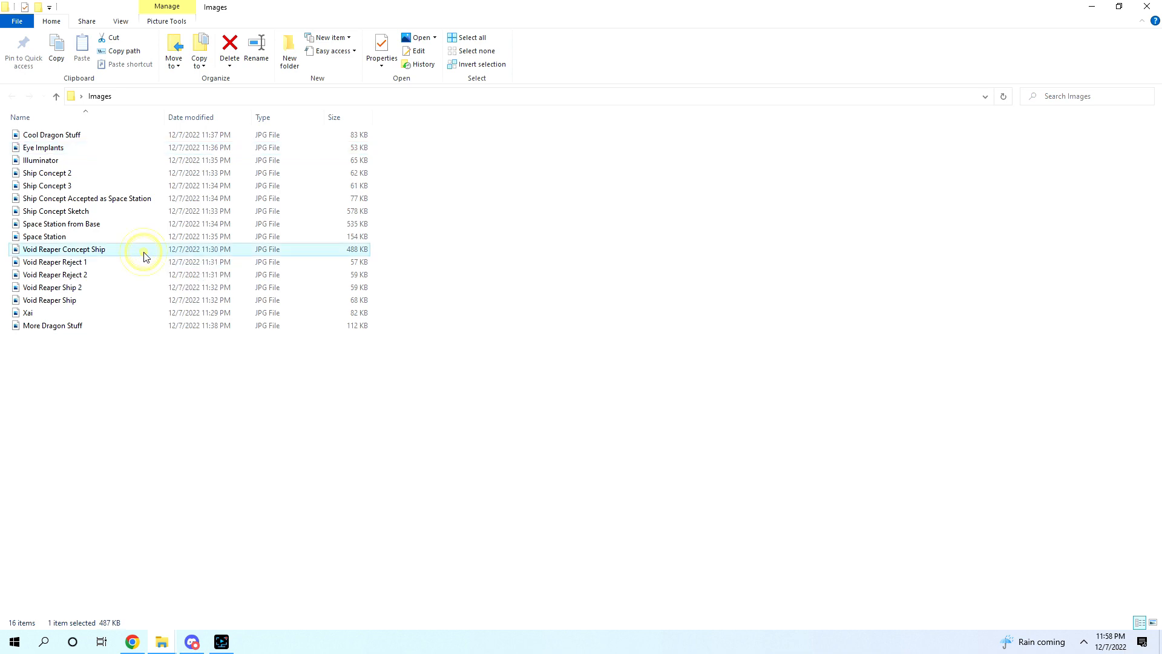
double_click(64, 249)
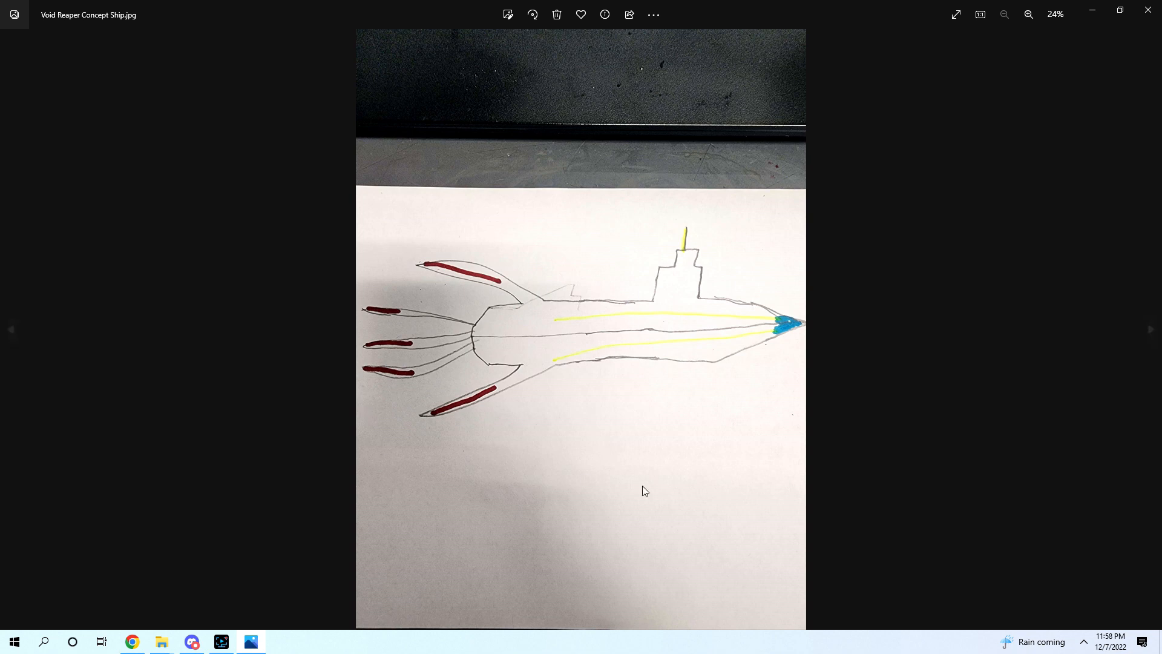
mouse_move(579, 437)
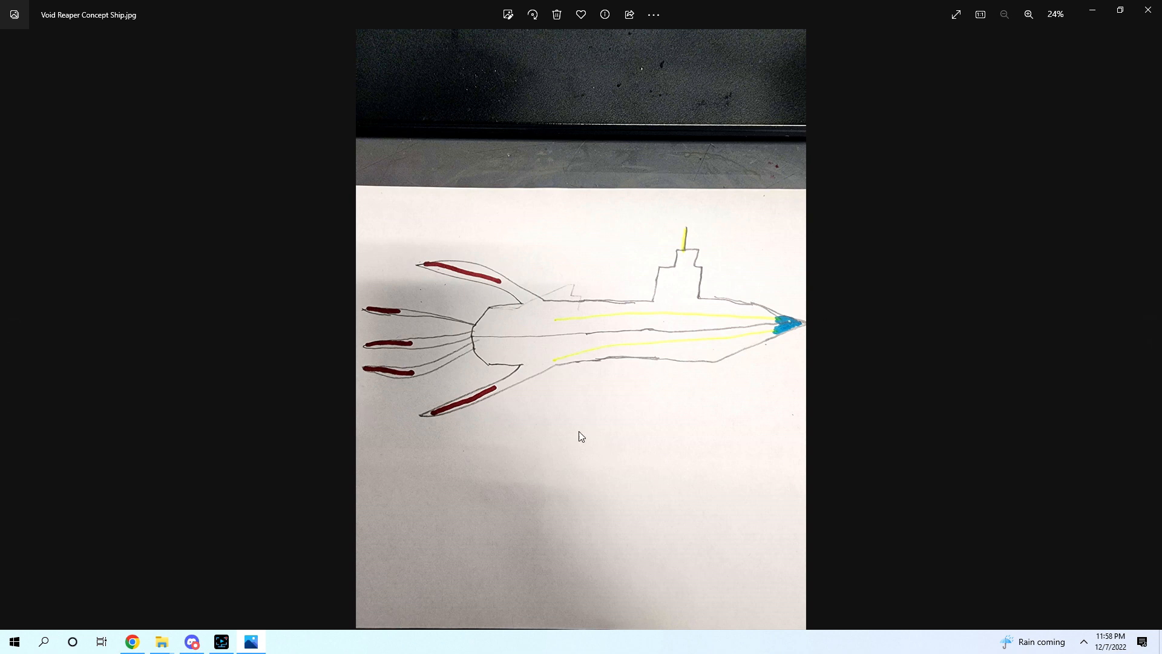
mouse_move(394, 427)
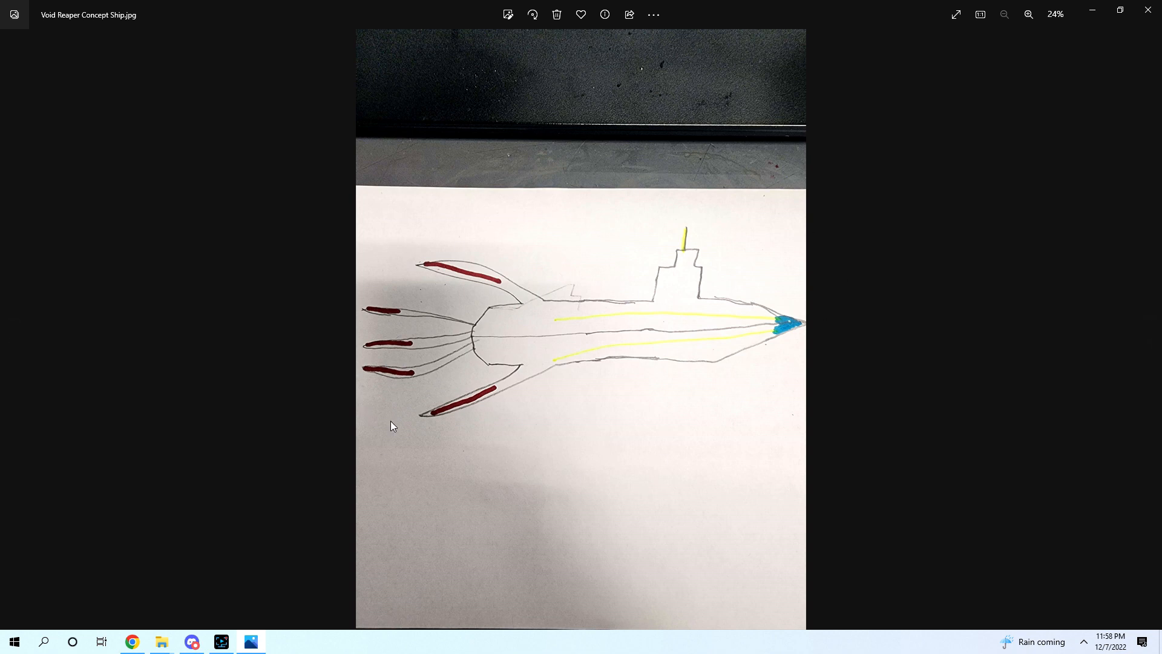
mouse_move(562, 437)
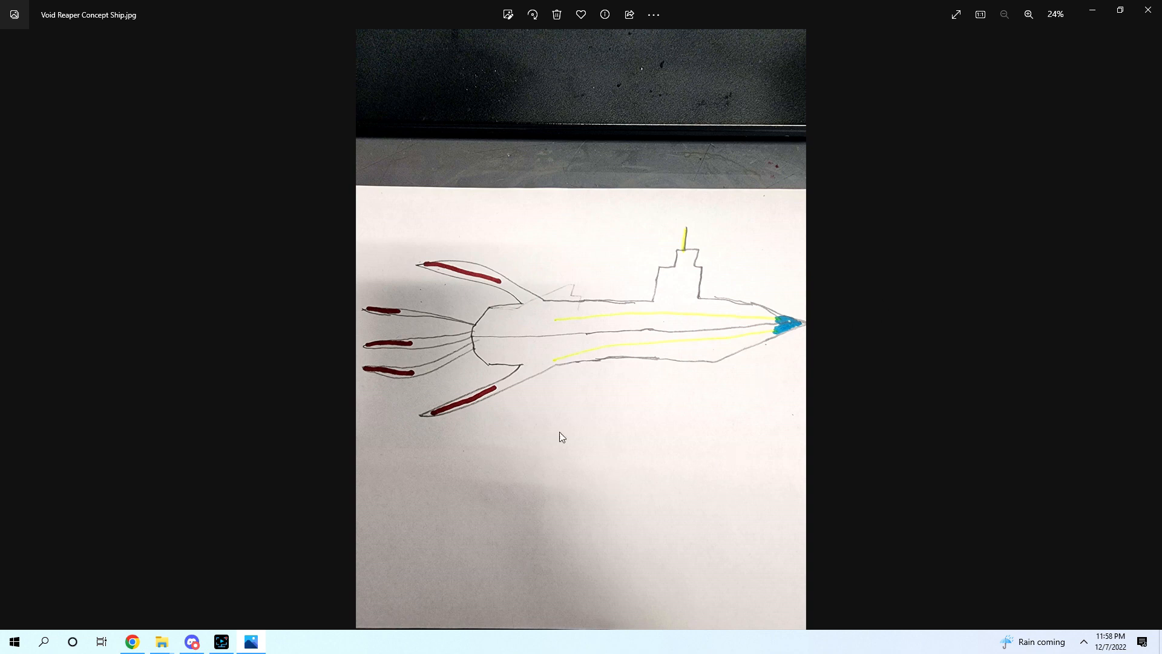
mouse_move(631, 477)
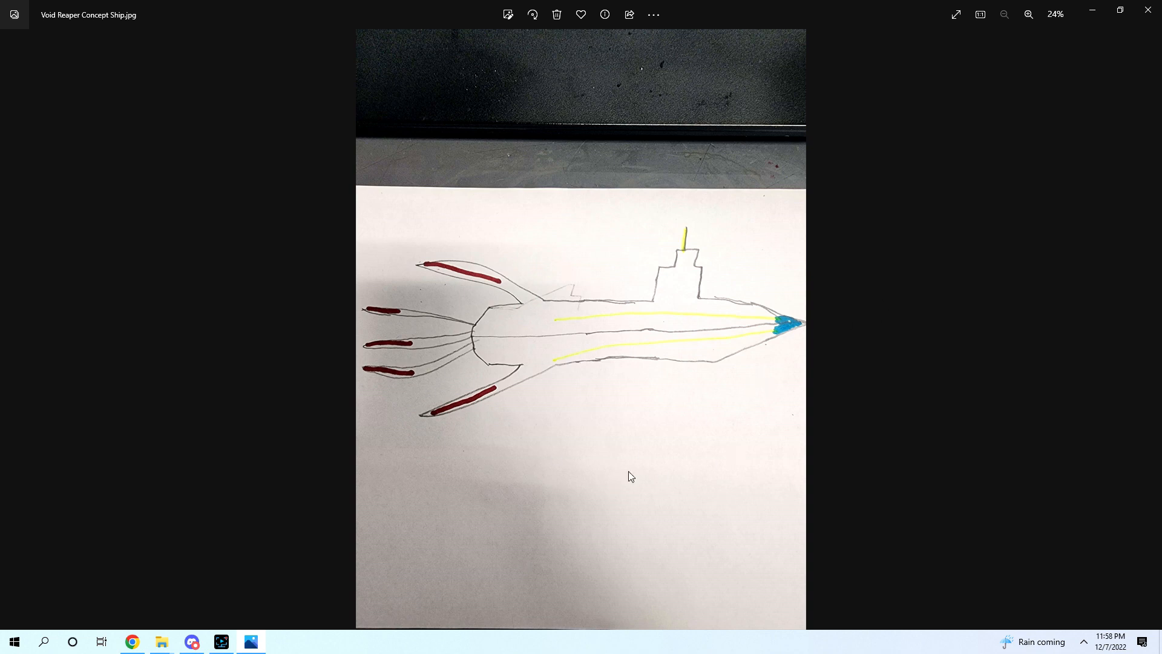
mouse_move(519, 423)
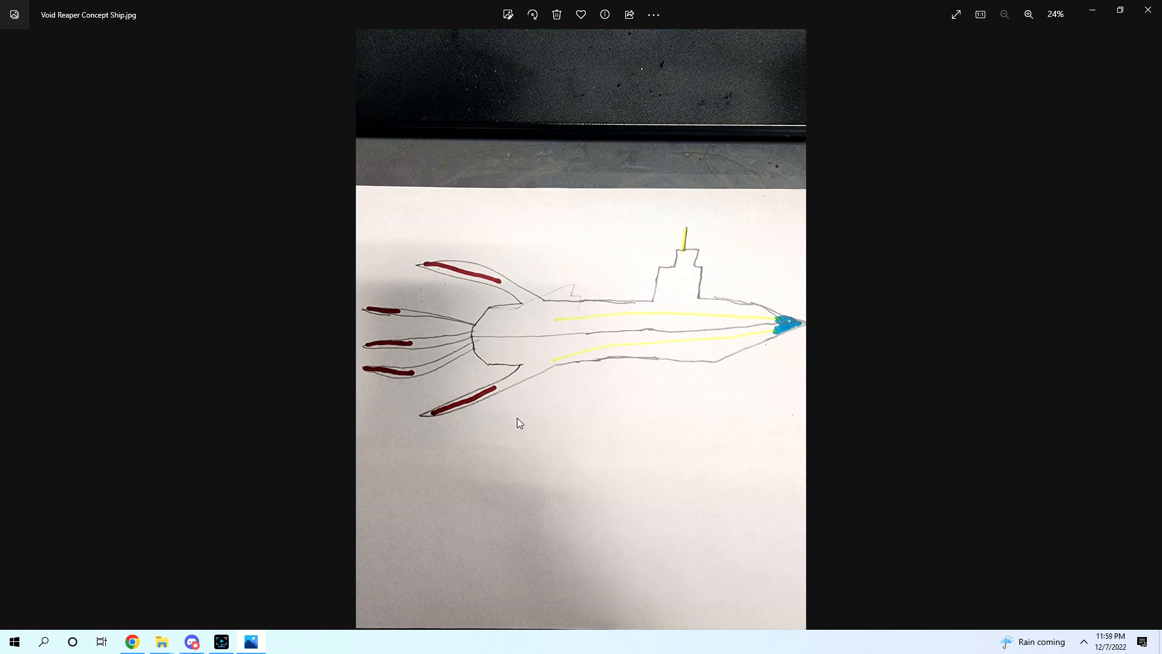
mouse_move(404, 224)
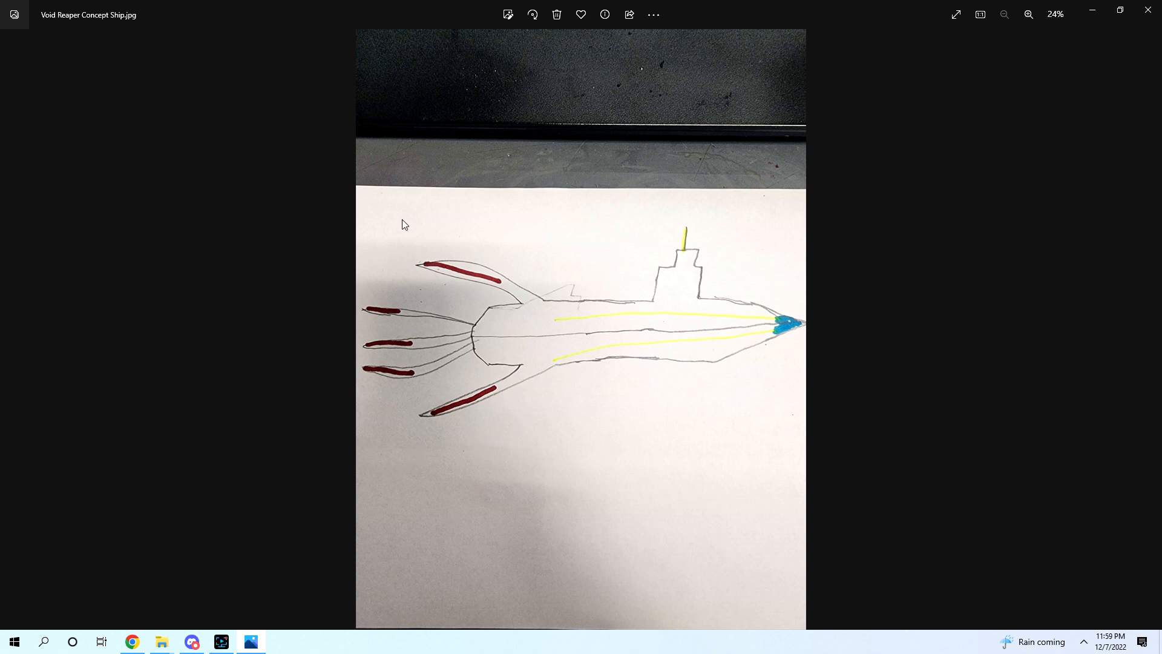
mouse_move(531, 373)
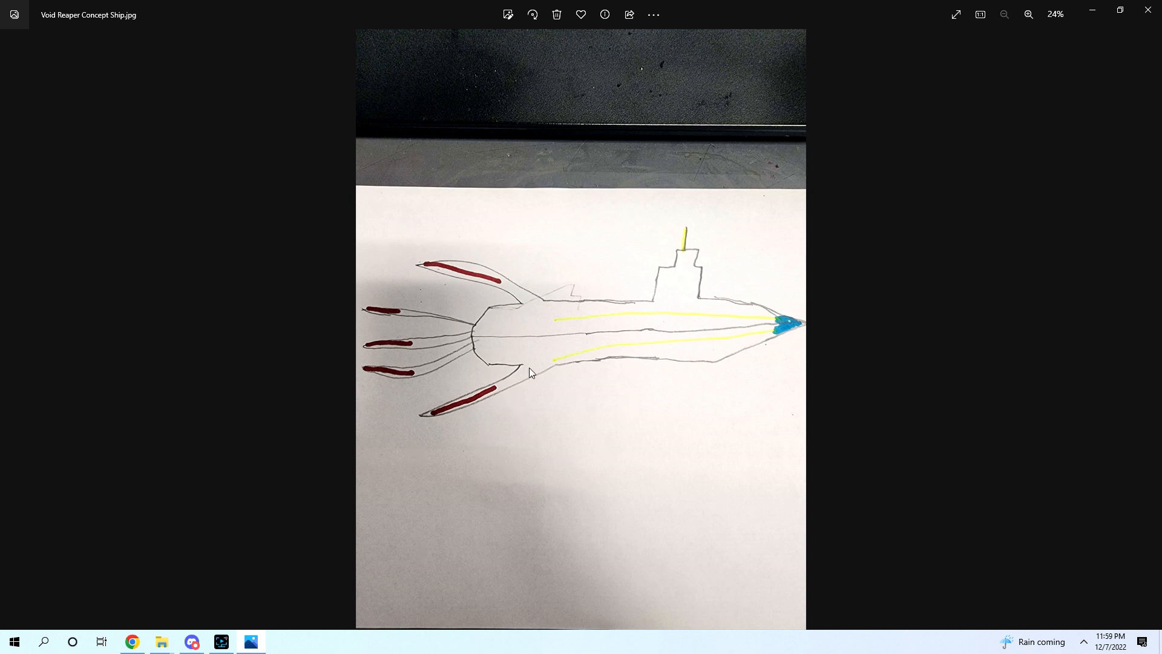
mouse_move(570, 322)
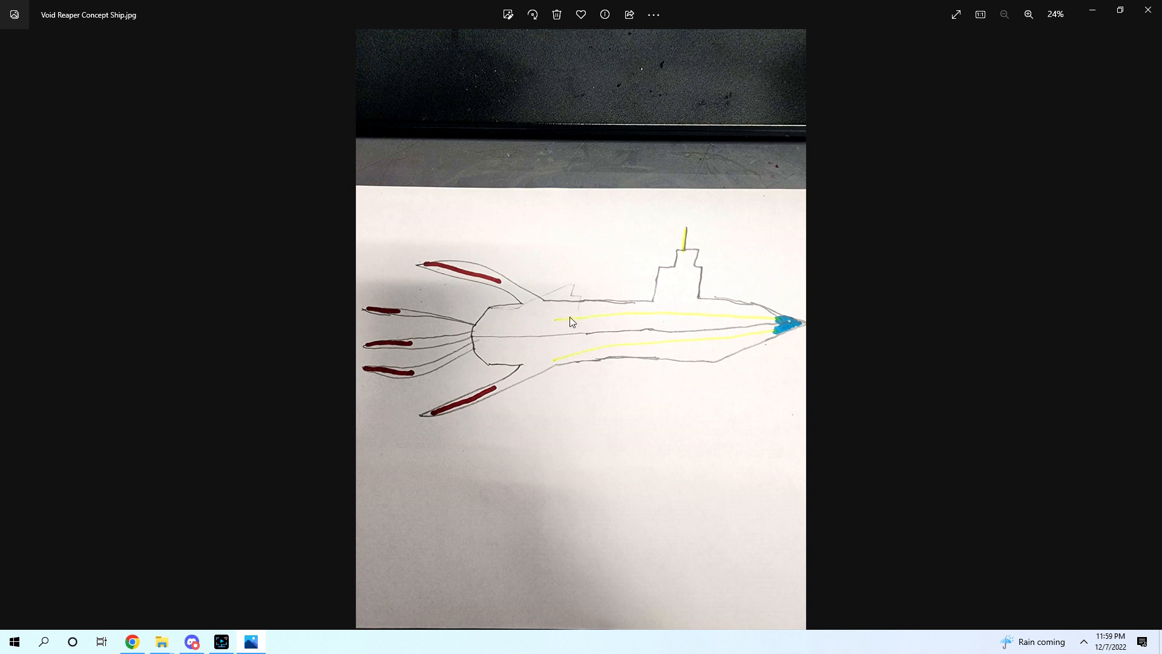
mouse_move(385, 125)
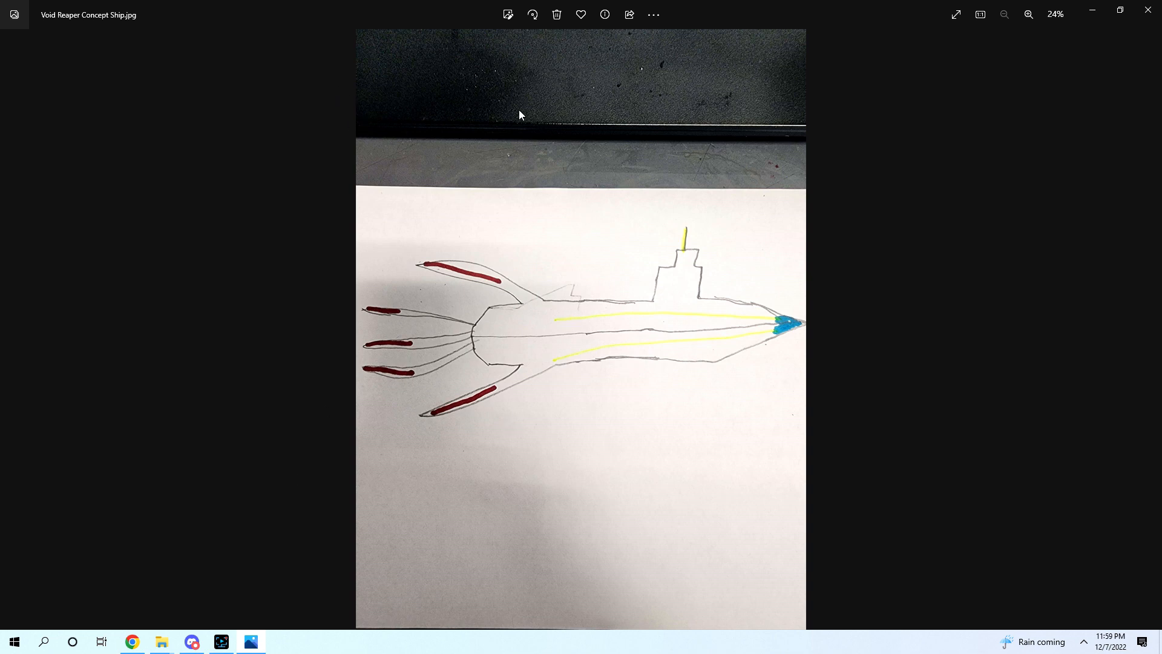
mouse_move(1153, 46)
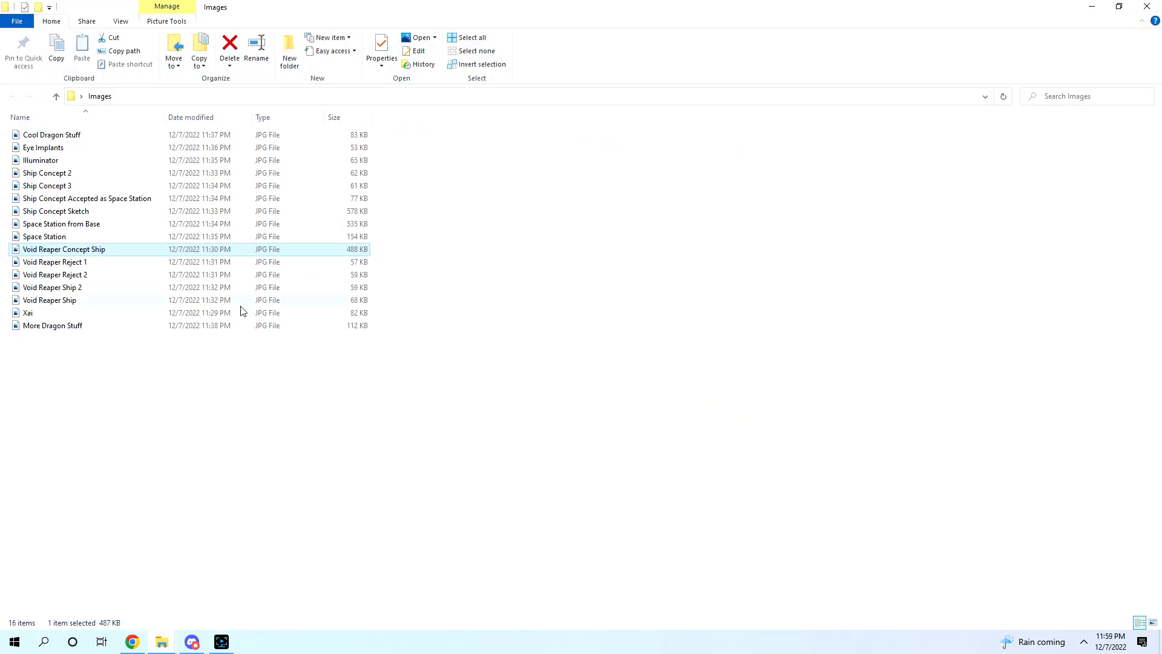
mouse_move(195, 271)
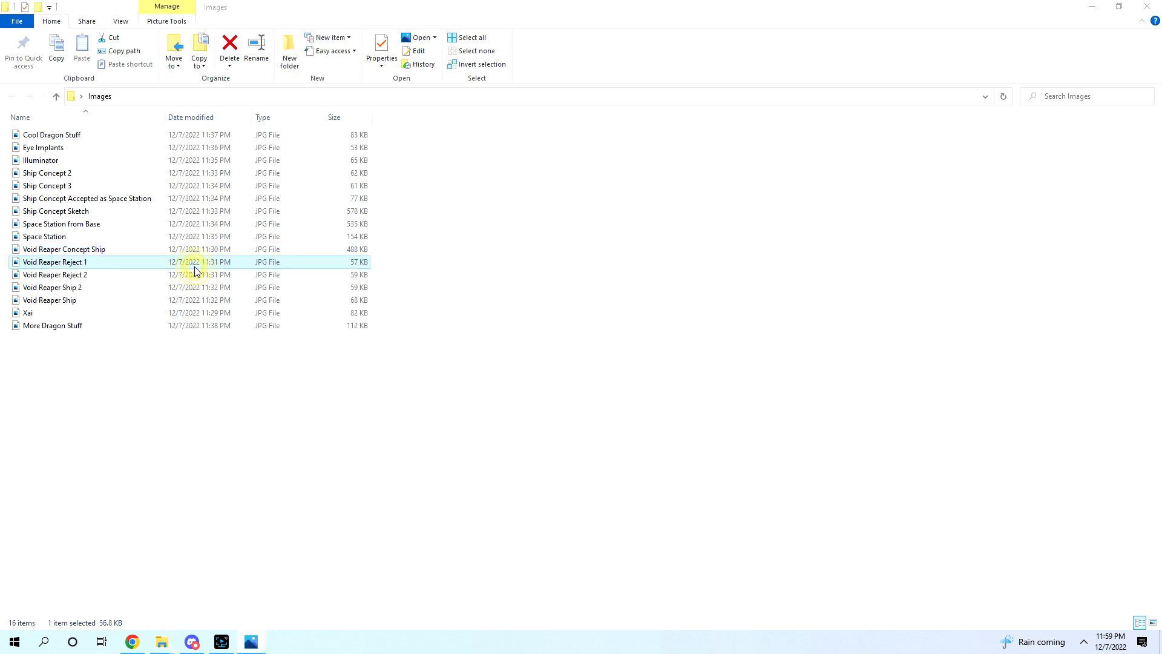
double_click(56, 262)
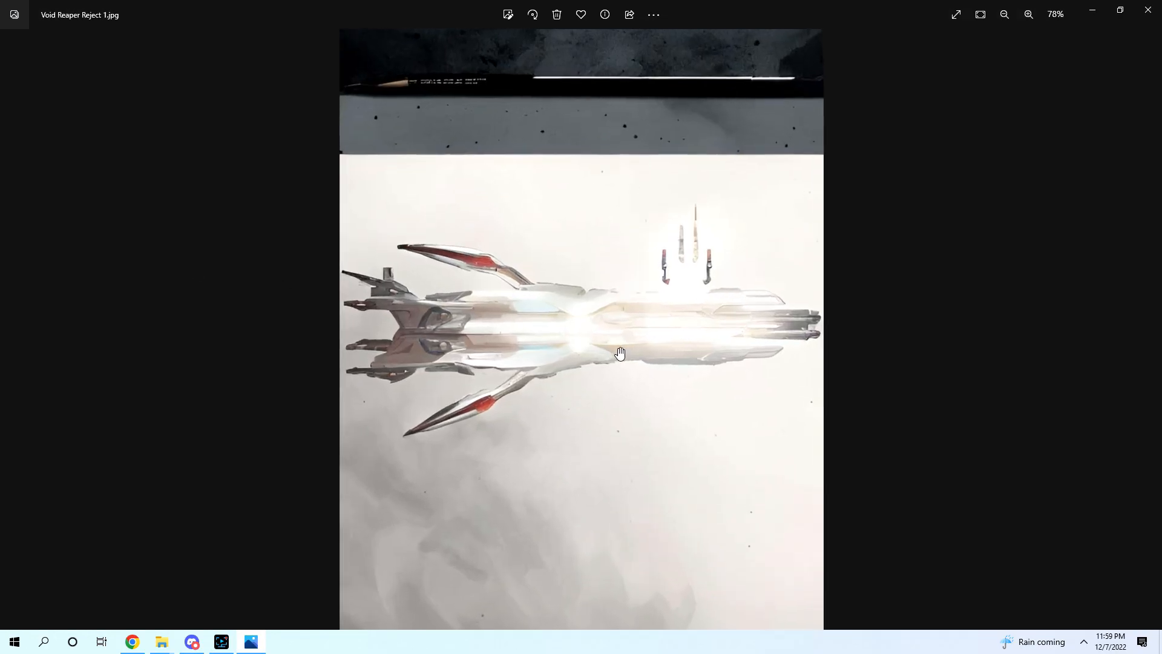
left_click(1029, 14)
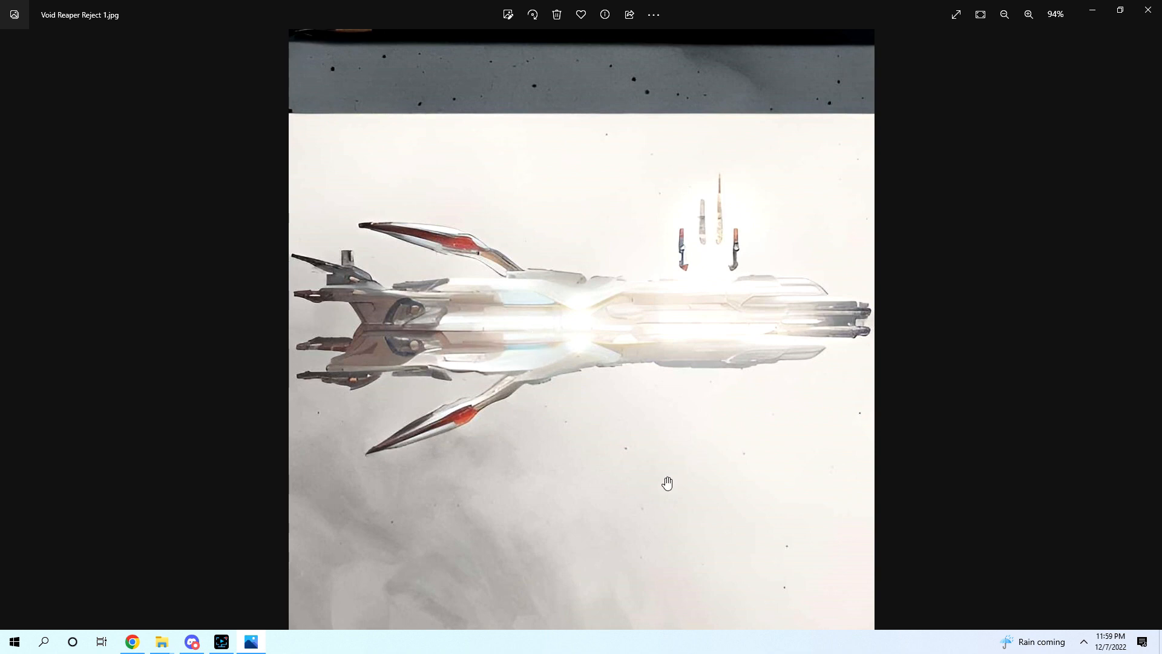
mouse_move(595, 417)
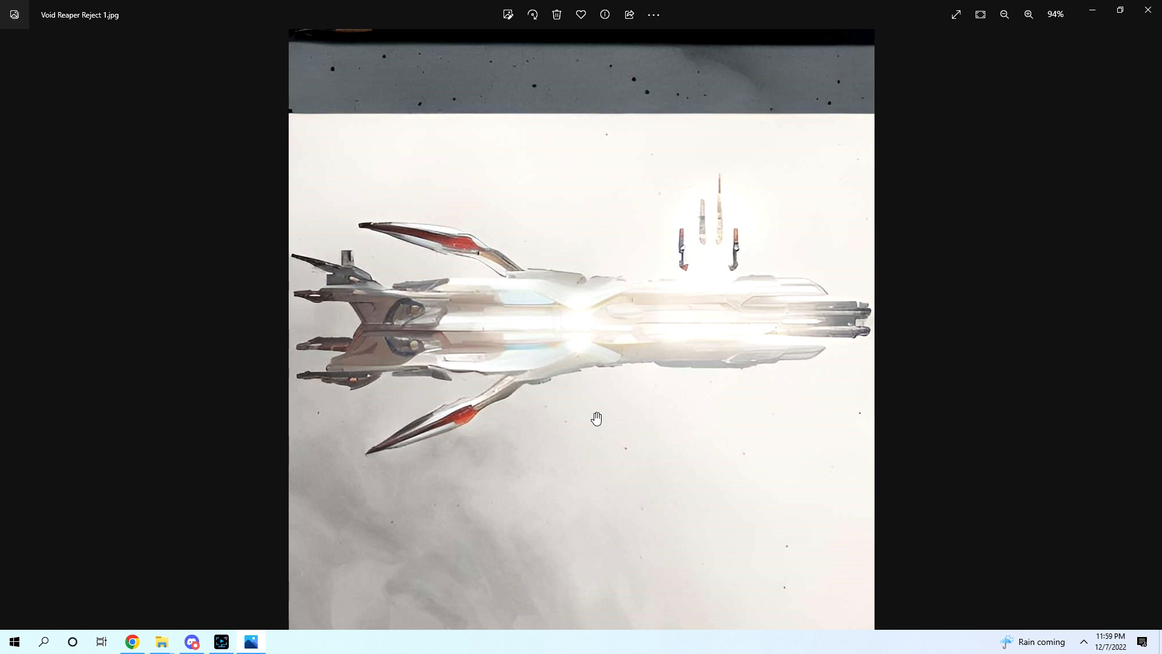
mouse_move(594, 309)
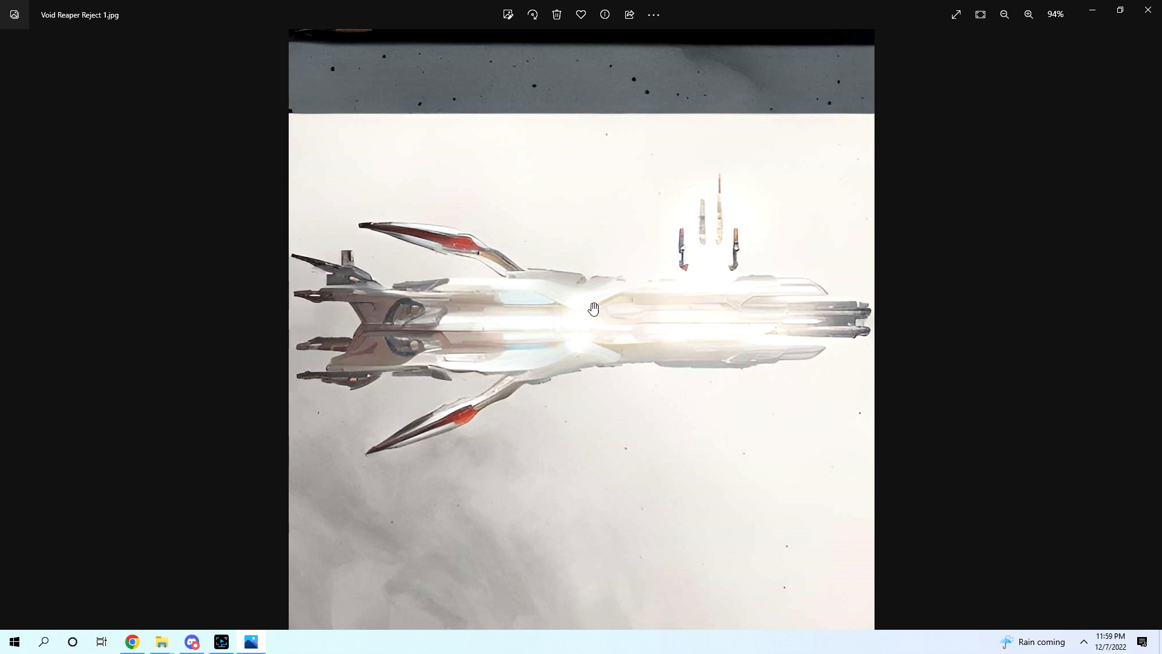
mouse_move(741, 308)
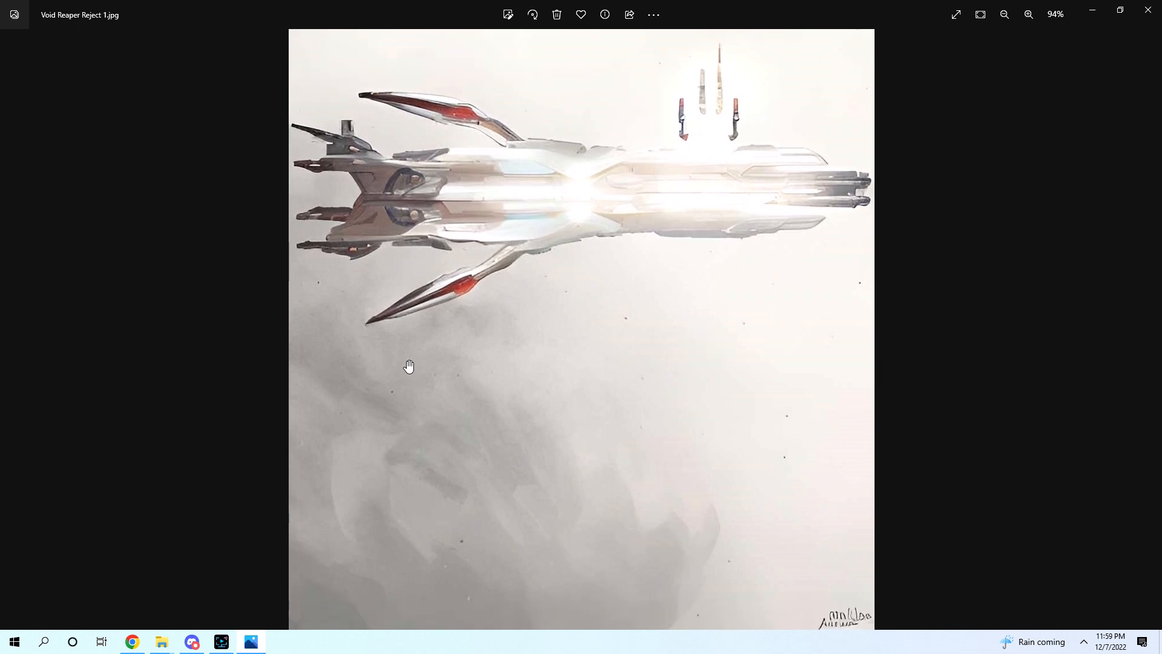
mouse_move(366, 383)
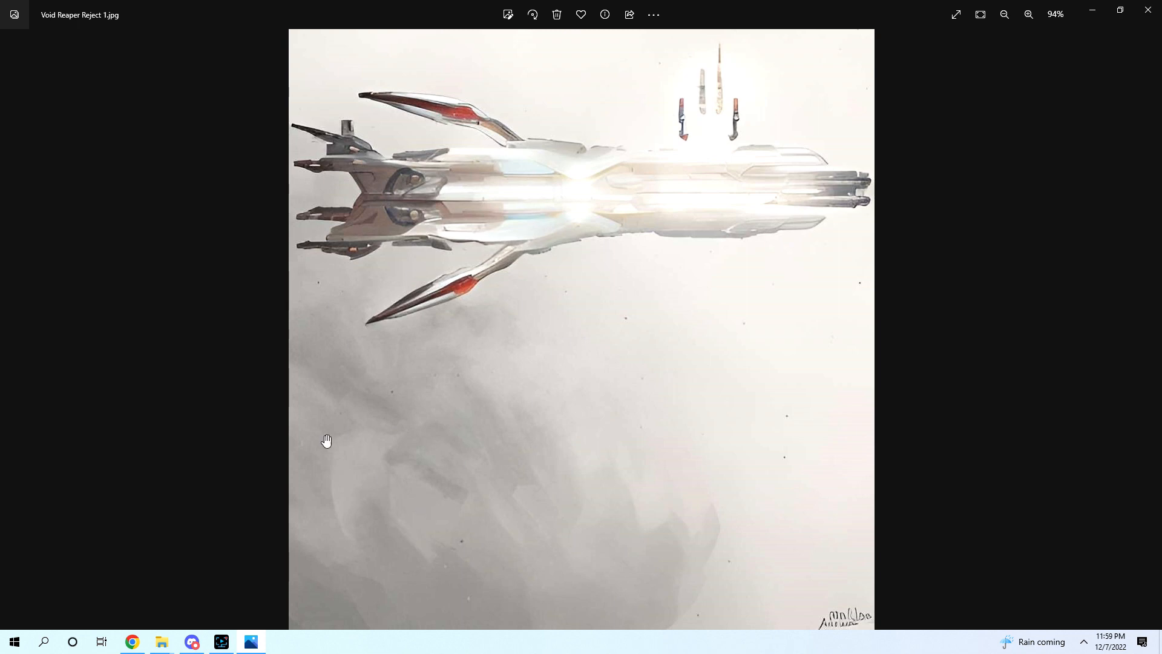
mouse_move(666, 324)
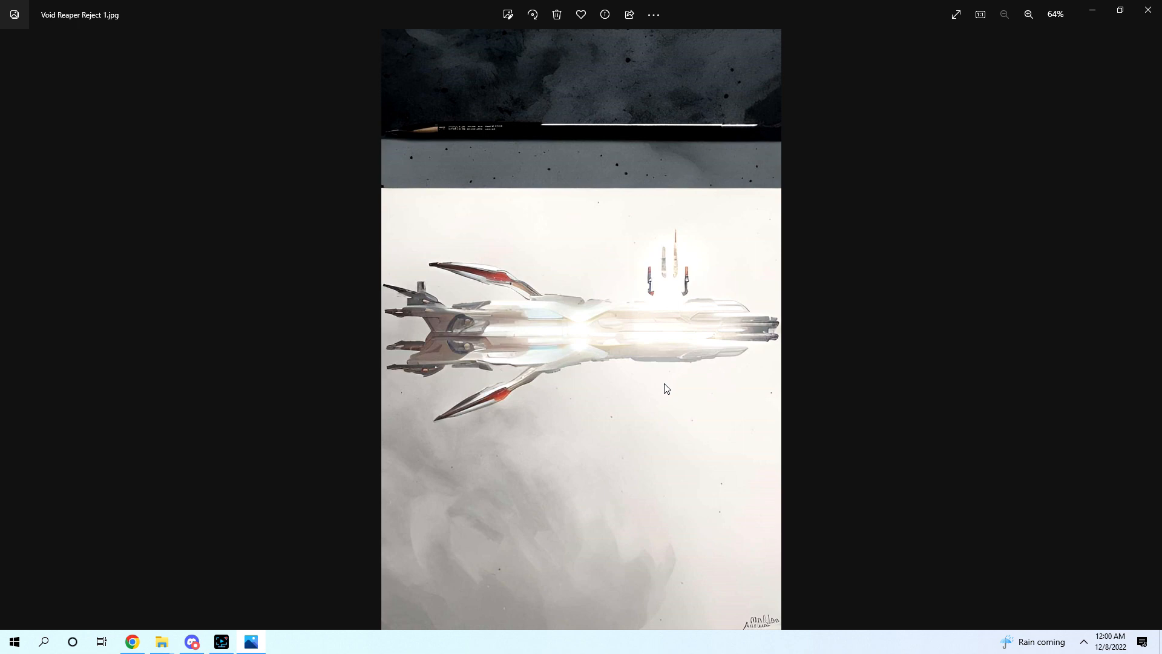
Step: Magnify the bottom-right signature on Void Reaper Reject 1, fit it back, then close the image
left_click(1029, 15)
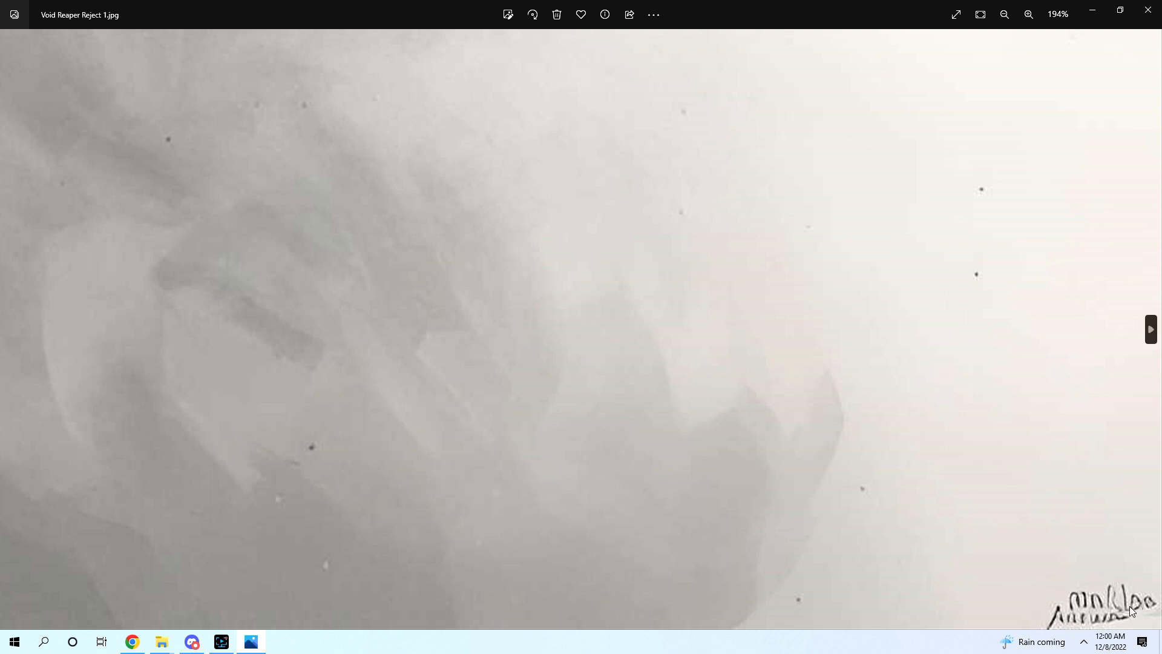
mouse_move(1063, 607)
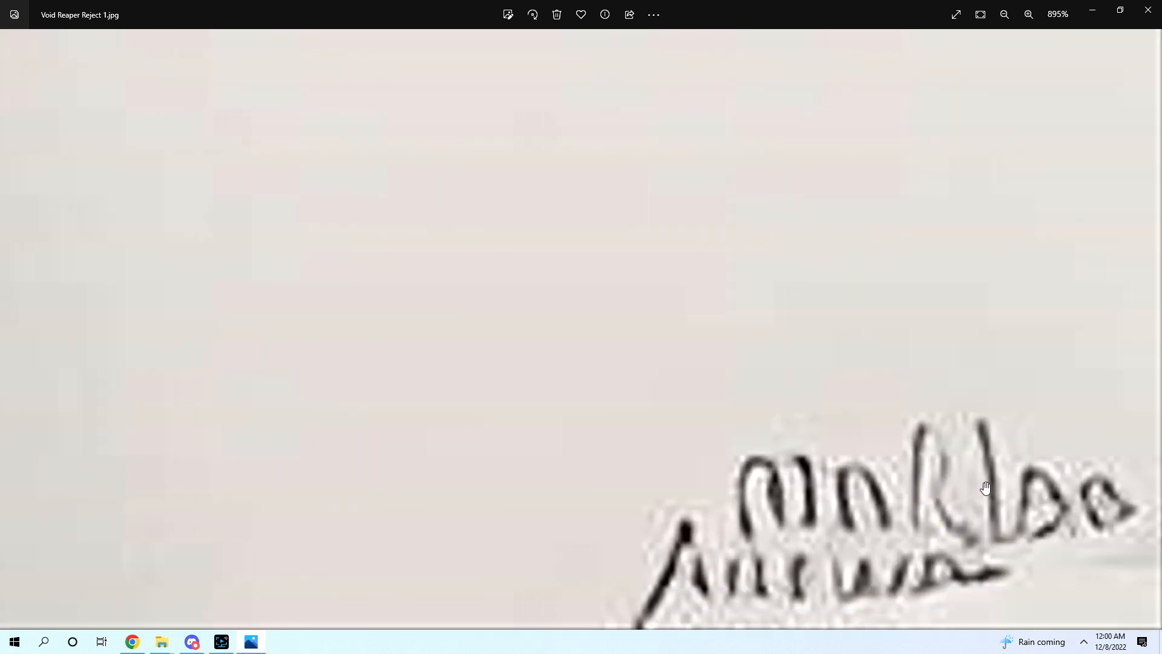
scroll("down", 3)
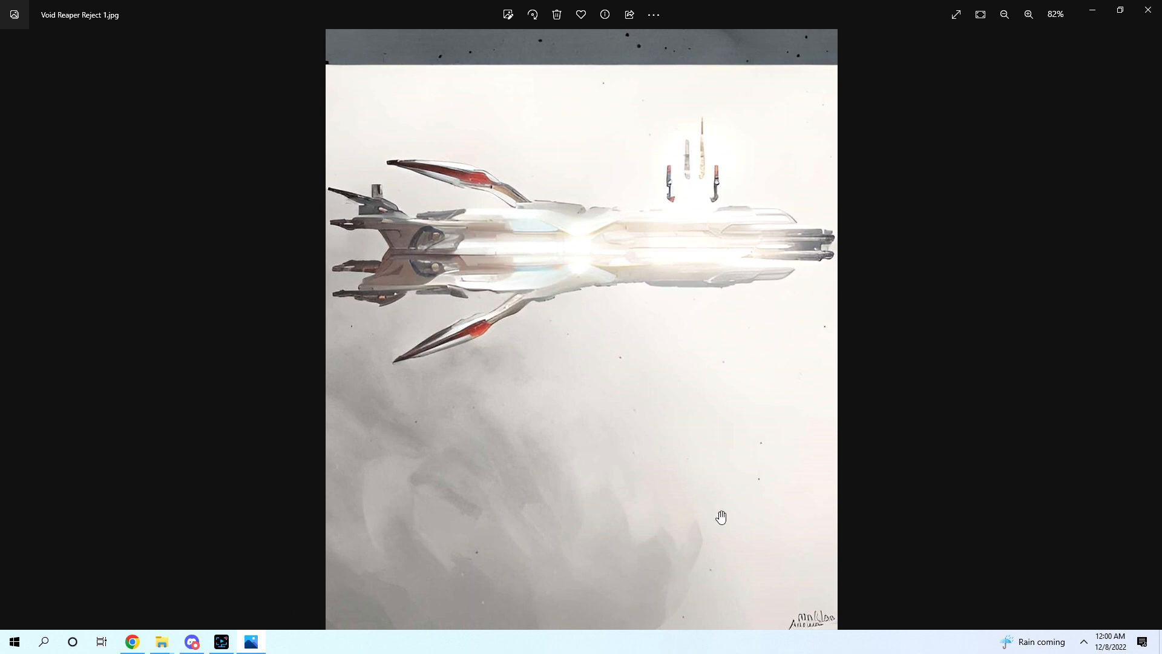
mouse_move(502, 570)
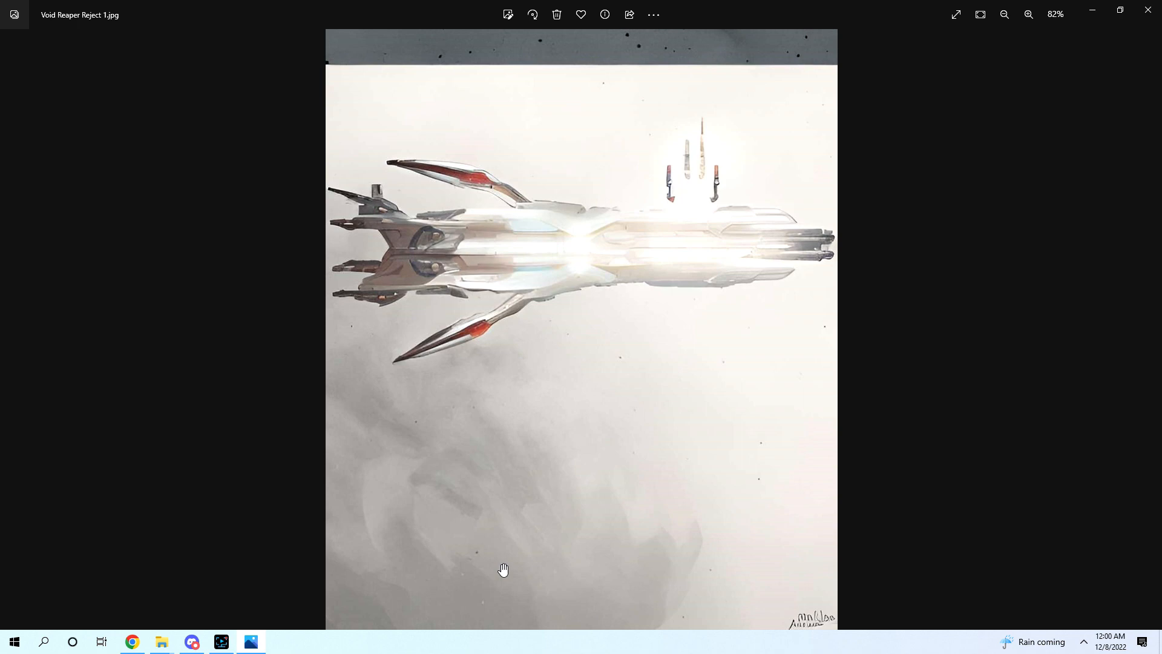
left_click(1029, 15)
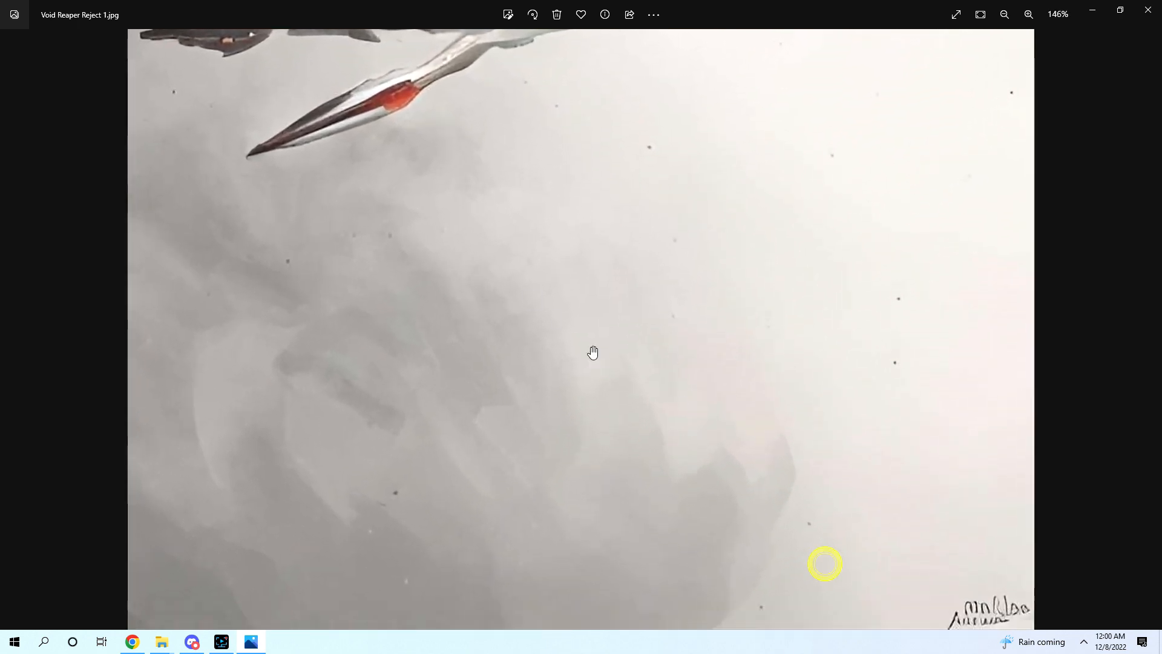
left_click(1005, 15)
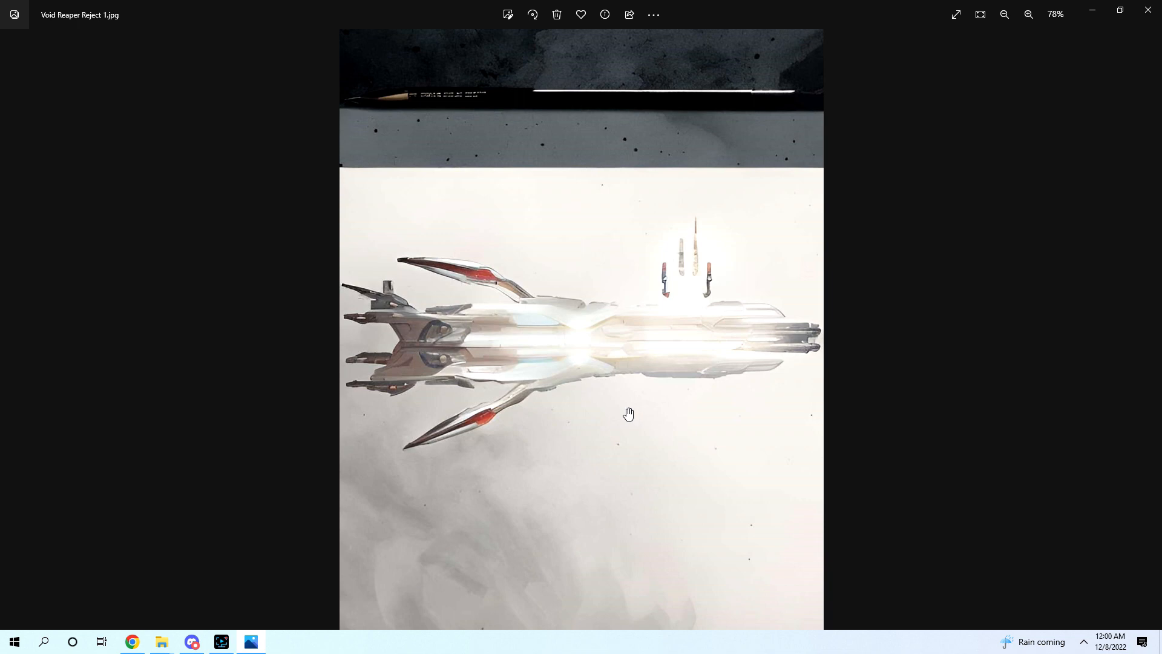
left_click(1029, 15)
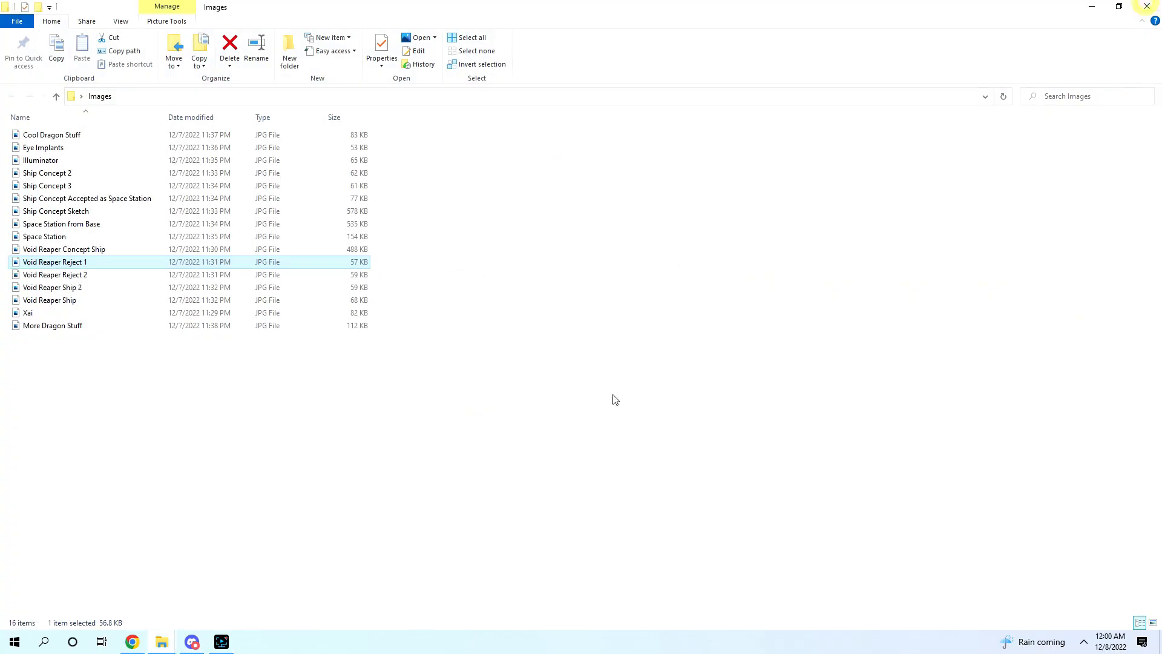
Step: View Void Reaper Reject 2's white spaceship and enlarge it a couple of notches
double_click(54, 274)
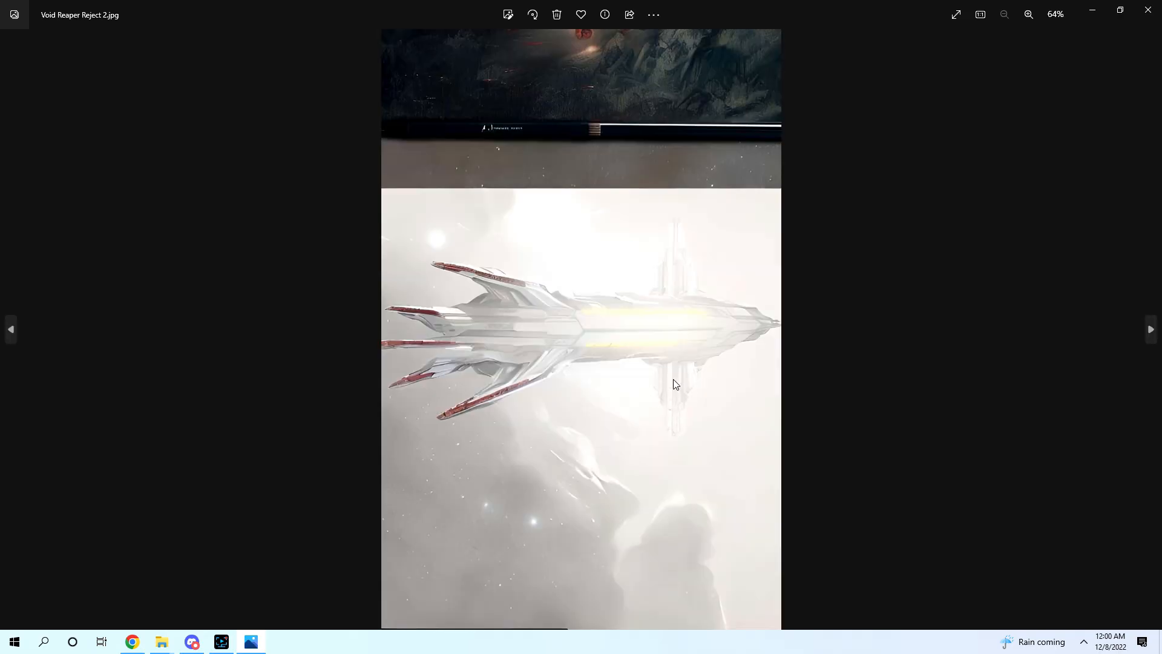
mouse_move(455, 63)
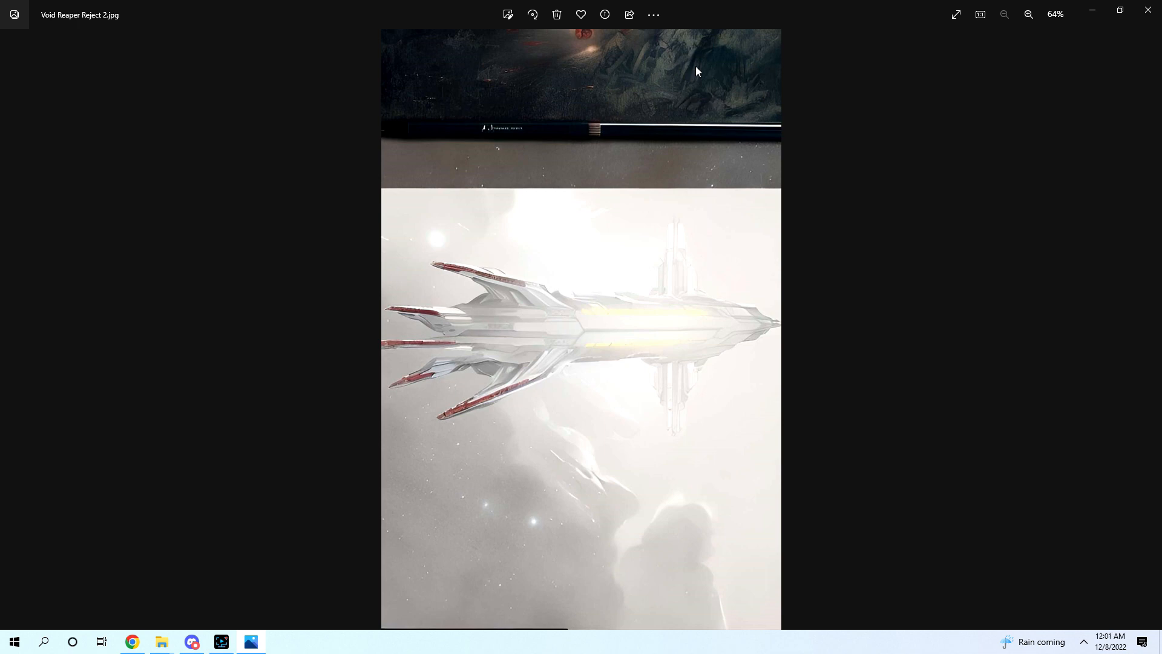
mouse_move(547, 53)
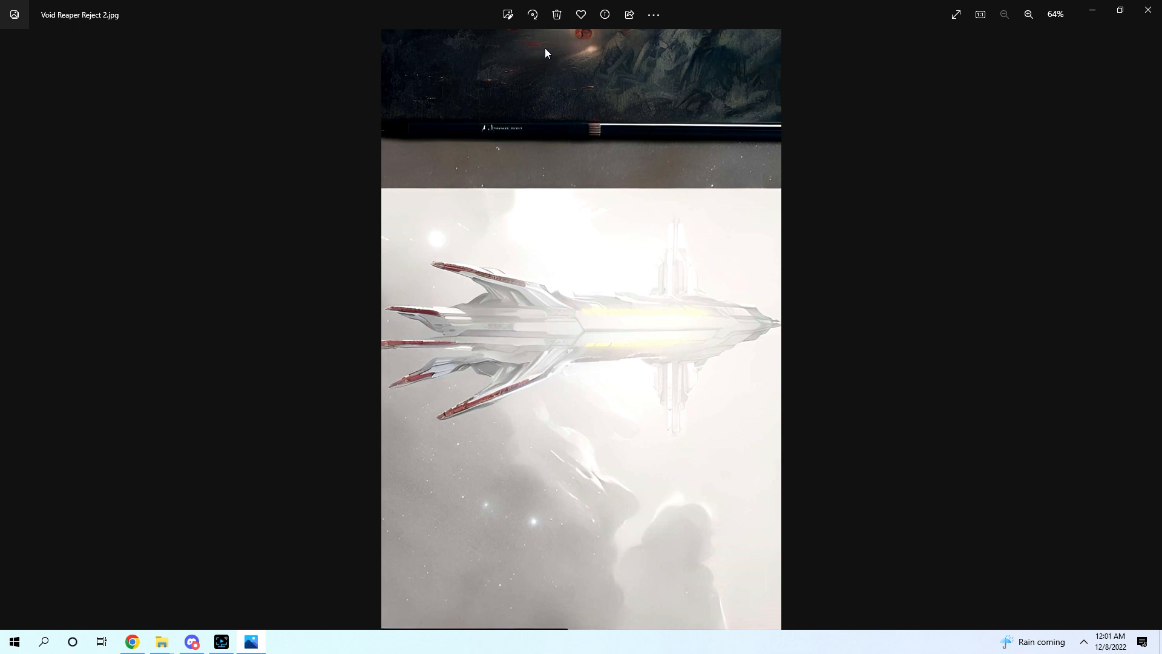
mouse_move(562, 160)
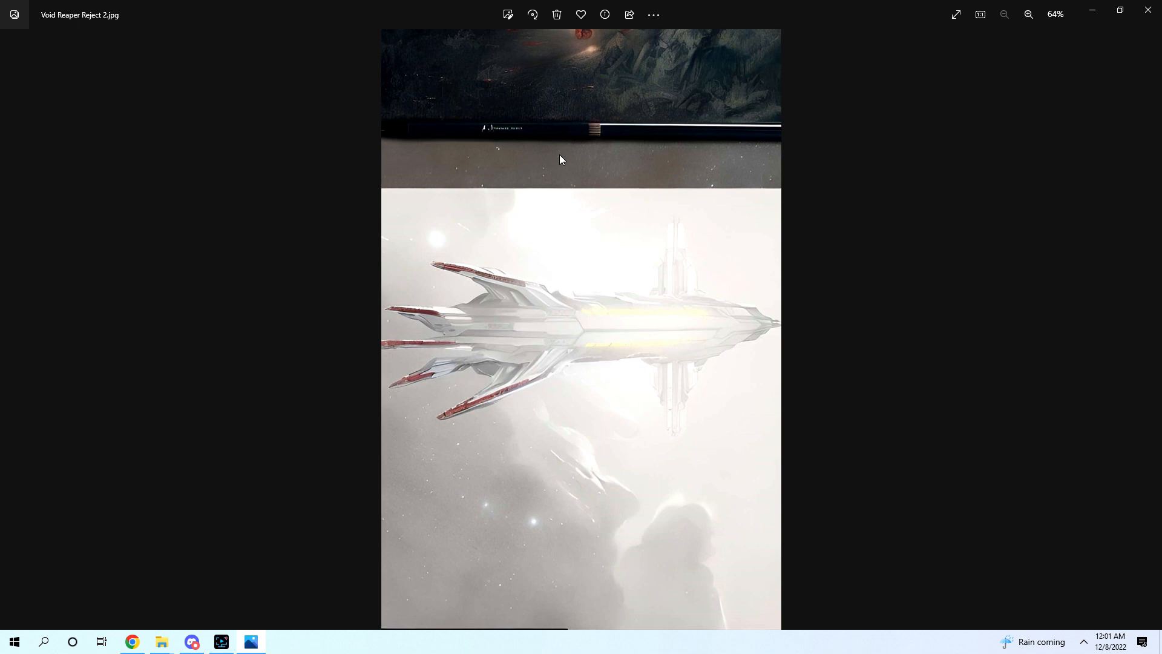
mouse_move(750, 135)
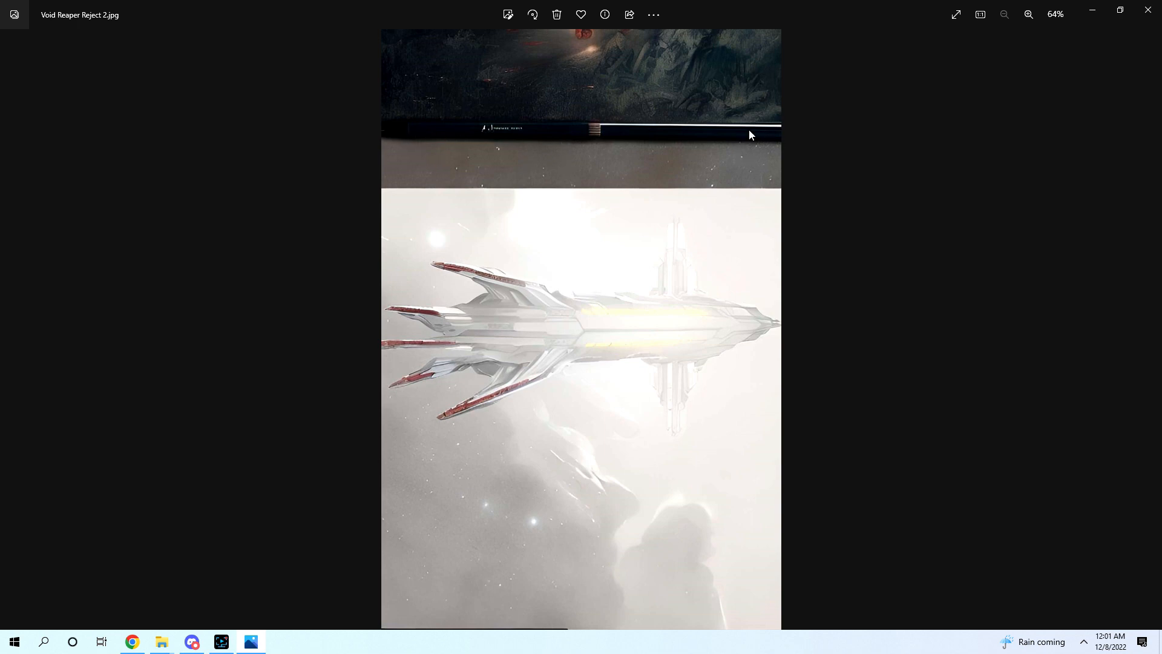
mouse_move(441, 261)
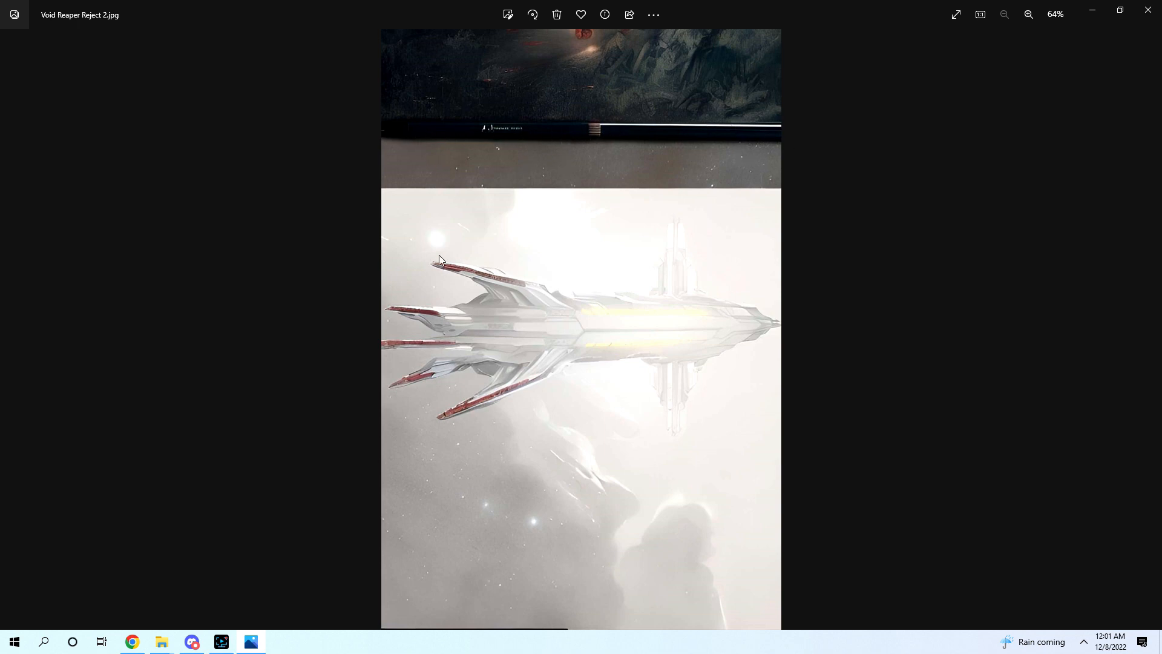
left_click(1029, 15)
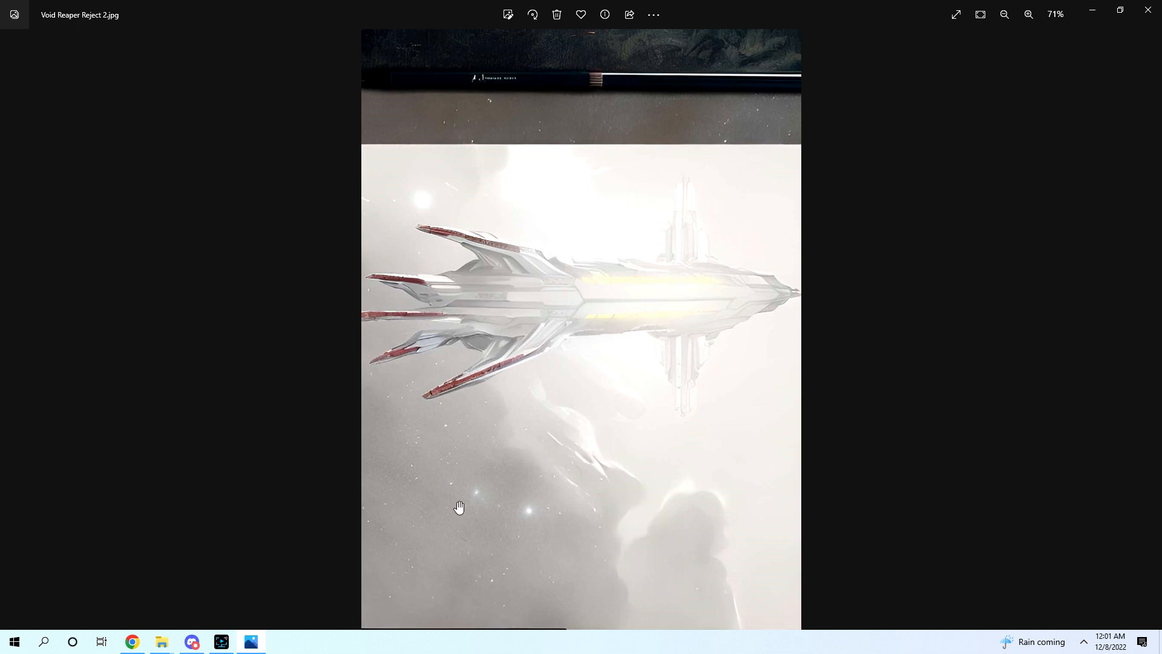
mouse_move(438, 496)
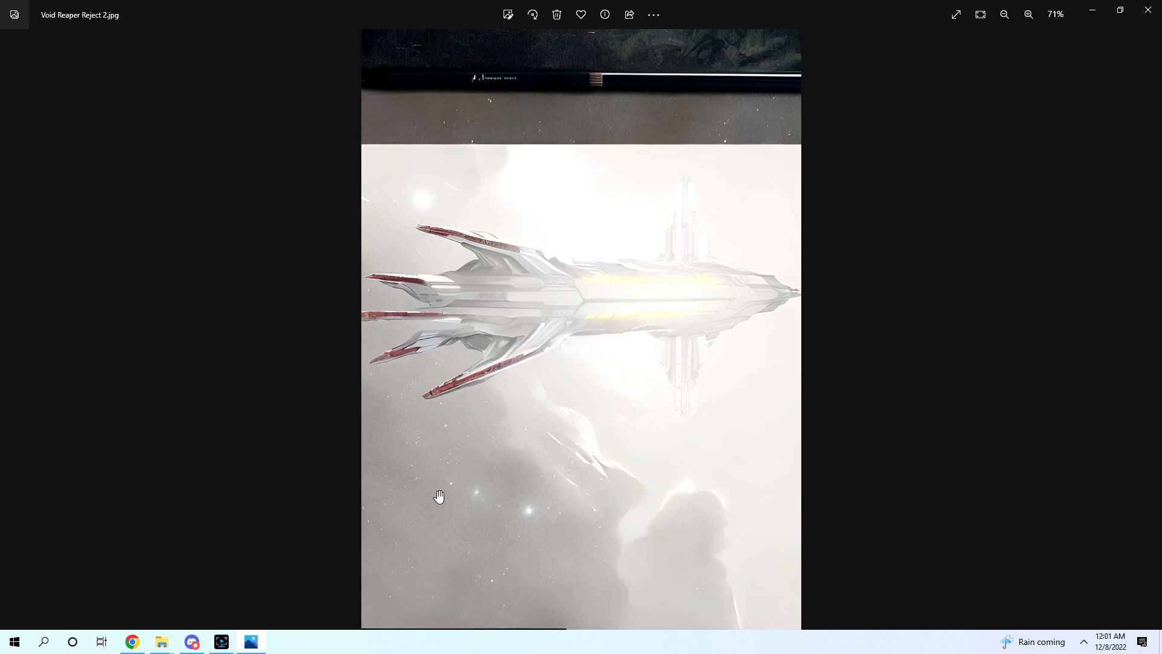
left_click(1029, 14)
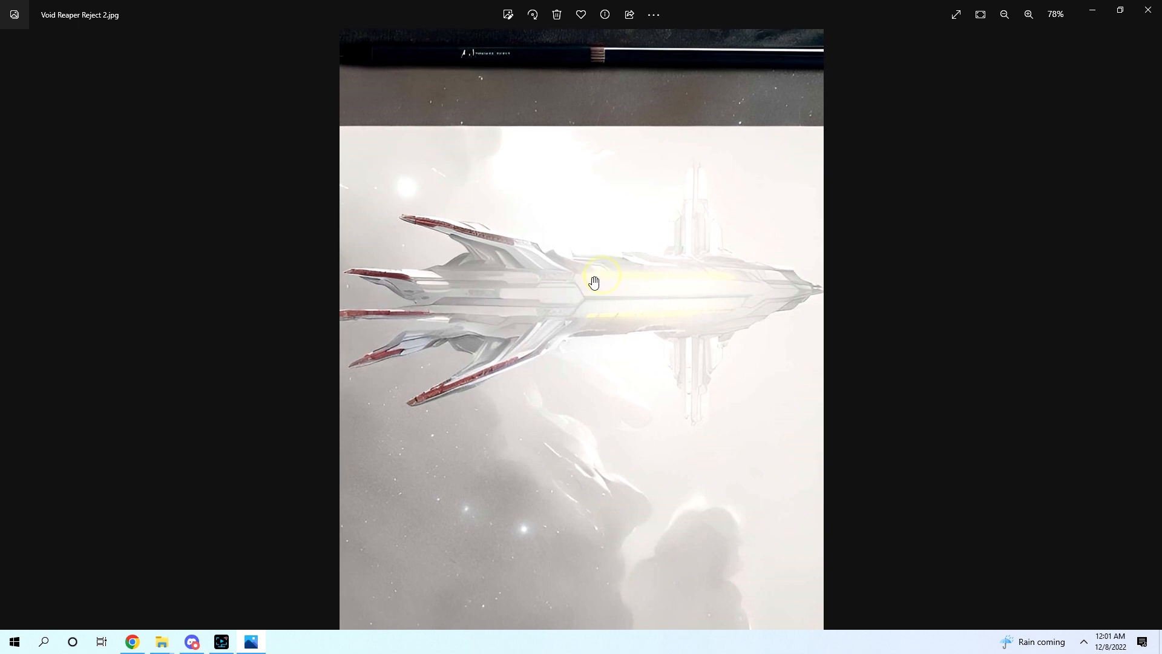
mouse_move(650, 509)
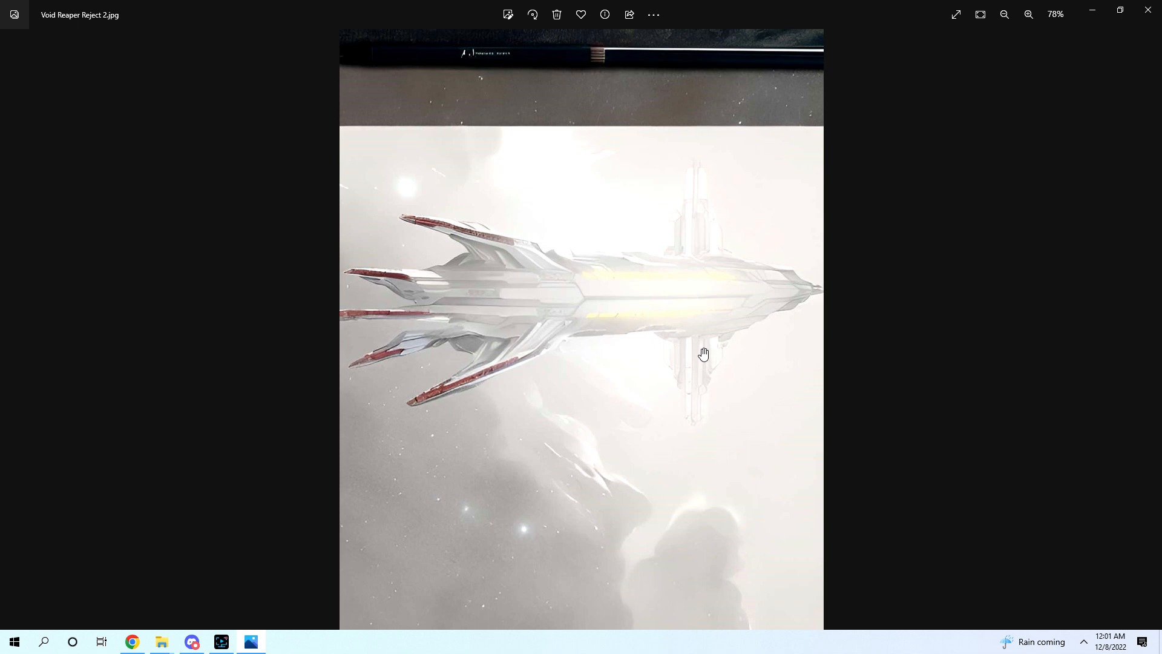
mouse_move(684, 332)
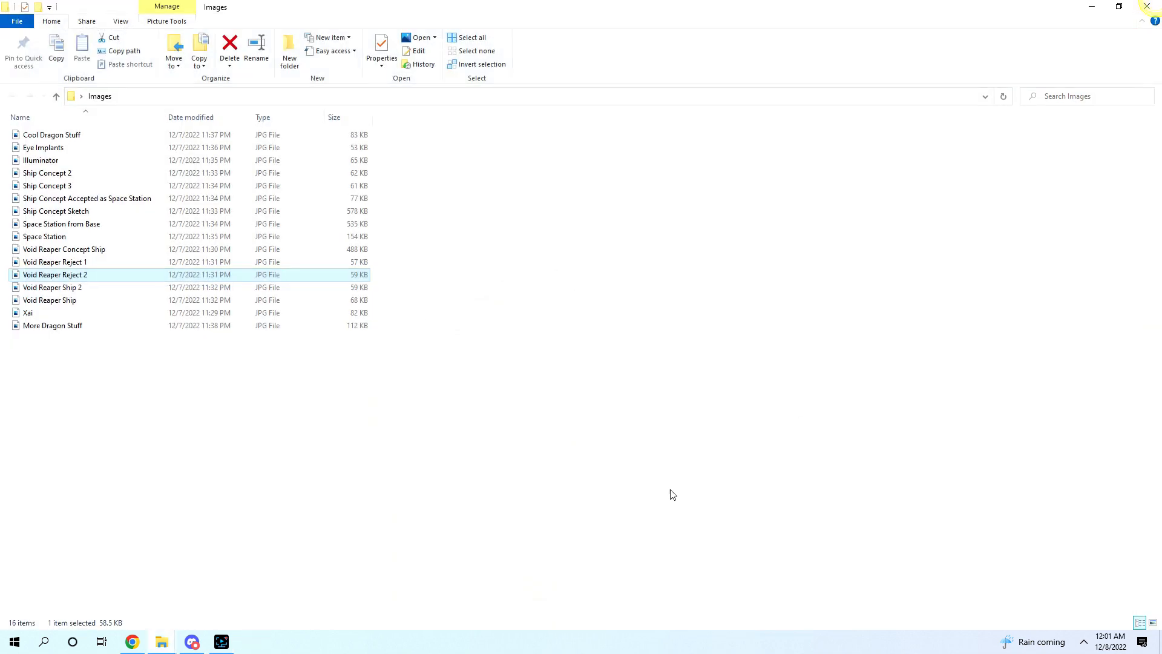
mouse_move(133, 291)
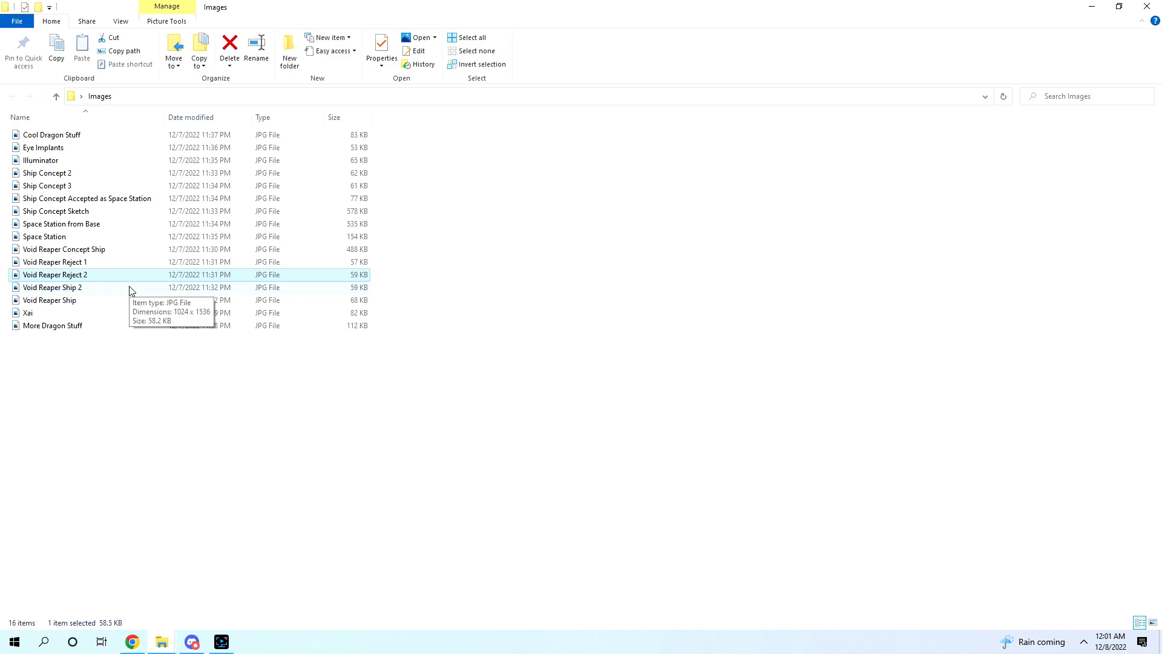
Step: View Void Reaper Ship and magnify the small distant ship and glassy sphere, then back out
double_click(48, 300)
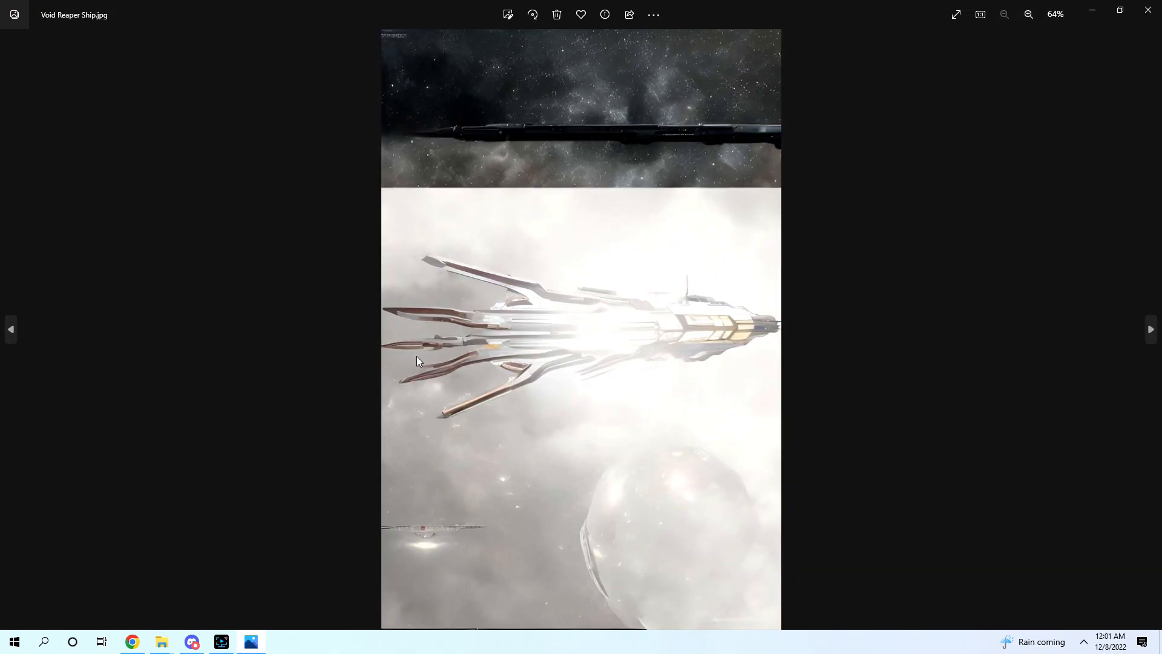
mouse_move(642, 436)
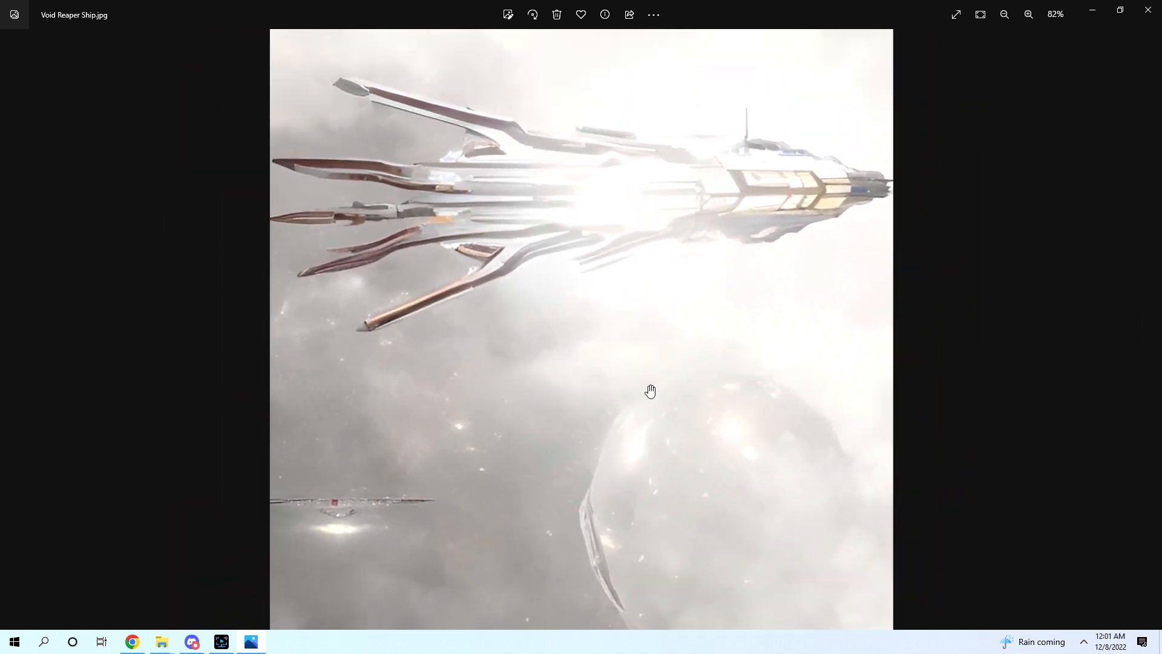
left_click(1004, 15)
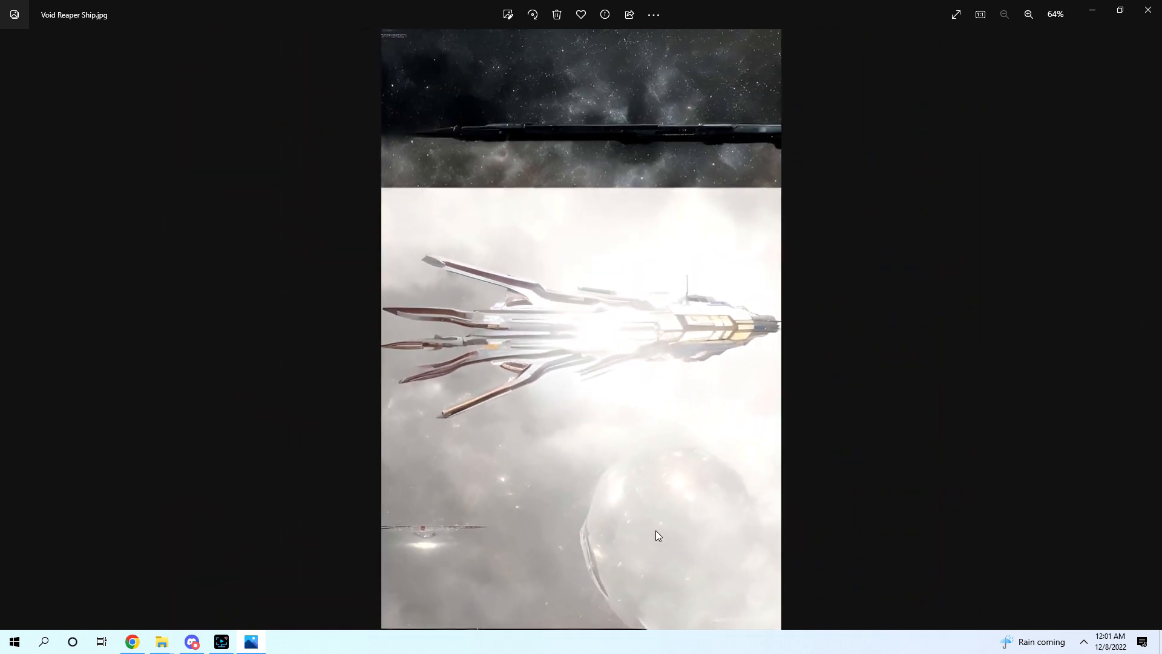
left_click(1029, 14)
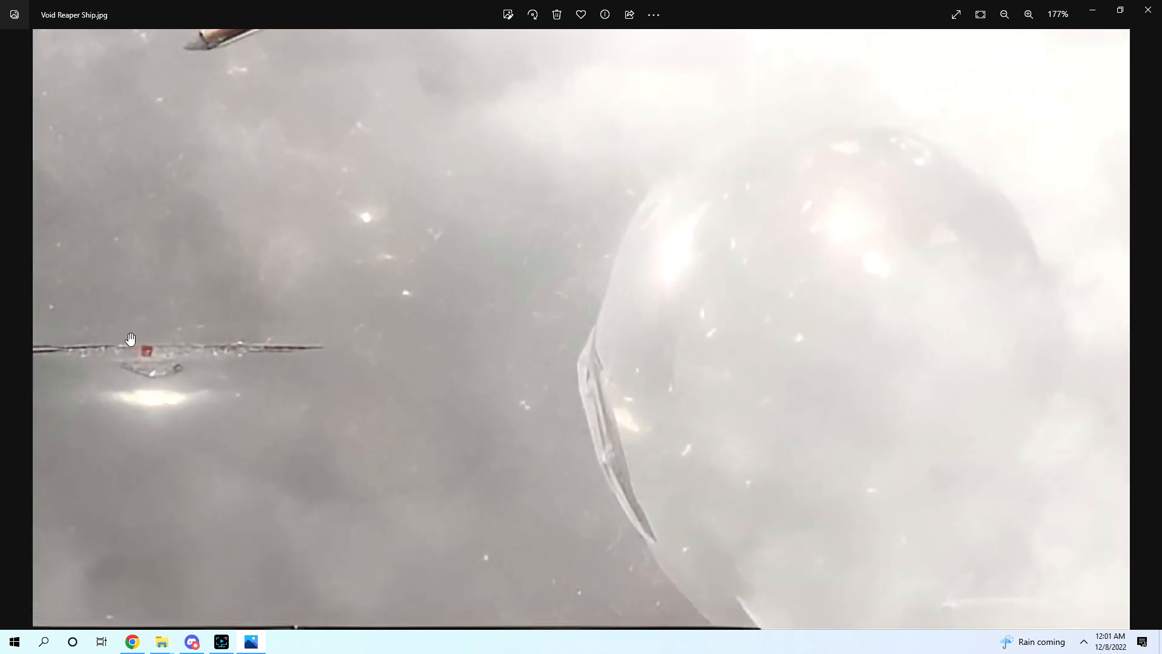
left_click(1005, 15)
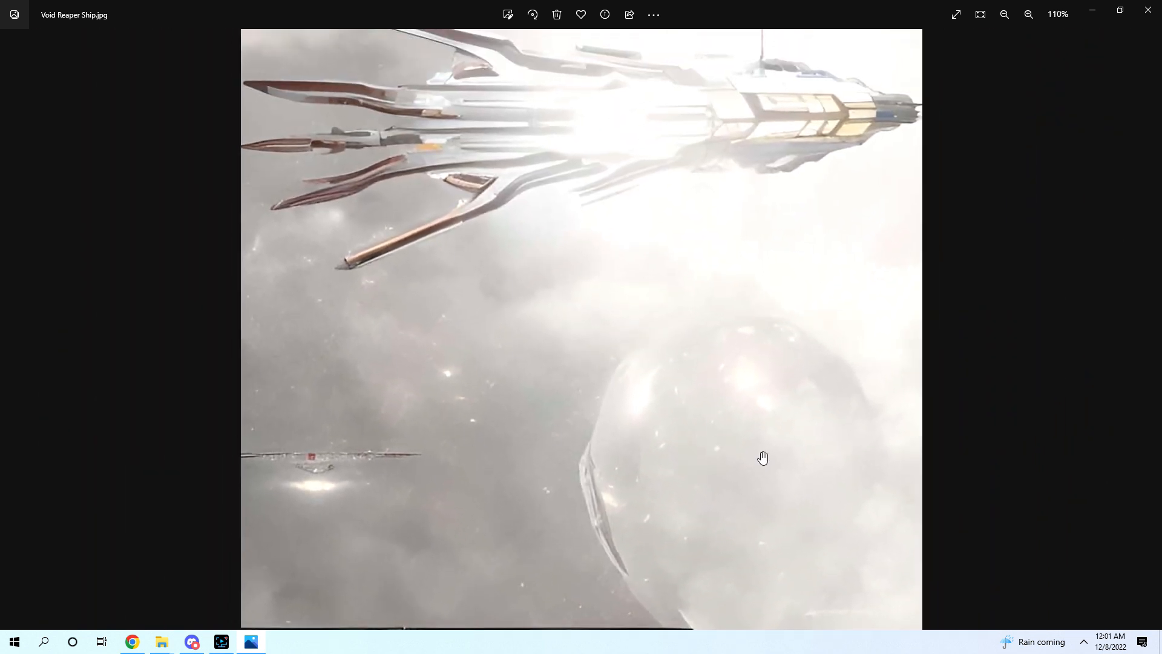
left_click(1005, 15)
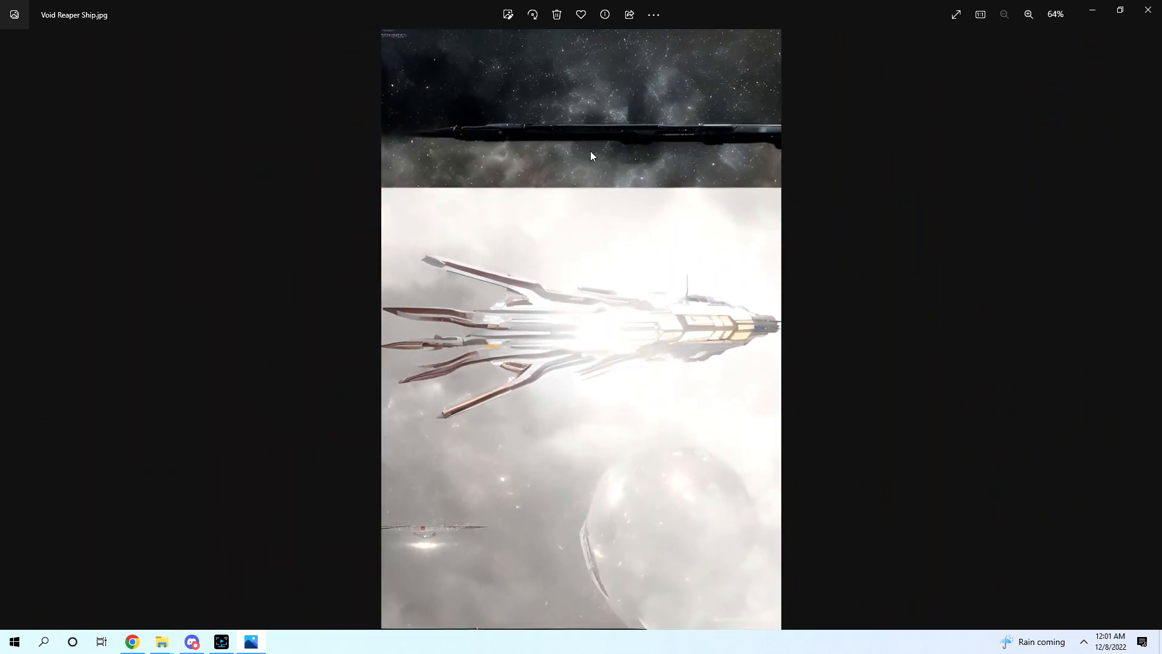
Step: Magnify the dark ship strip at the top, then zoom onto the white ship
left_click(1029, 15)
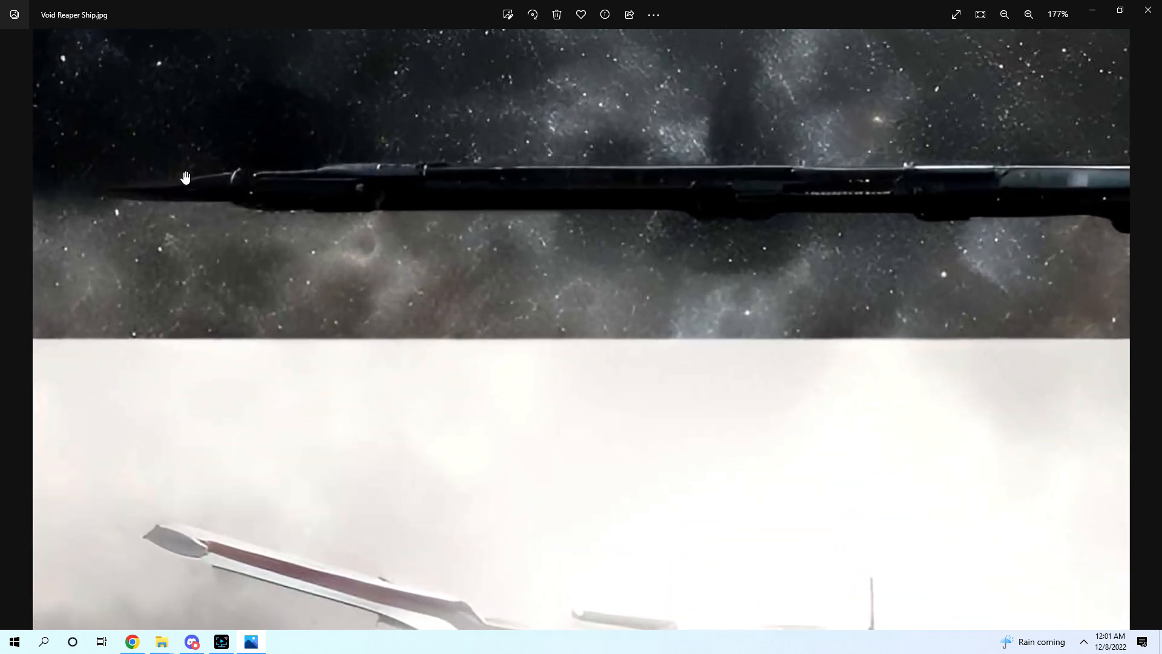
left_click(1005, 15)
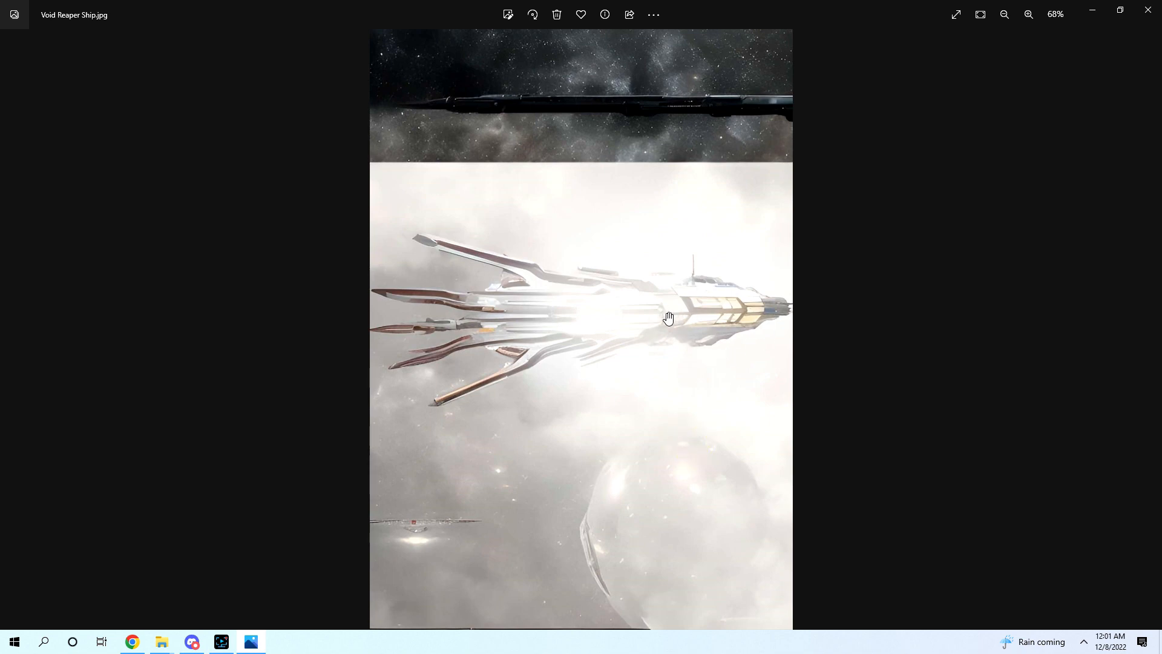
left_click(1029, 14)
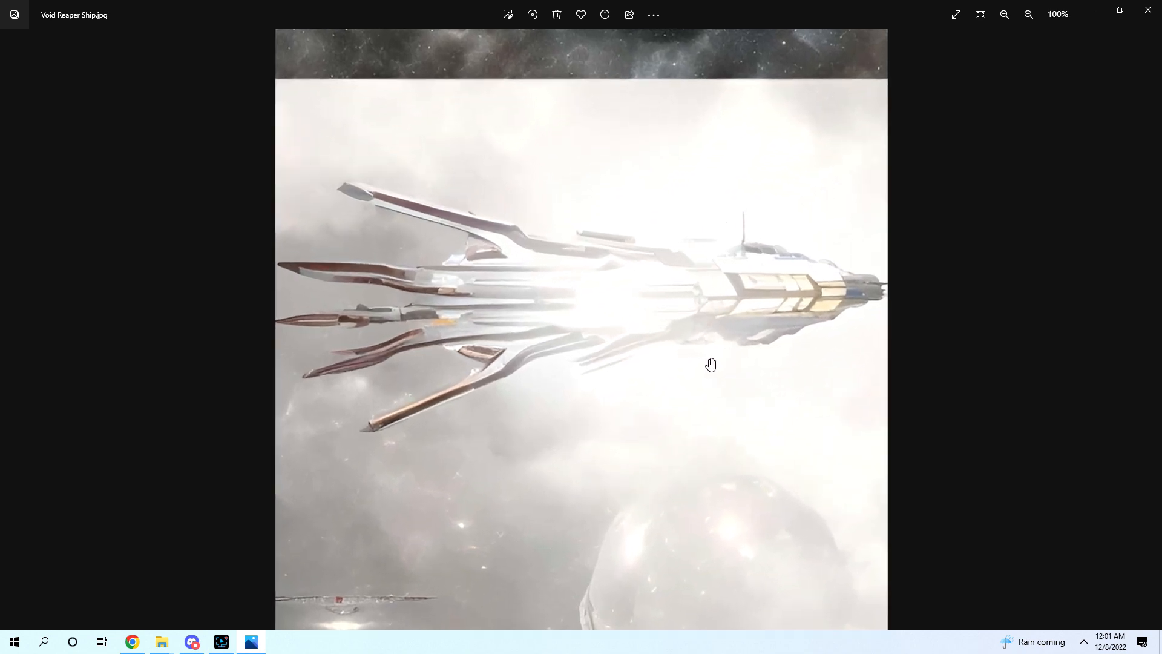
left_click(1029, 15)
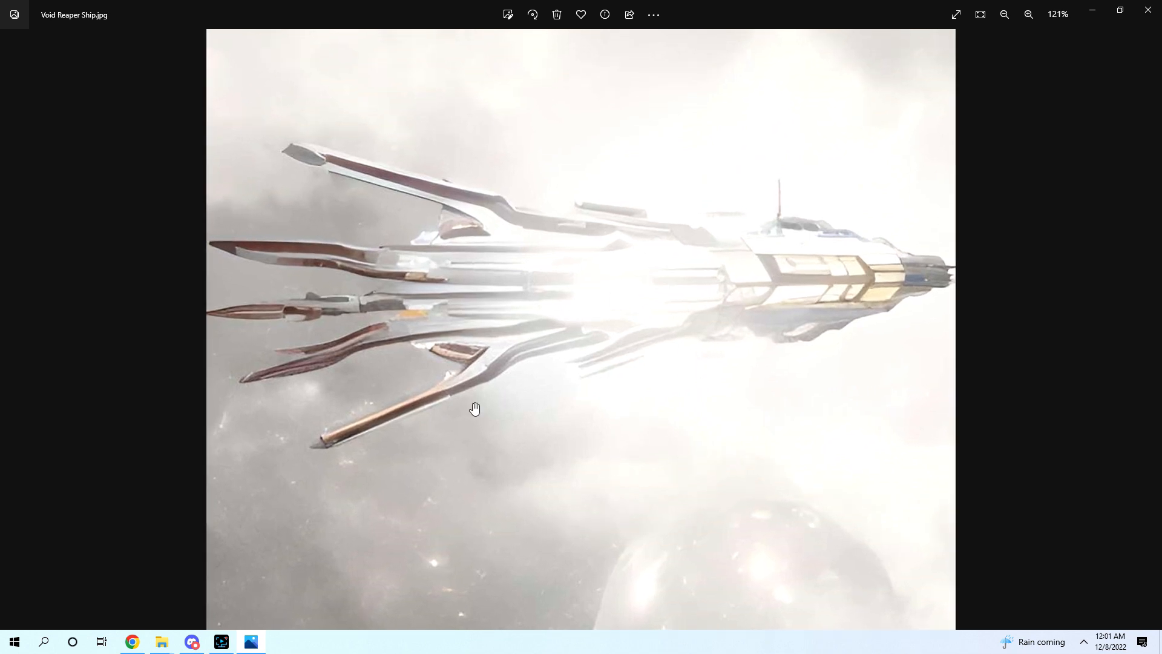
mouse_move(241, 218)
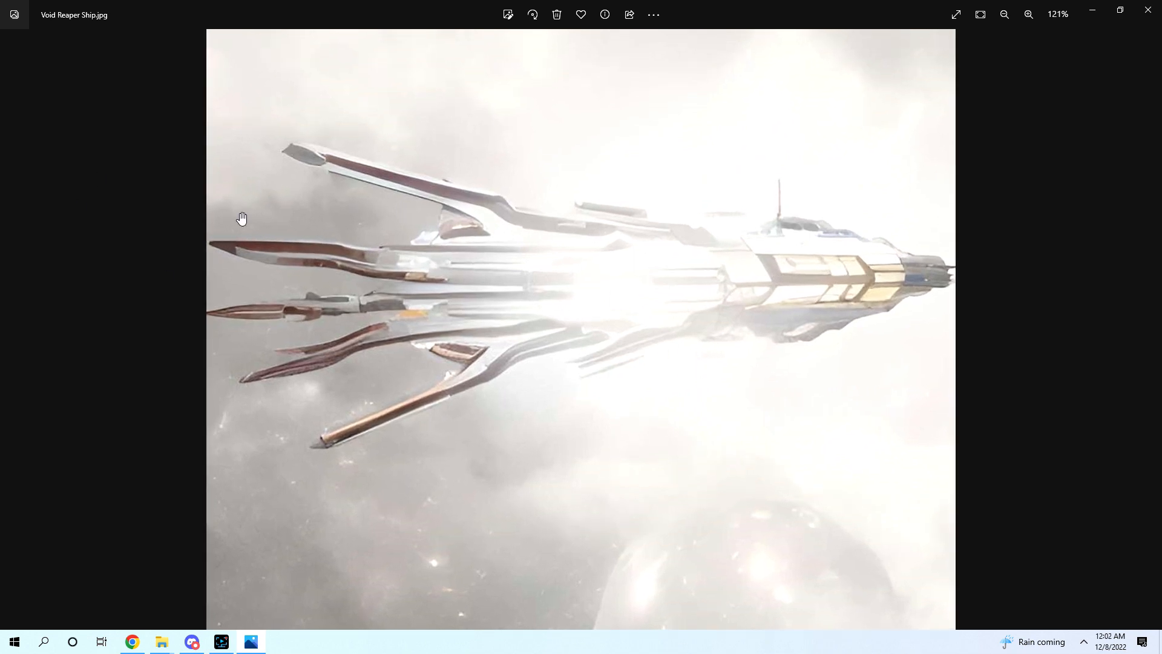
mouse_move(664, 325)
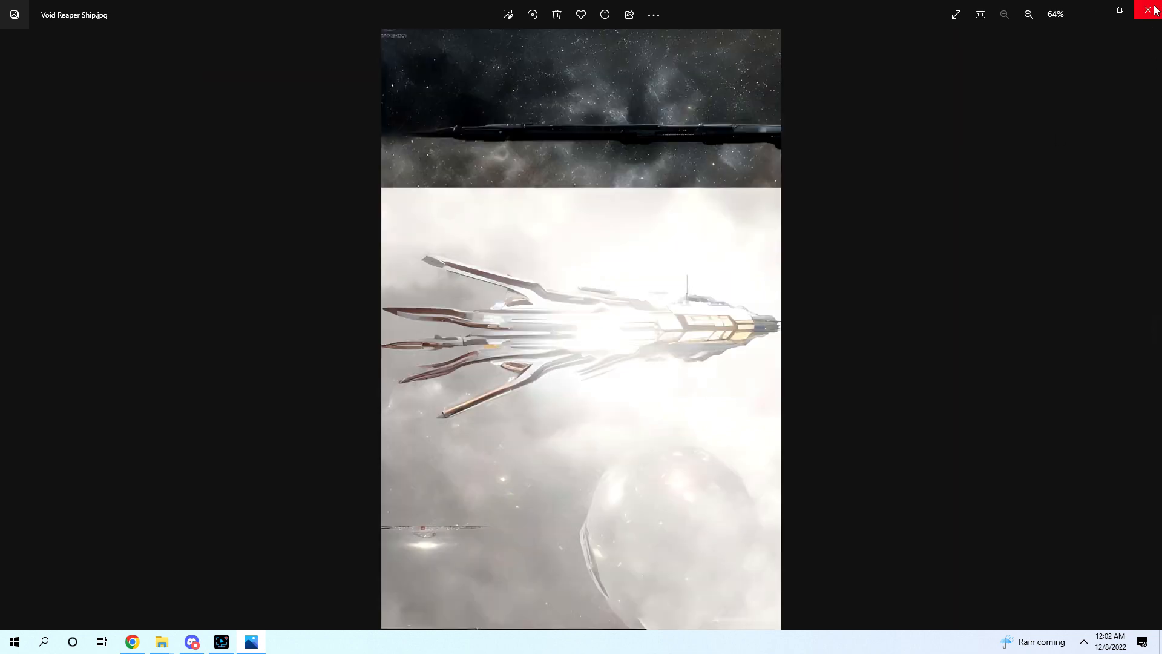
mouse_move(1102, 74)
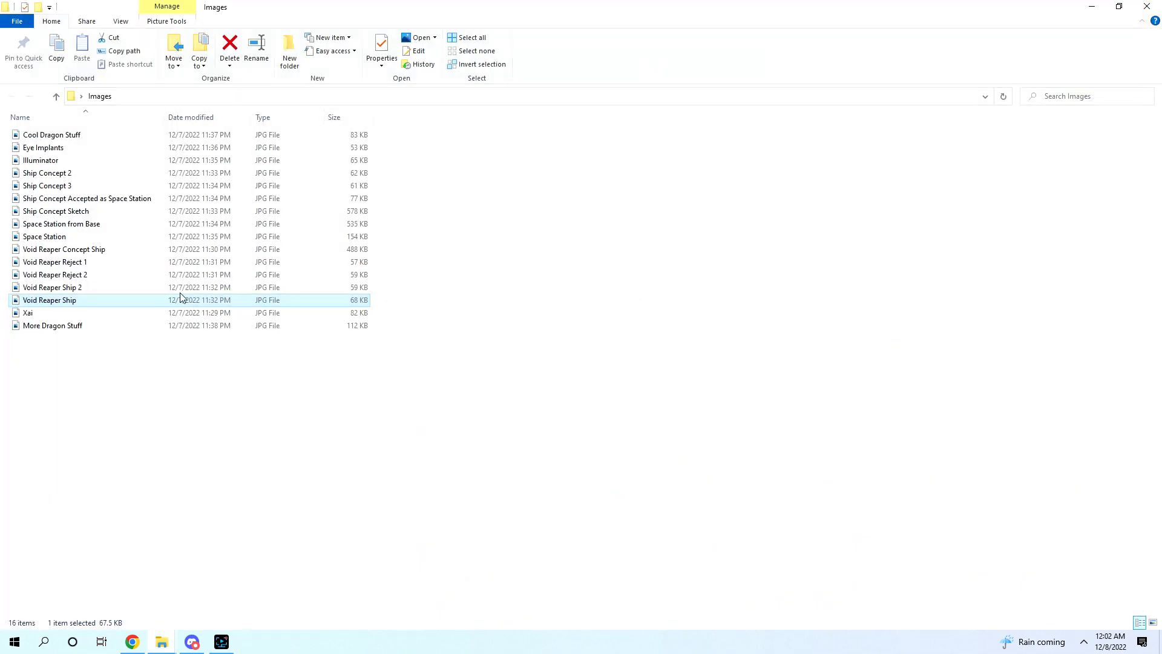
Step: View Void Reaper Ship 2, enlarge it and pan to the dark top strip, then fit it whole
double_click(48, 300)
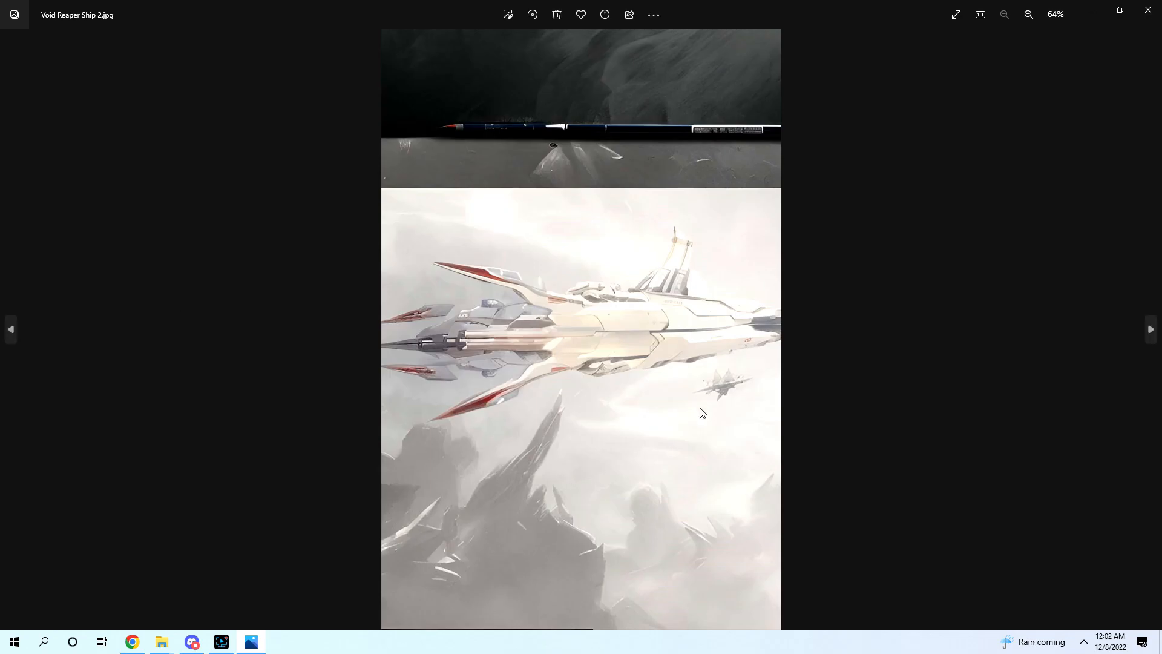
left_click(1029, 15)
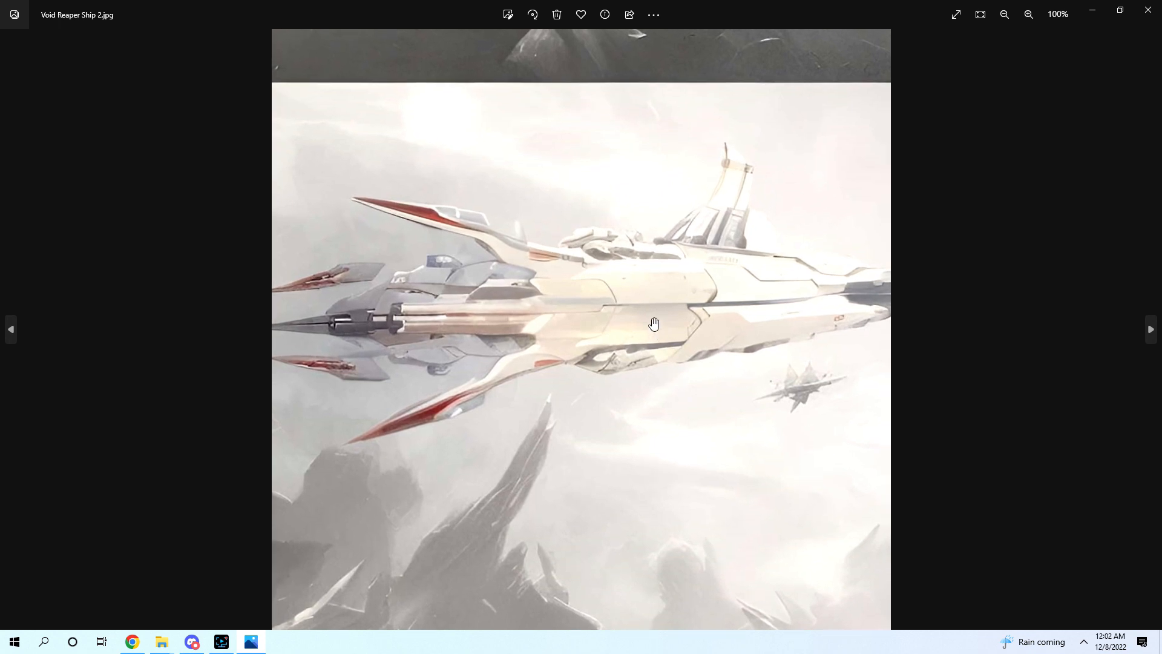
left_click_drag(655, 324, 665, 154)
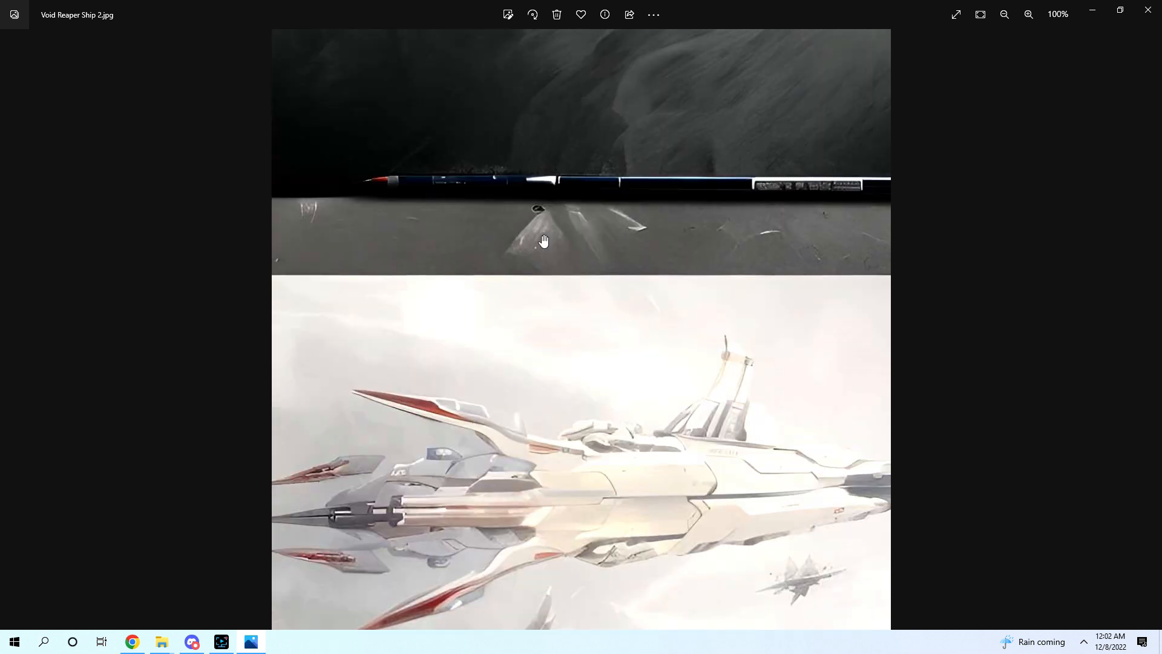
mouse_move(551, 99)
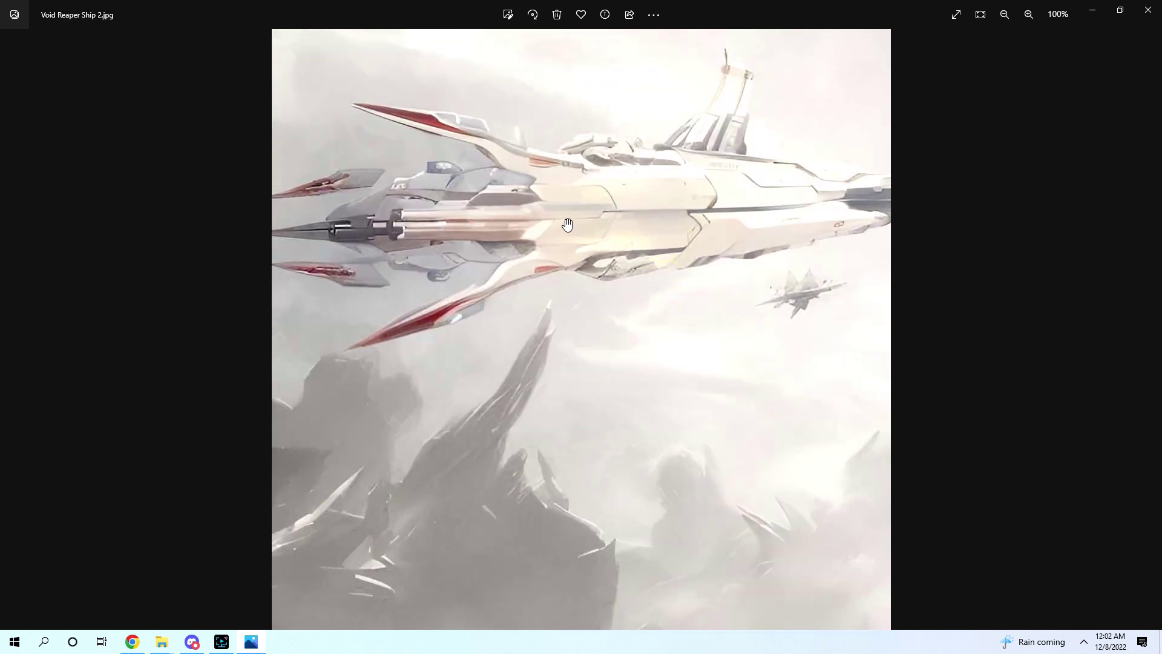
left_click(1005, 15)
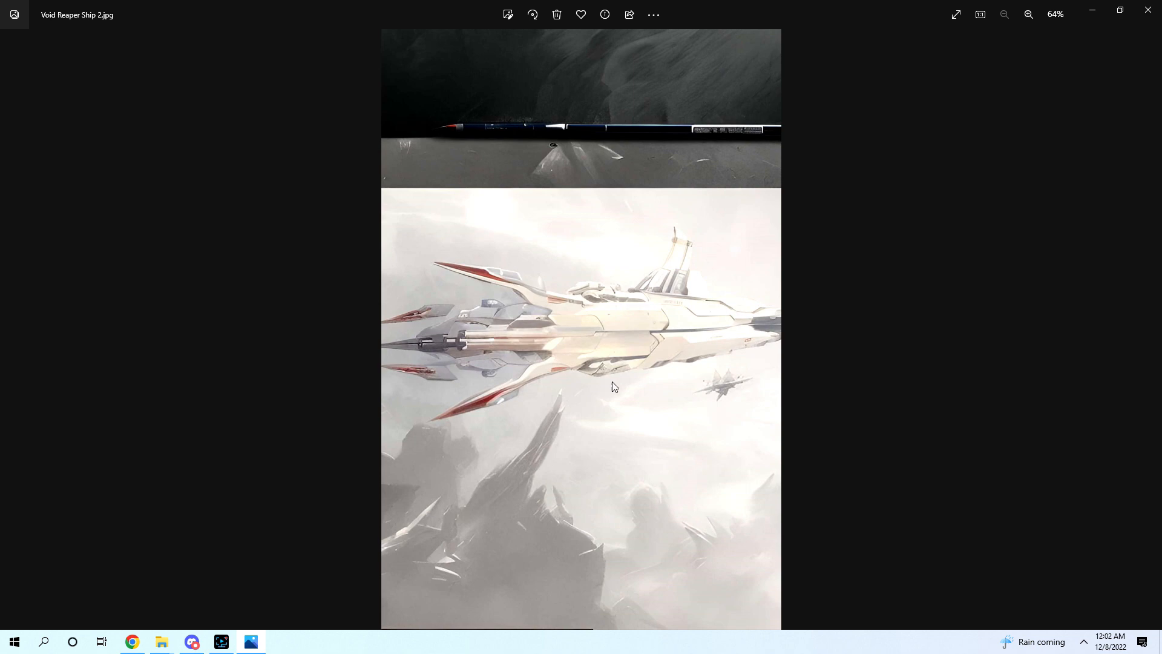
mouse_move(688, 330)
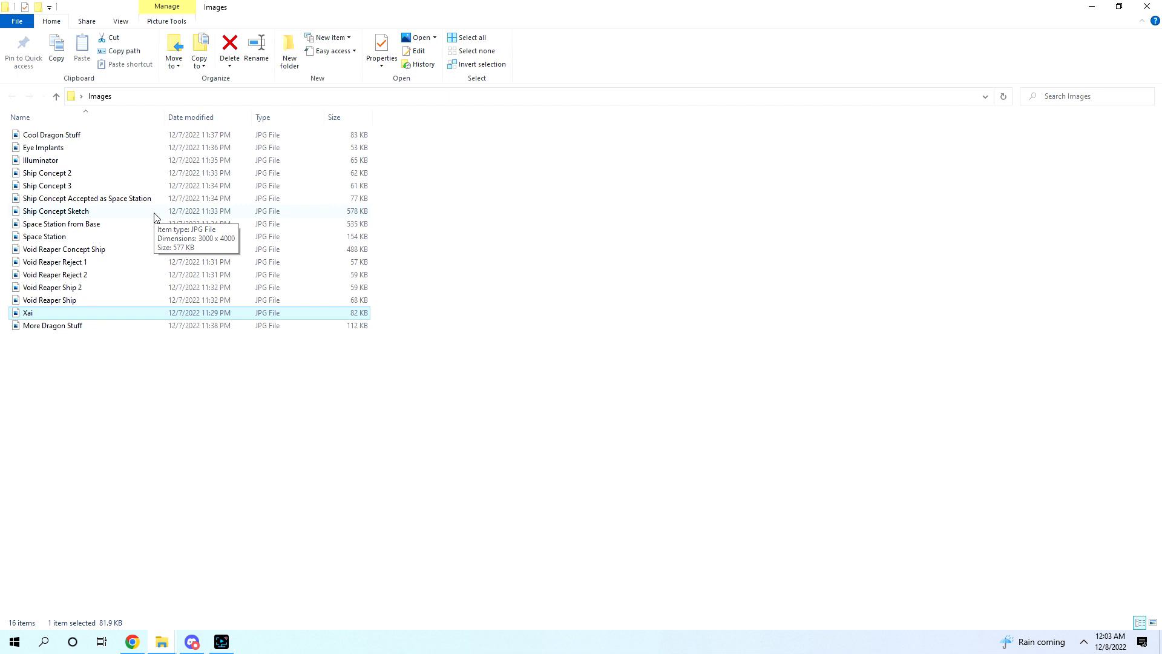
mouse_move(140, 223)
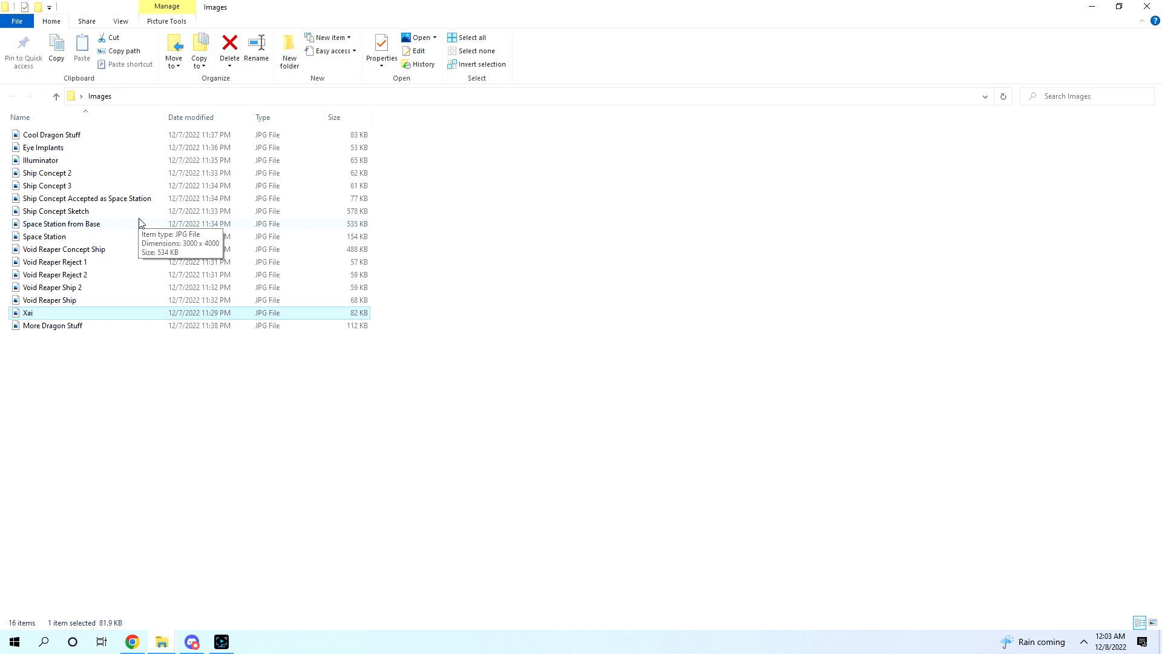
Step: View Ship Concept 2 briefly, then bring up the Ship Concept Sketch pencil drawing
double_click(38, 174)
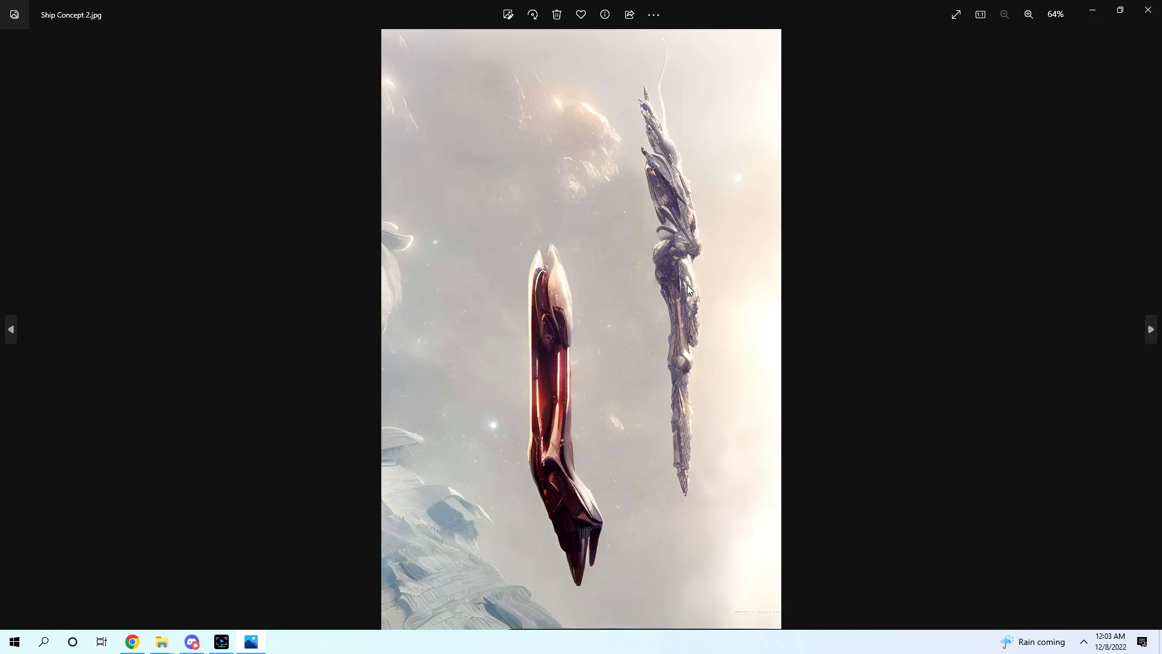
mouse_move(1148, 10)
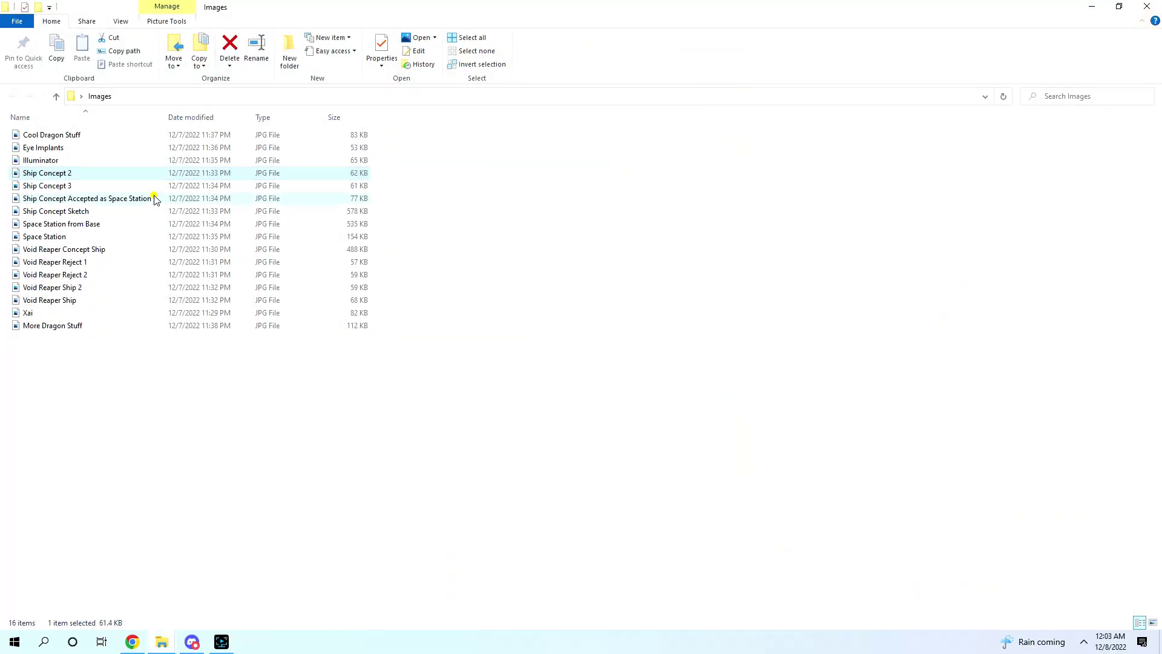
double_click(55, 211)
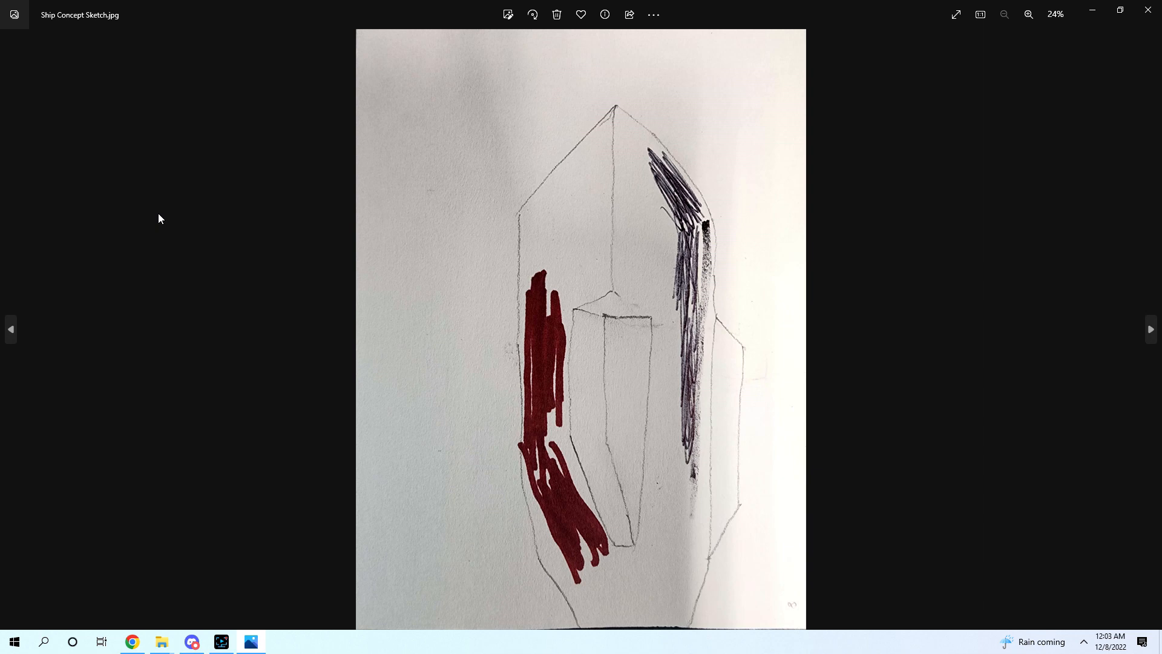
mouse_move(693, 256)
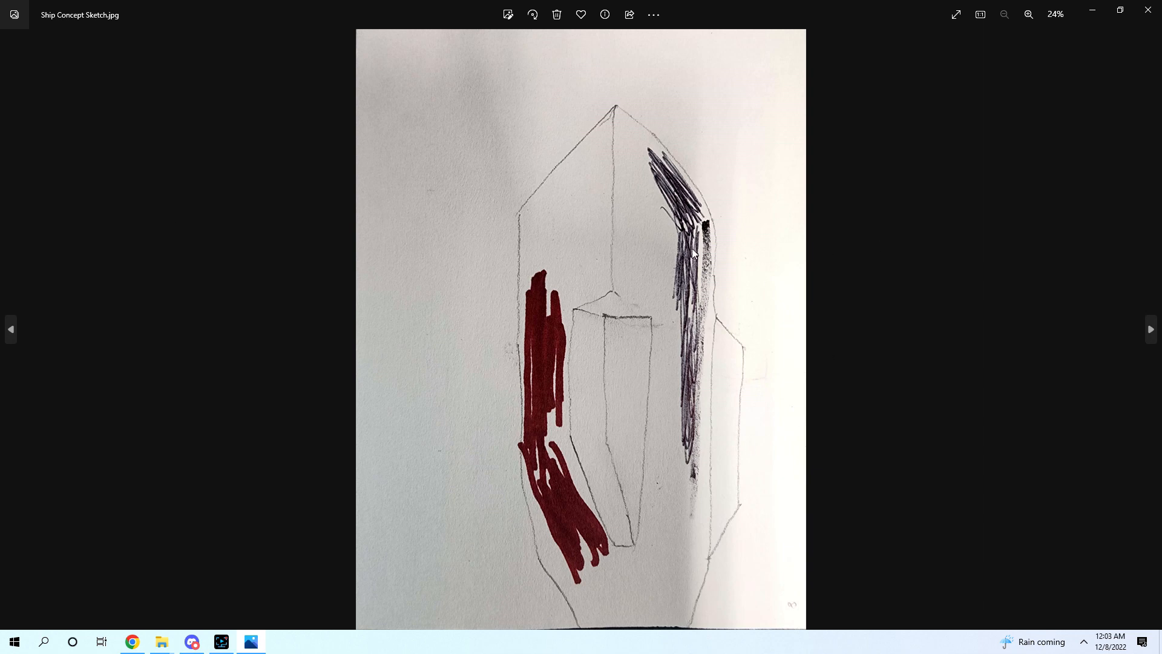
mouse_move(376, 328)
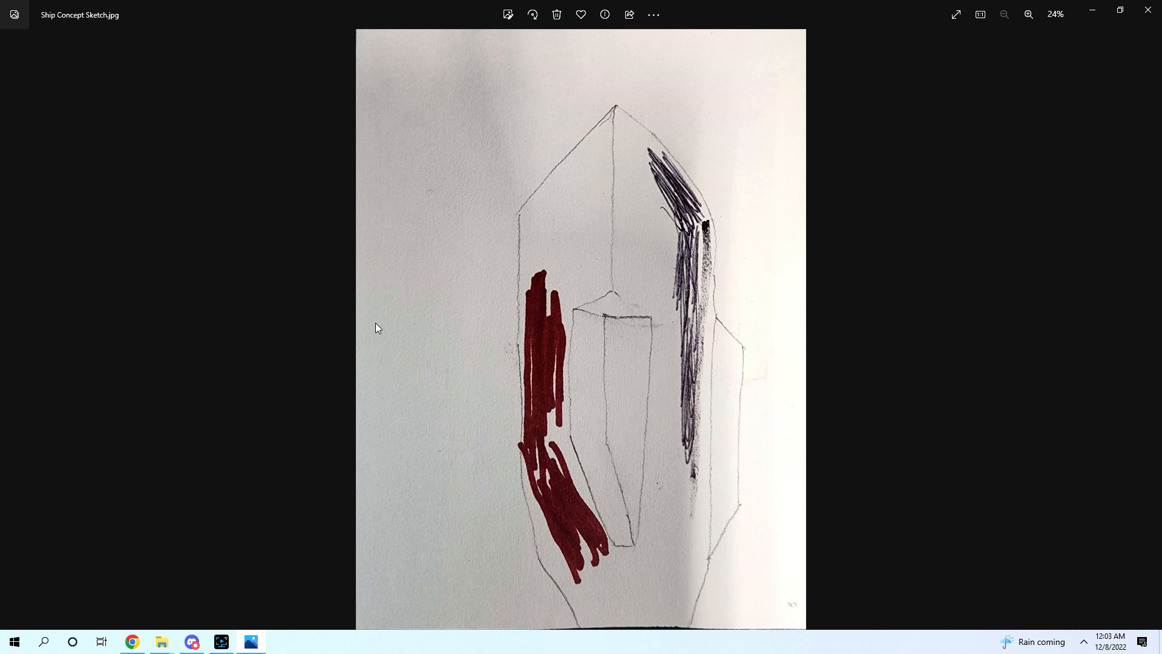
mouse_move(605, 129)
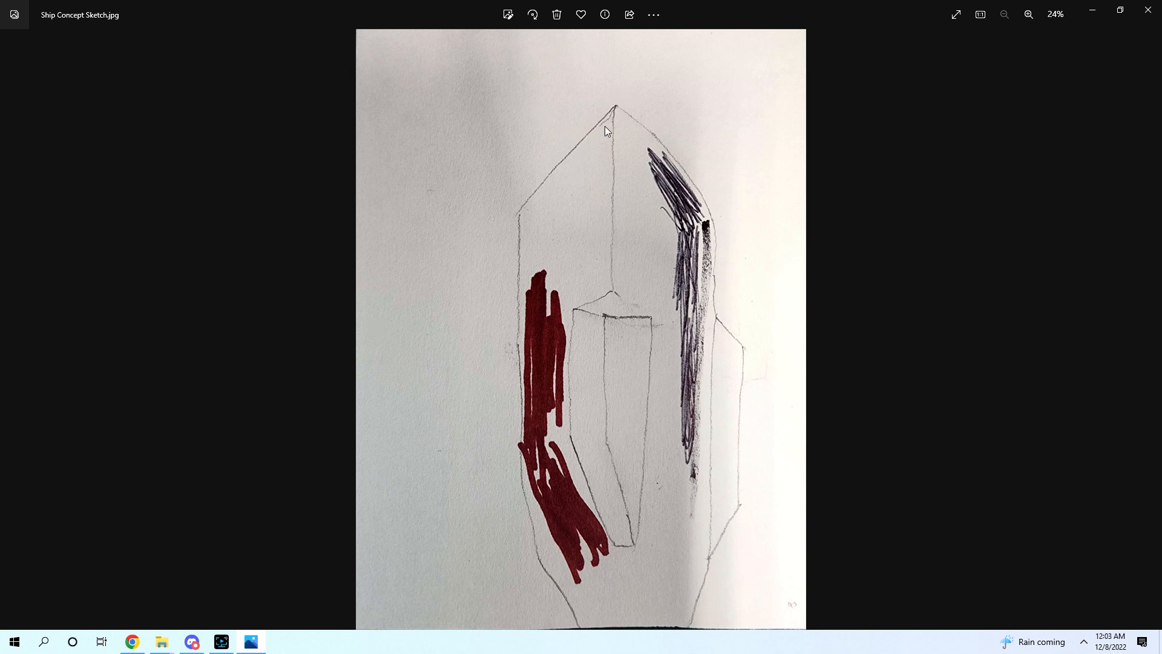
mouse_move(540, 593)
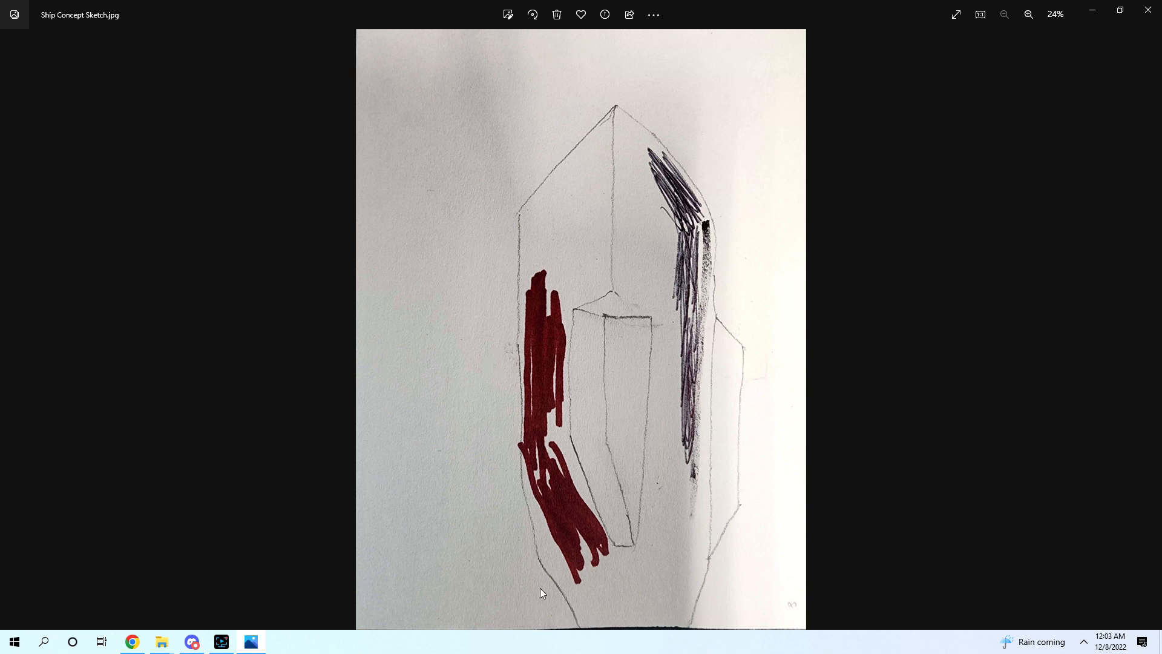
mouse_move(721, 305)
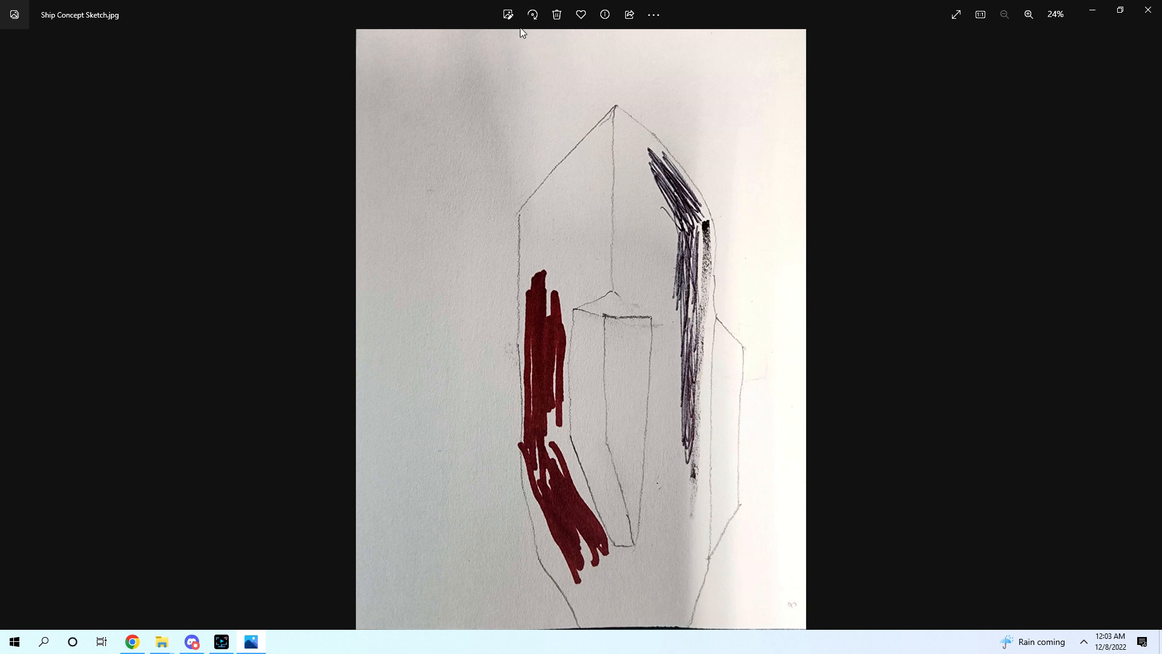
mouse_move(605, 378)
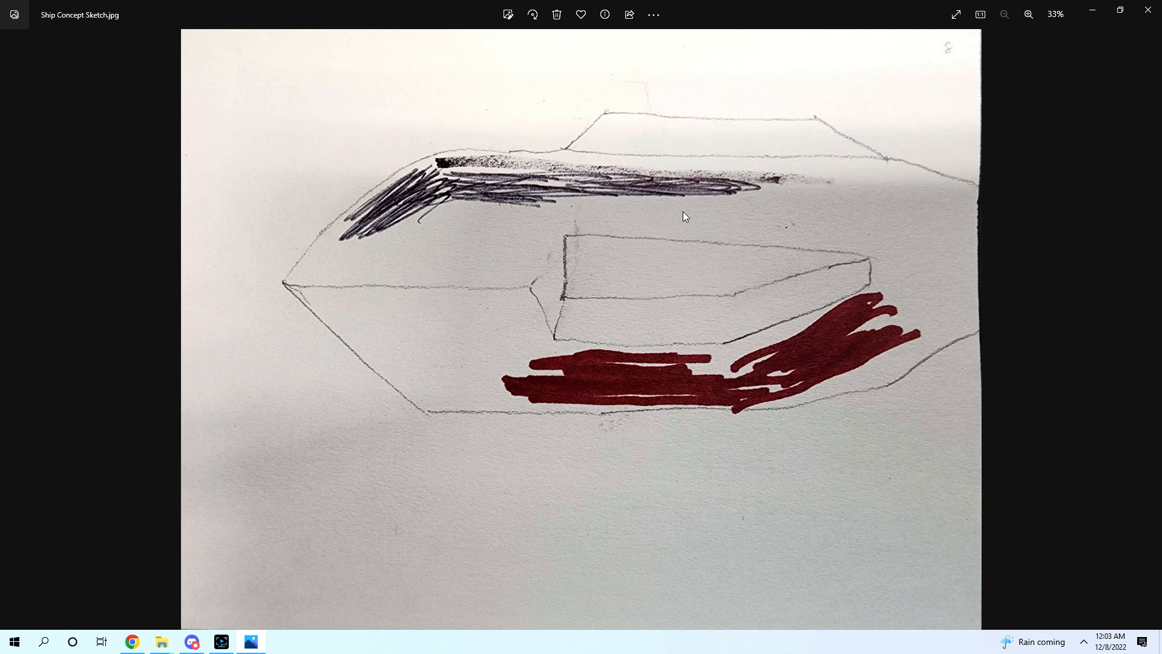
mouse_move(799, 106)
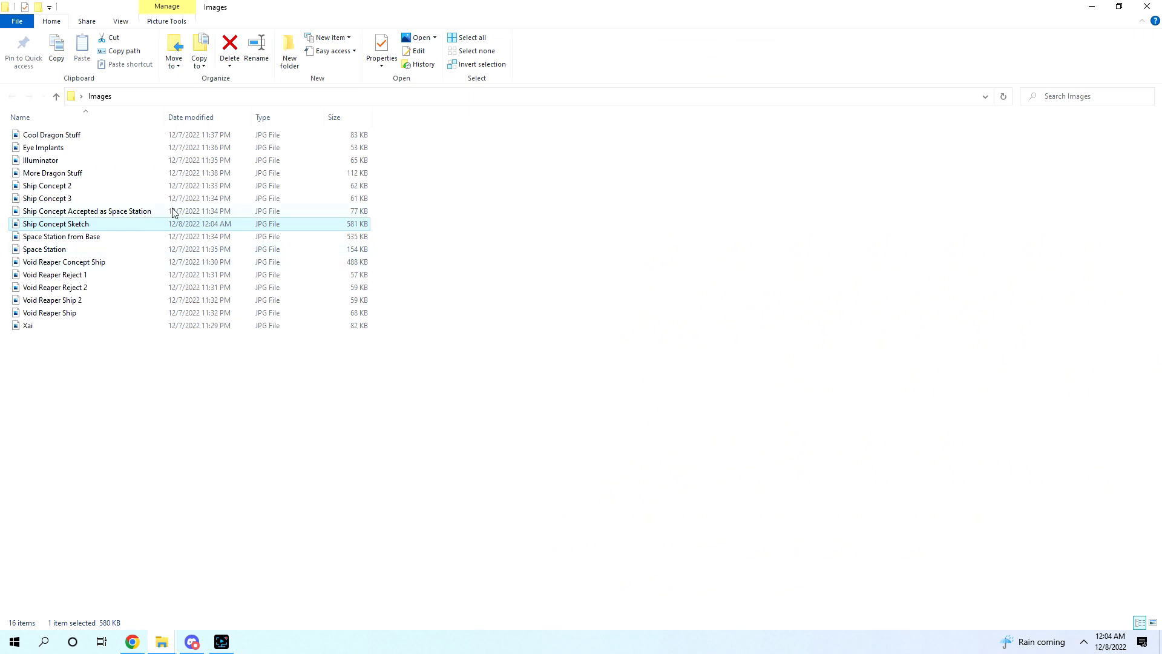
mouse_move(125, 192)
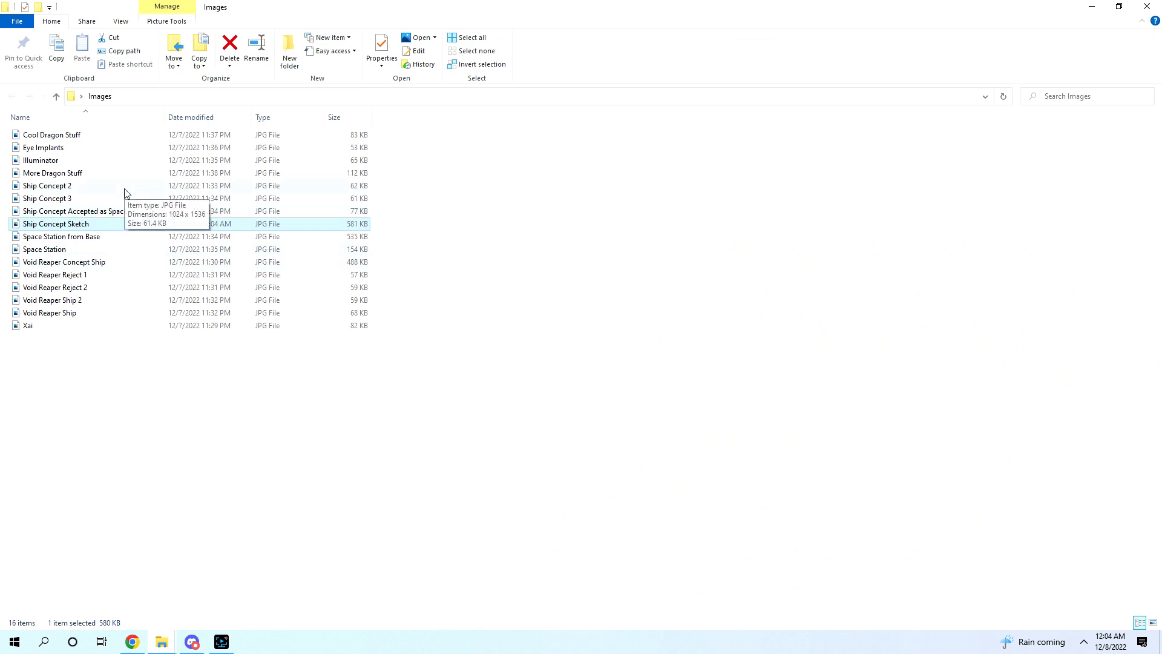
mouse_move(140, 243)
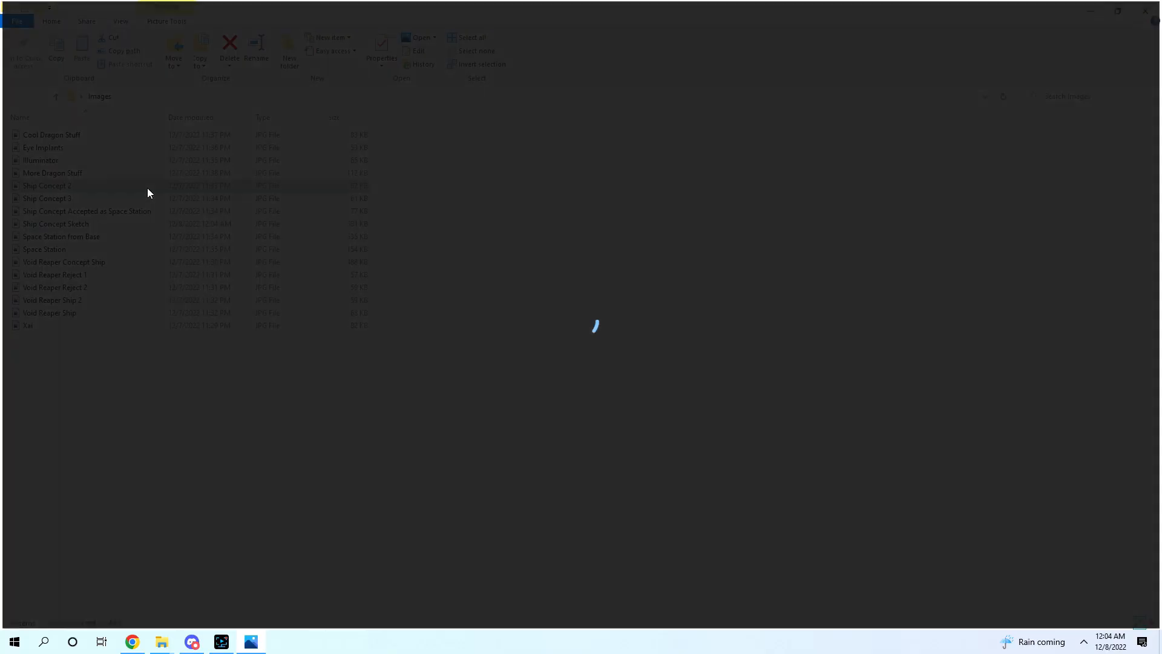
Step: View Ship Concept 2's two vertical ships again, then close it back to the Images folder
double_click(43, 185)
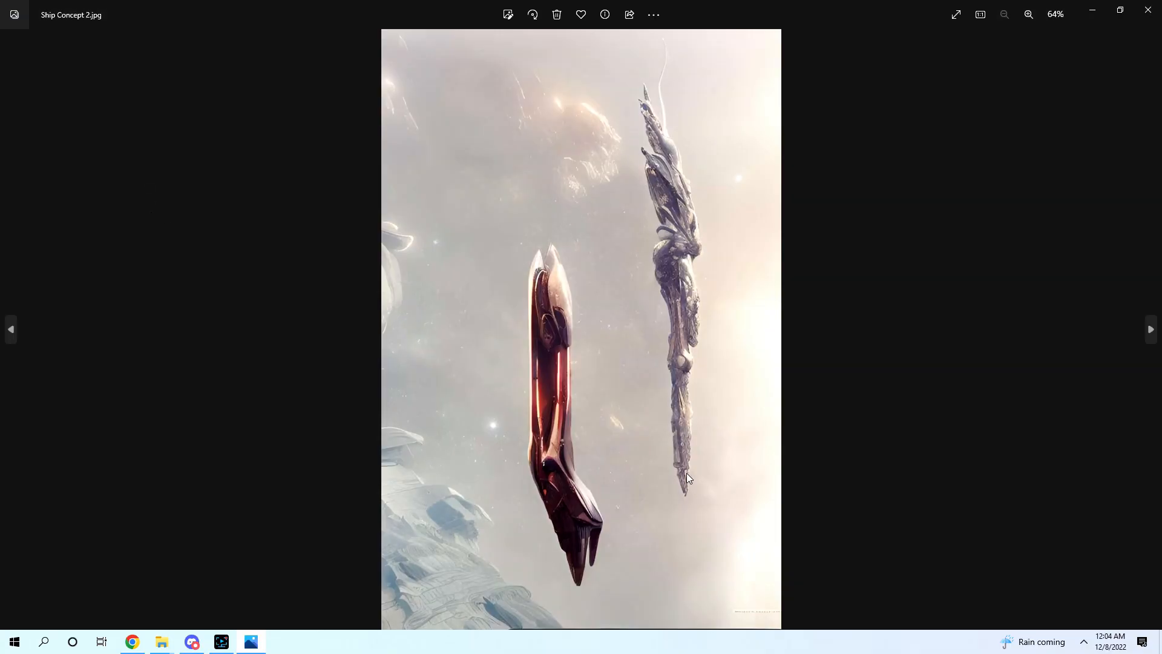
mouse_move(688, 452)
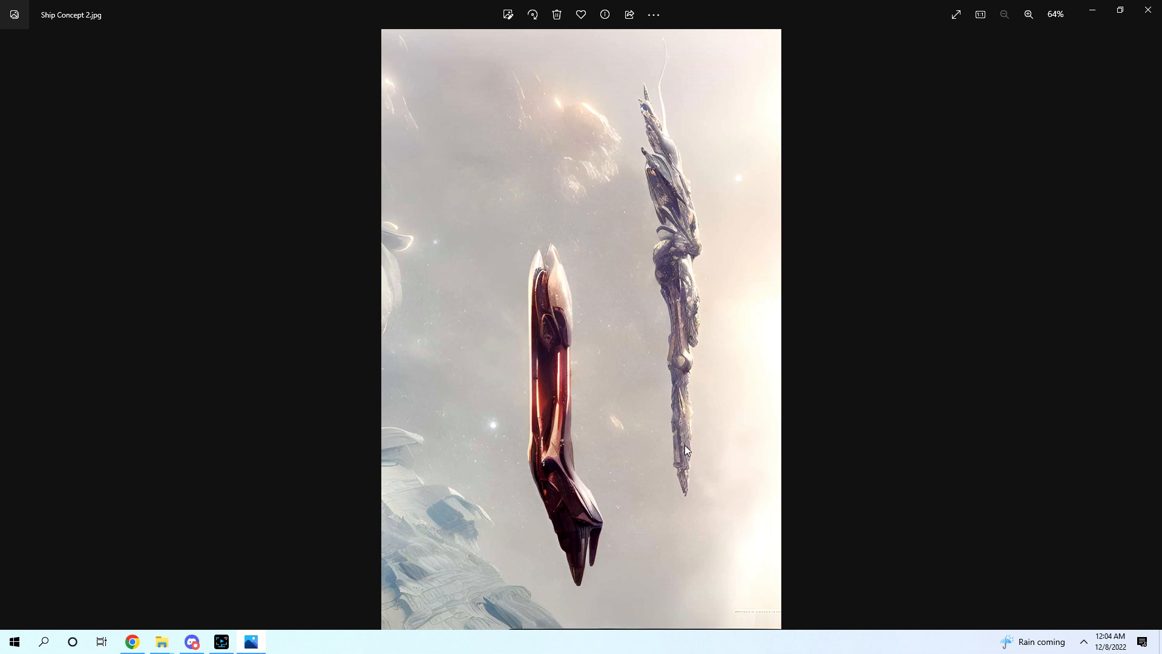
mouse_move(1148, 10)
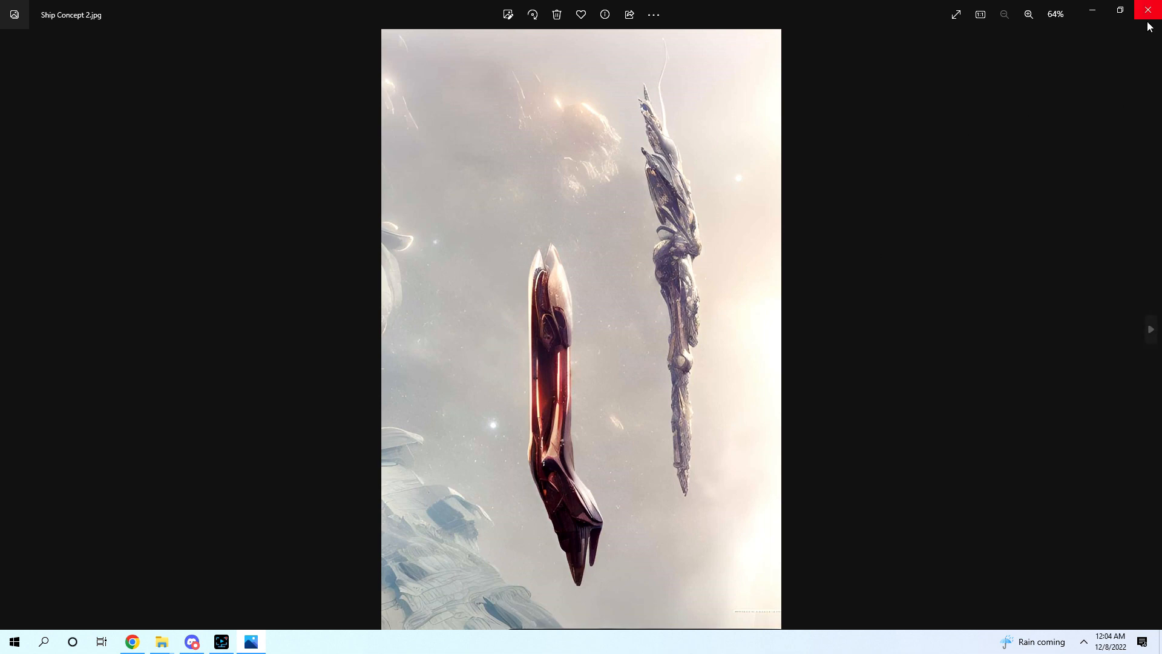
left_click(1148, 10)
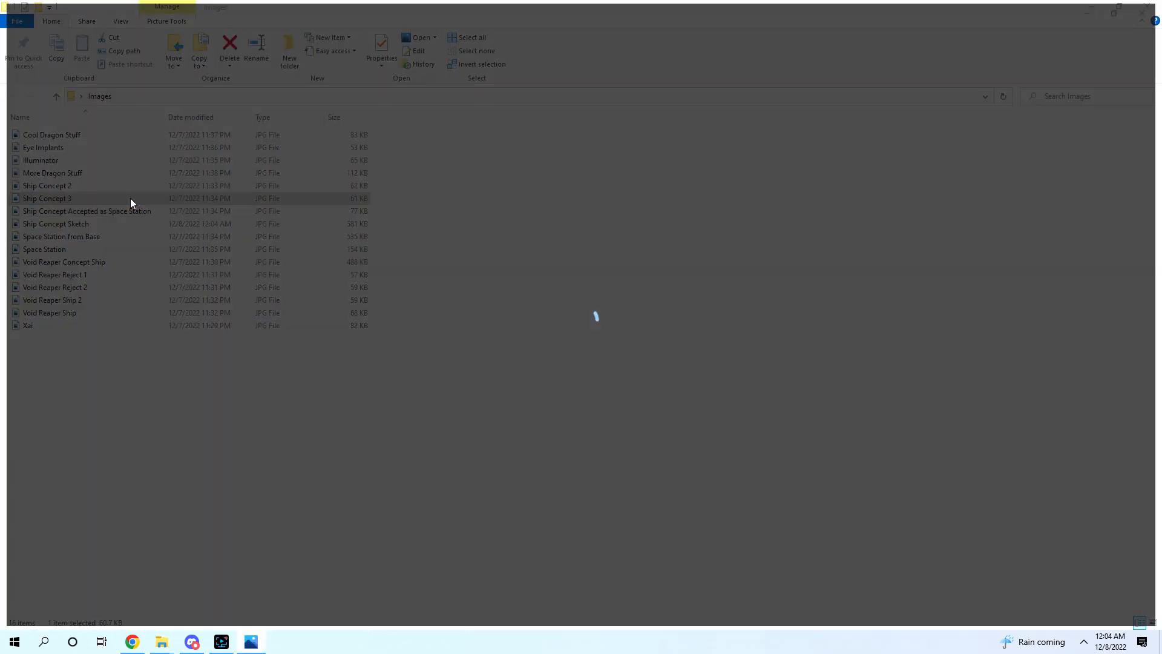
Step: View Ship Concept 3 enlarged and pan over its upper end and lower hull
double_click(48, 199)
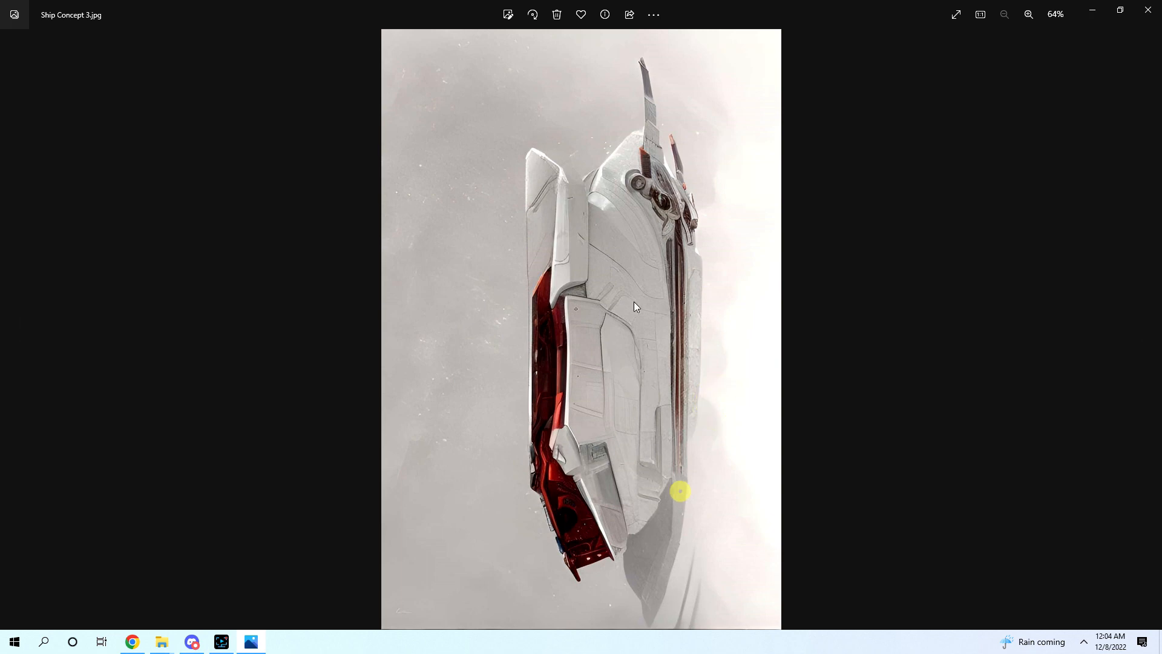
left_click(1029, 15)
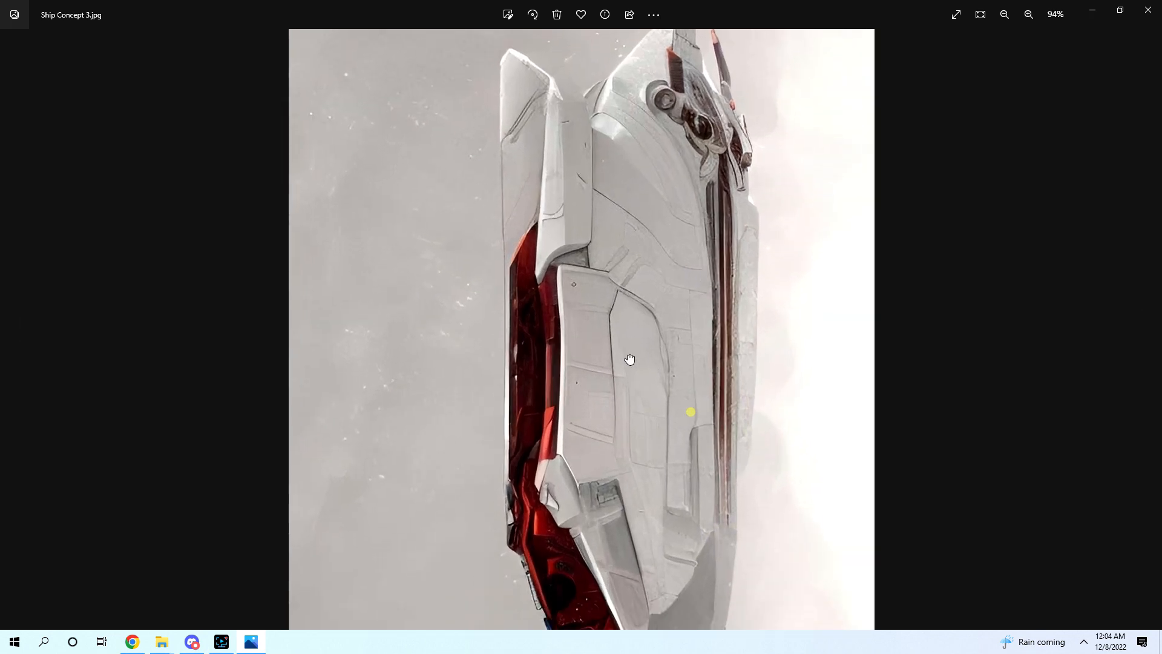
left_click_drag(630, 358, 687, 282)
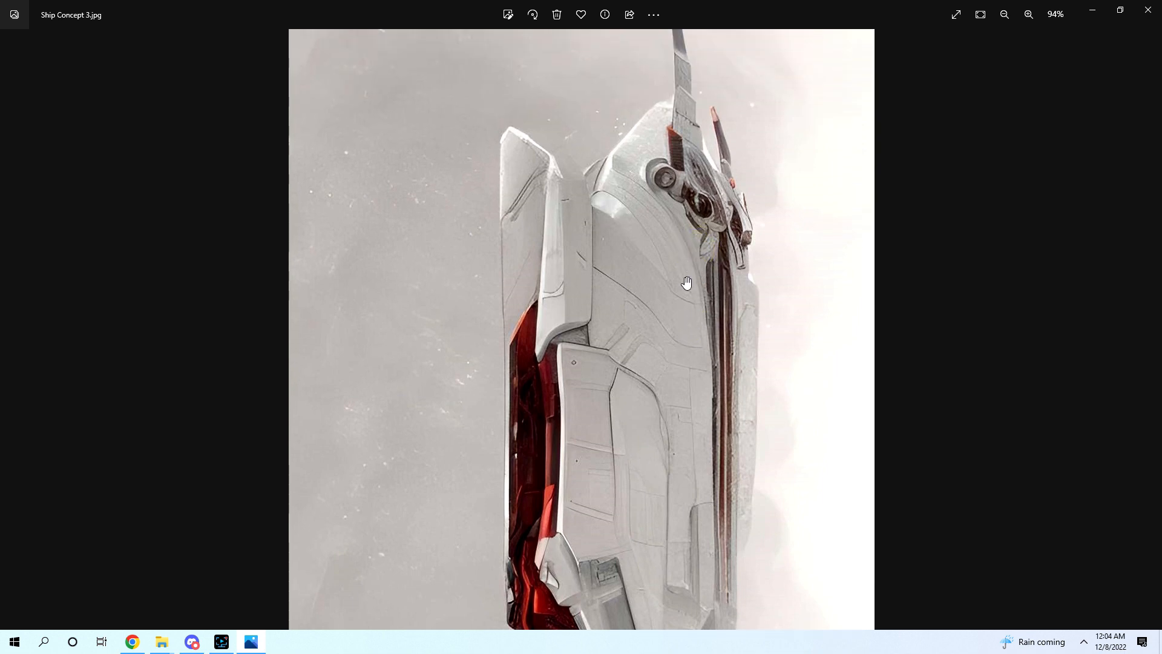
left_click_drag(686, 282, 628, 227)
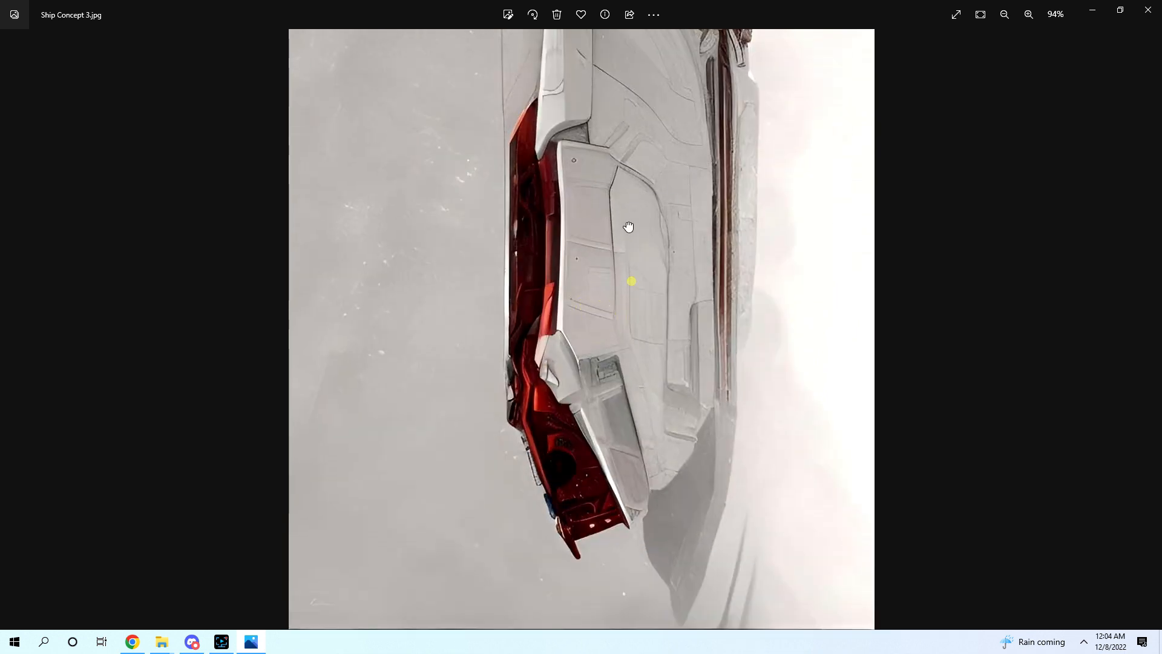
left_click_drag(628, 226, 714, 355)
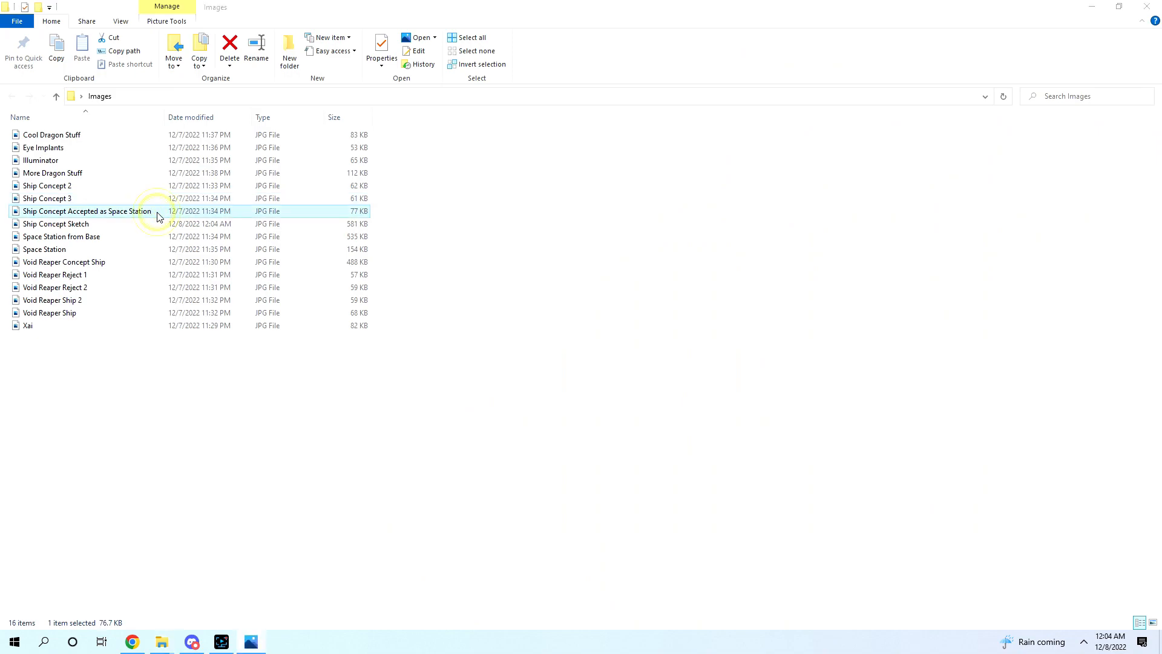
Step: View Ship Concept Accepted as Space Station, enlarge it slightly, then fit it whole
double_click(91, 211)
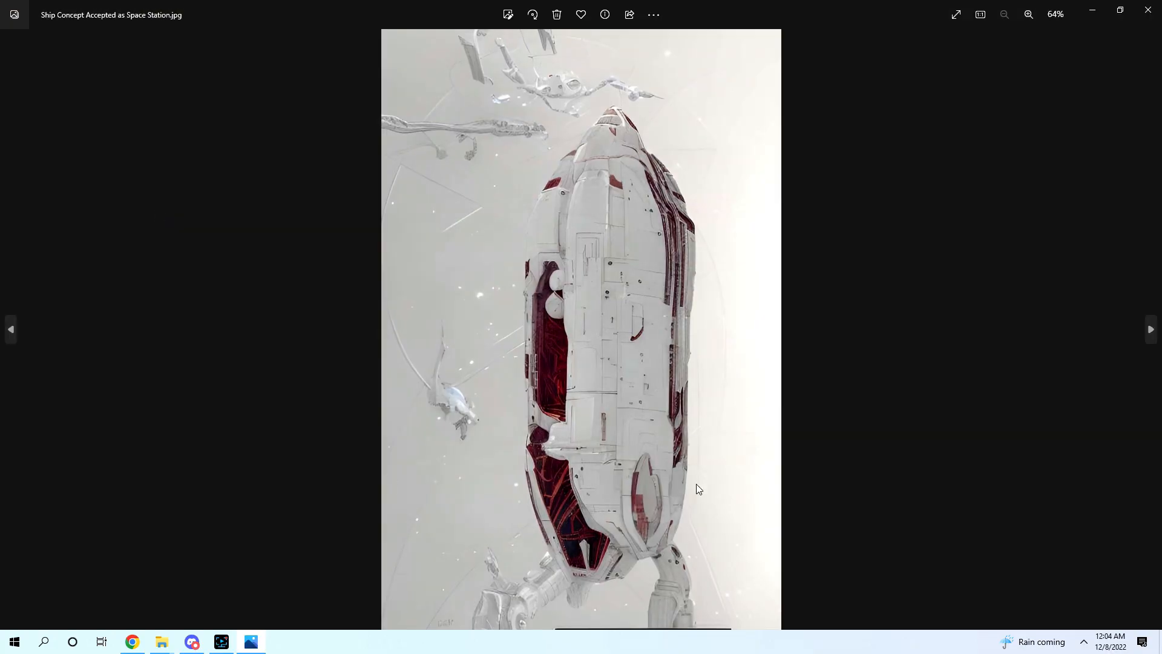
left_click(1029, 15)
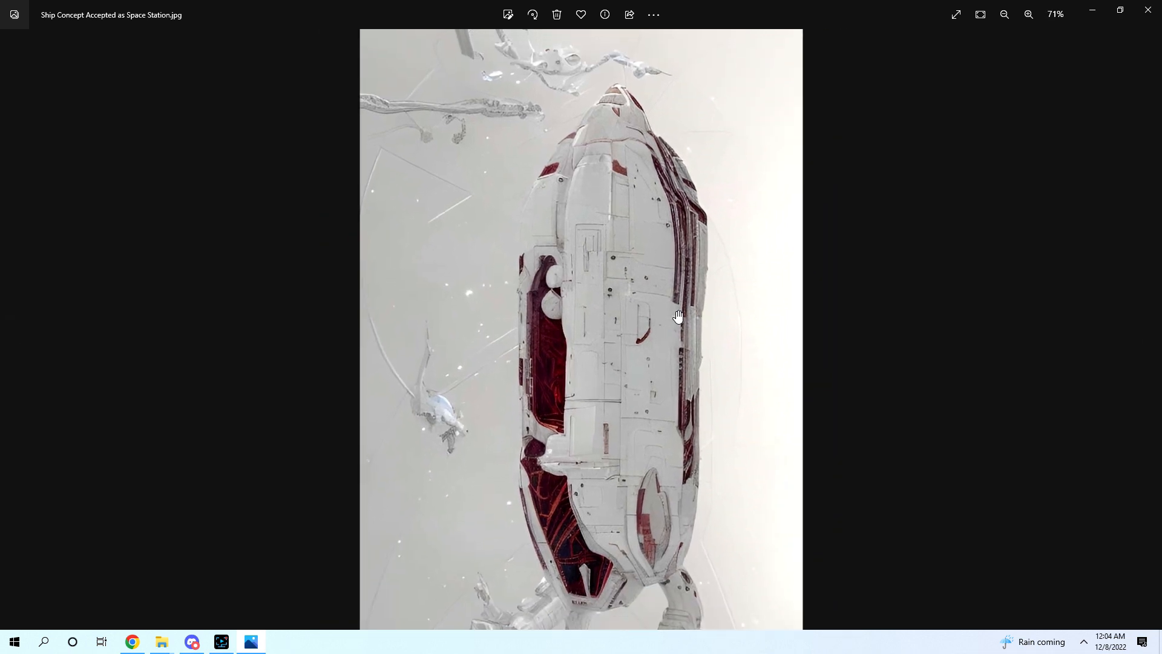
left_click(1004, 14)
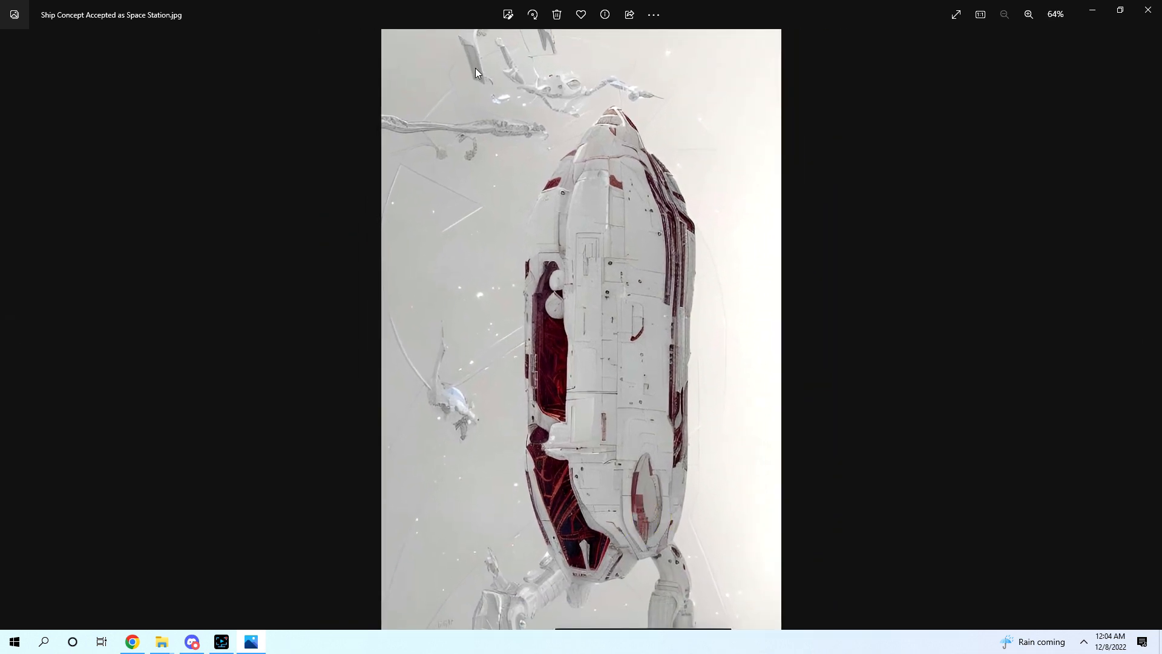
mouse_move(562, 402)
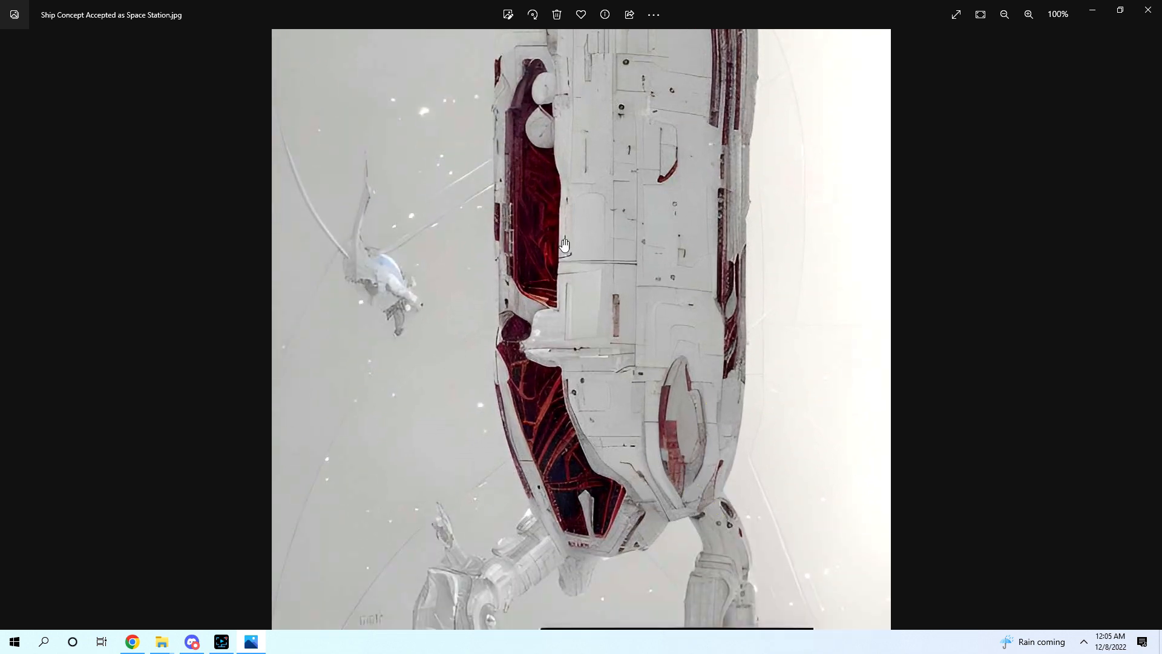
mouse_move(517, 188)
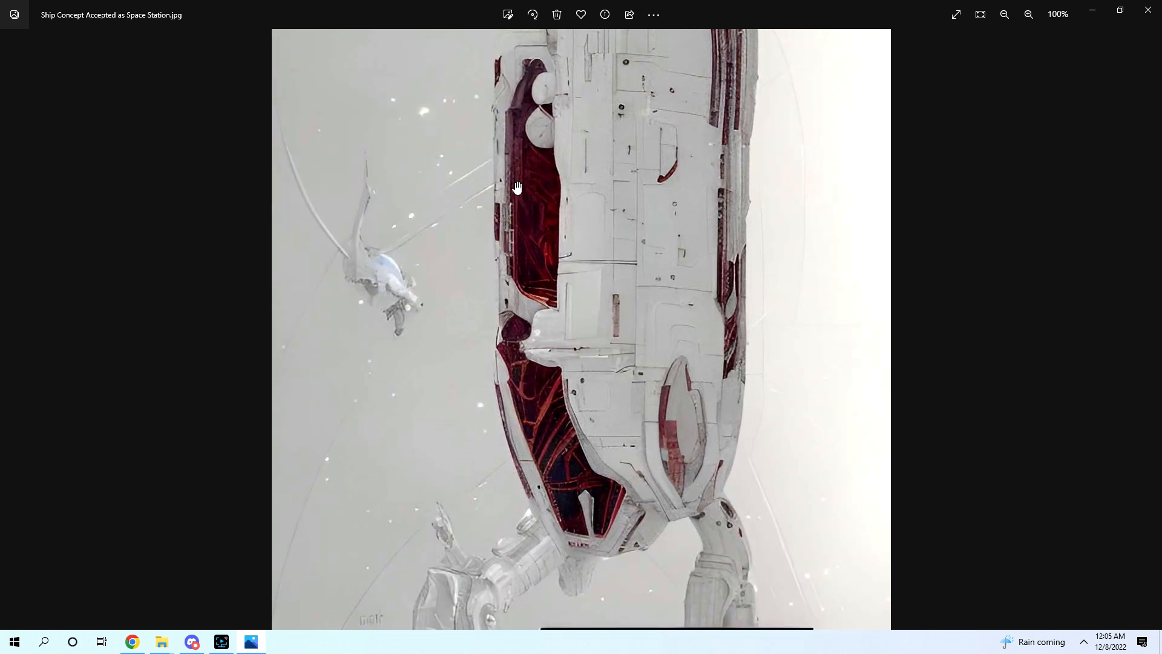
left_click(1005, 14)
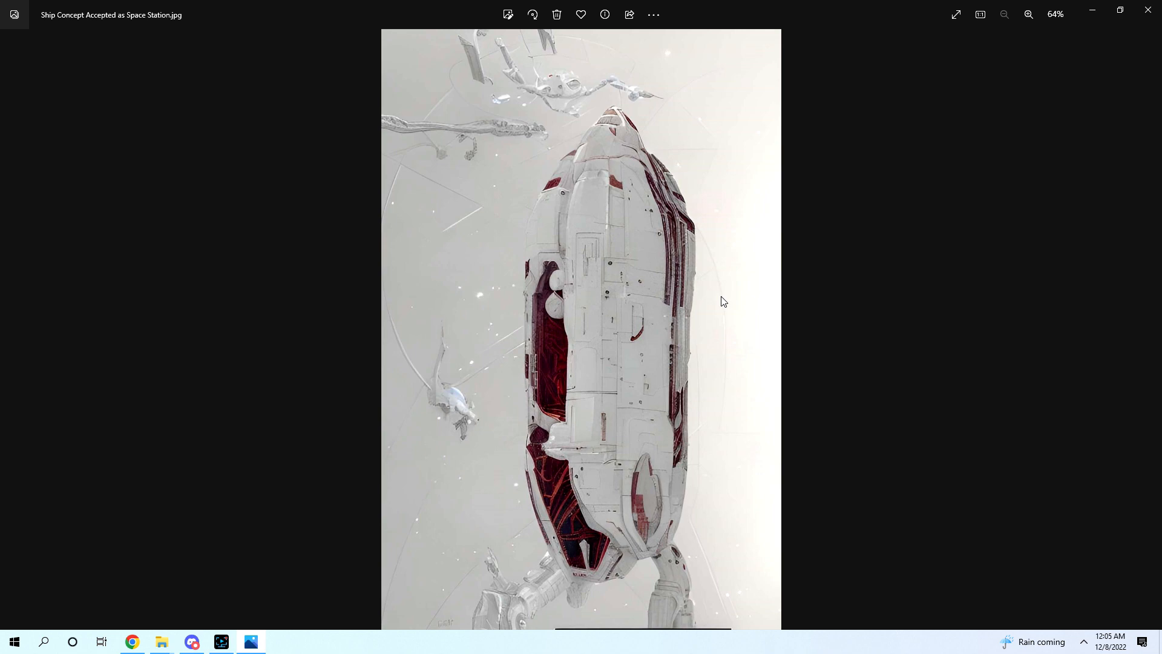
mouse_move(1099, 41)
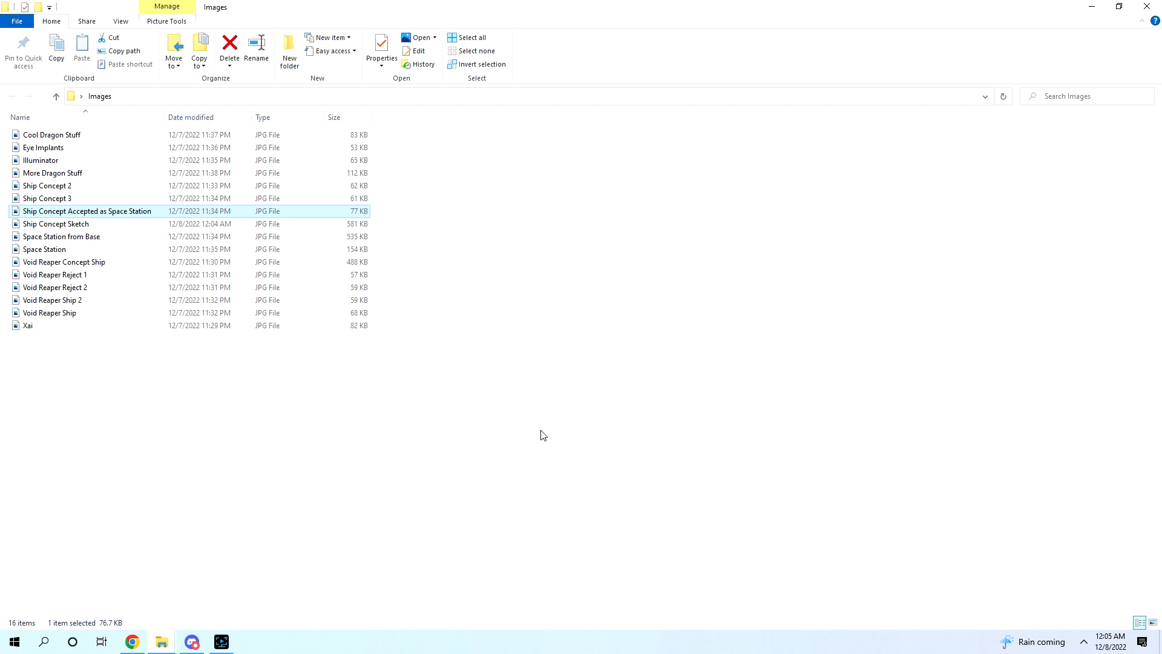
mouse_move(83, 316)
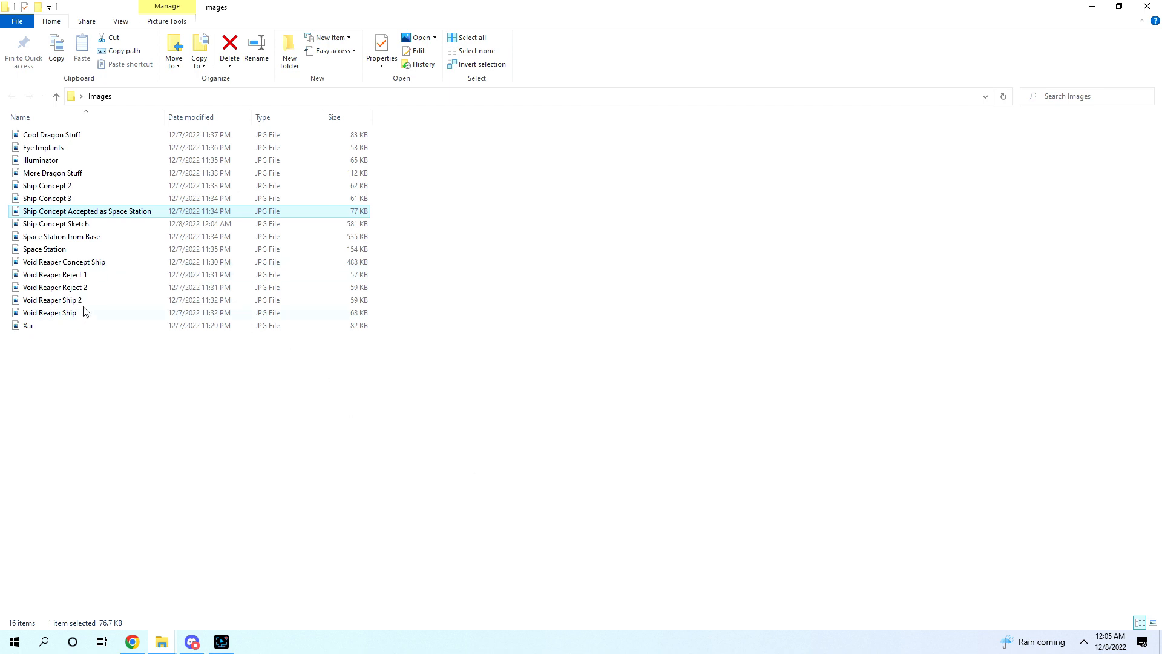
mouse_move(85, 313)
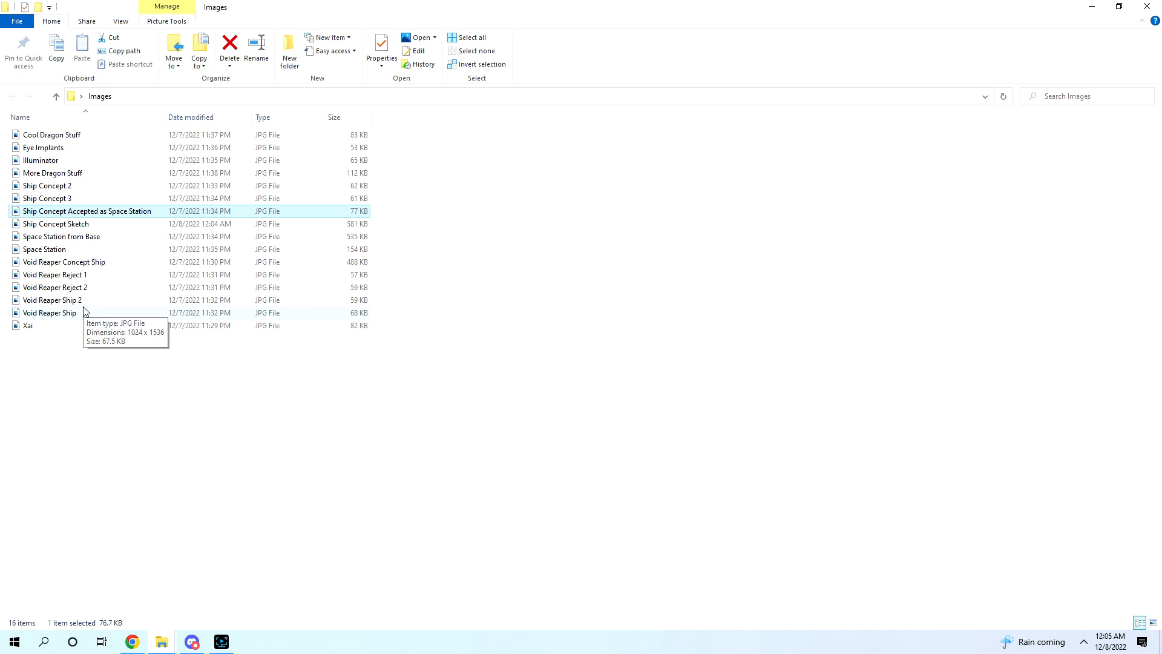
mouse_move(117, 250)
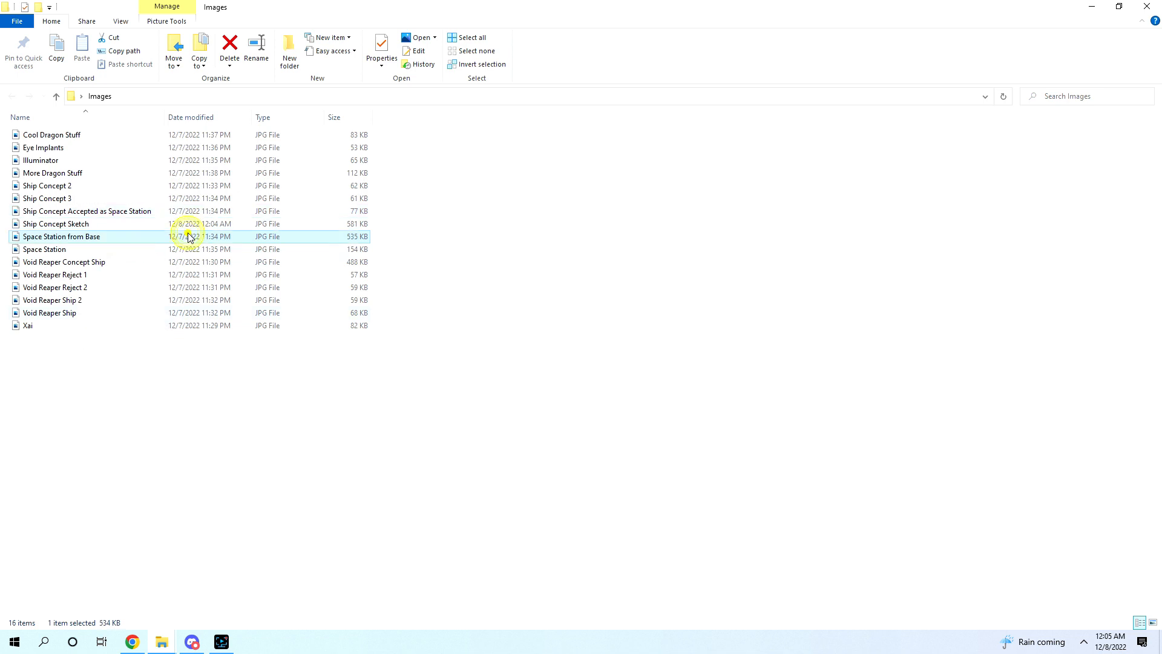
double_click(61, 236)
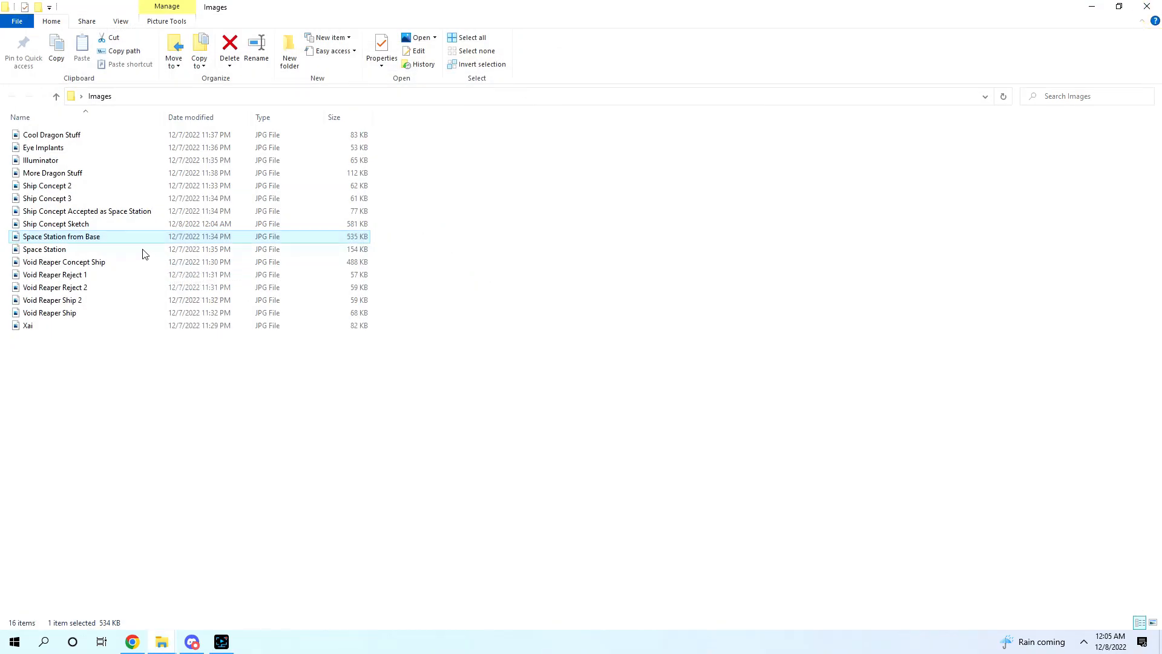
double_click(44, 249)
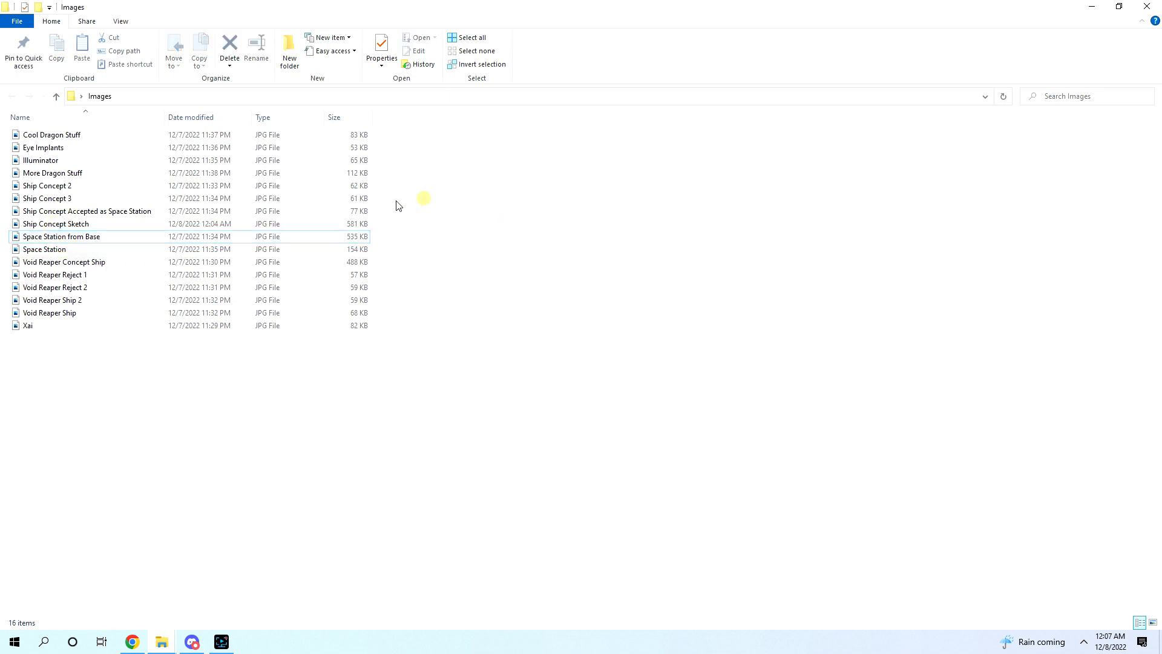
left_click(54, 287)
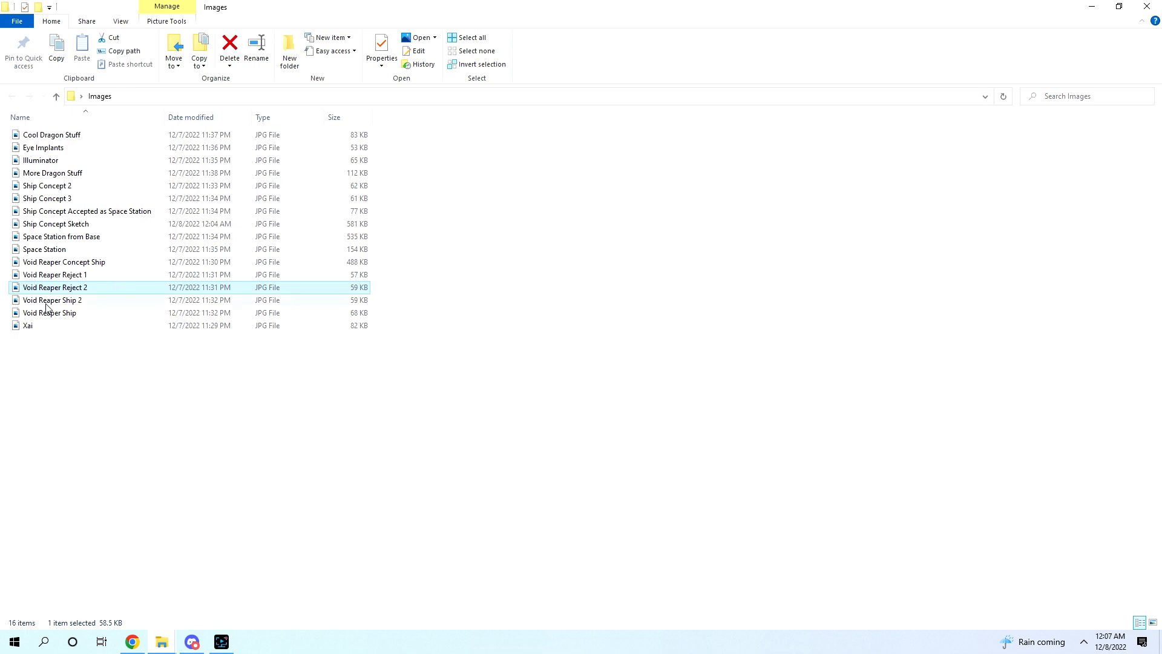
Step: View the Xai portrait, magnify her torso armor and belt, then return to the full view
double_click(27, 326)
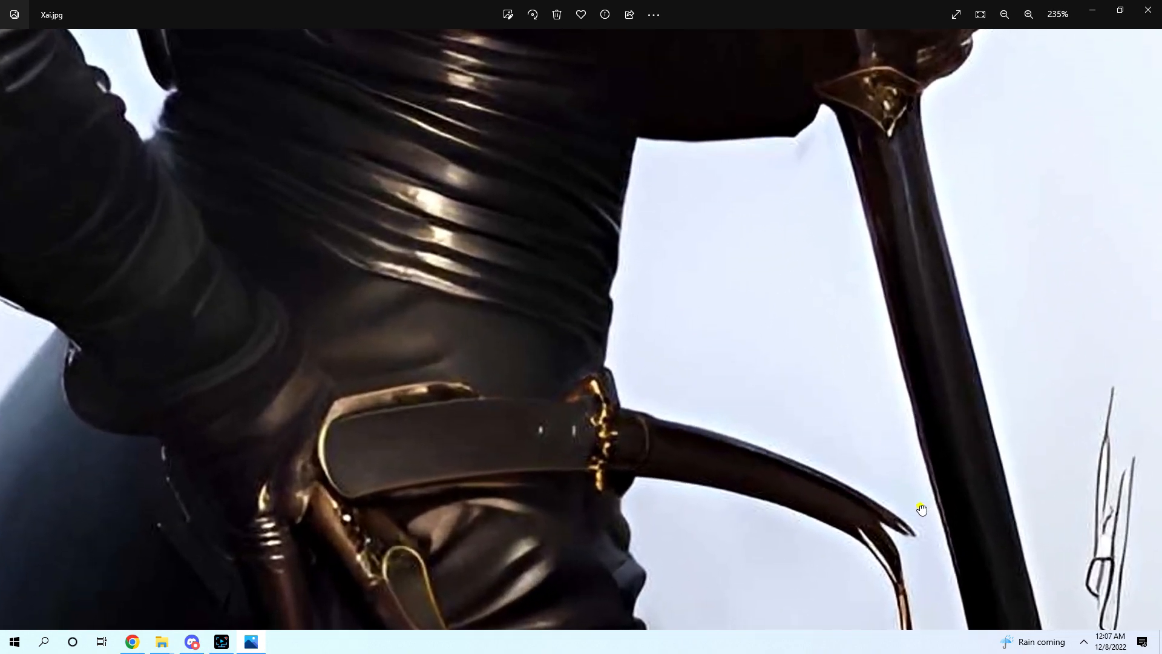
left_click(1029, 14)
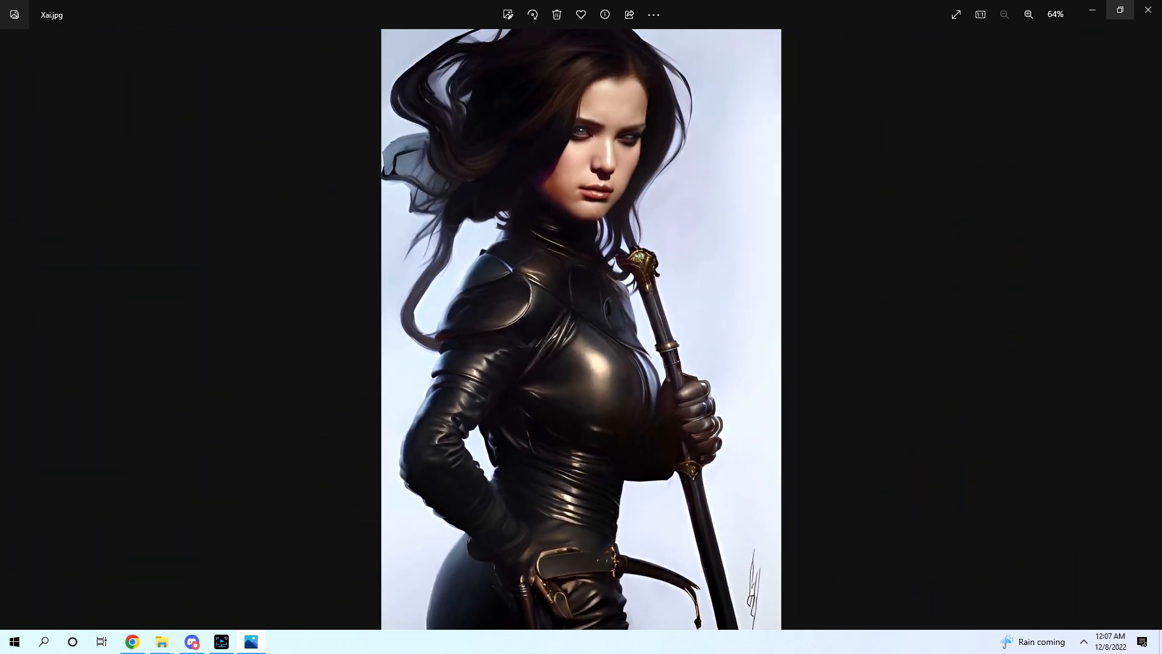
left_click(1029, 14)
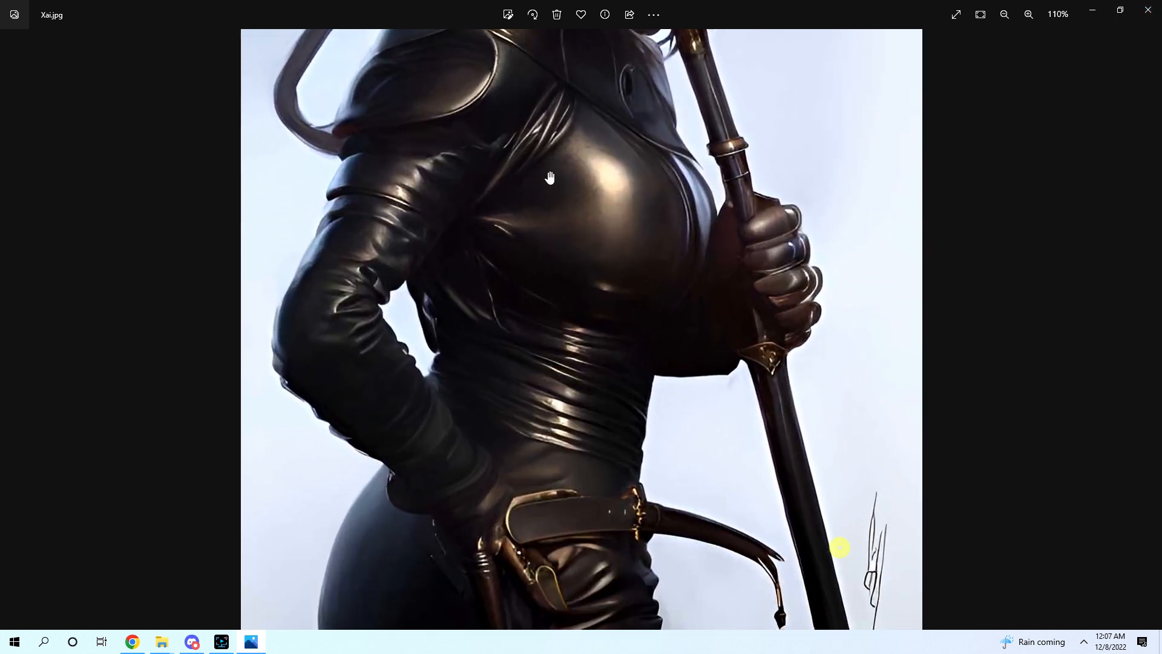
left_click(1029, 14)
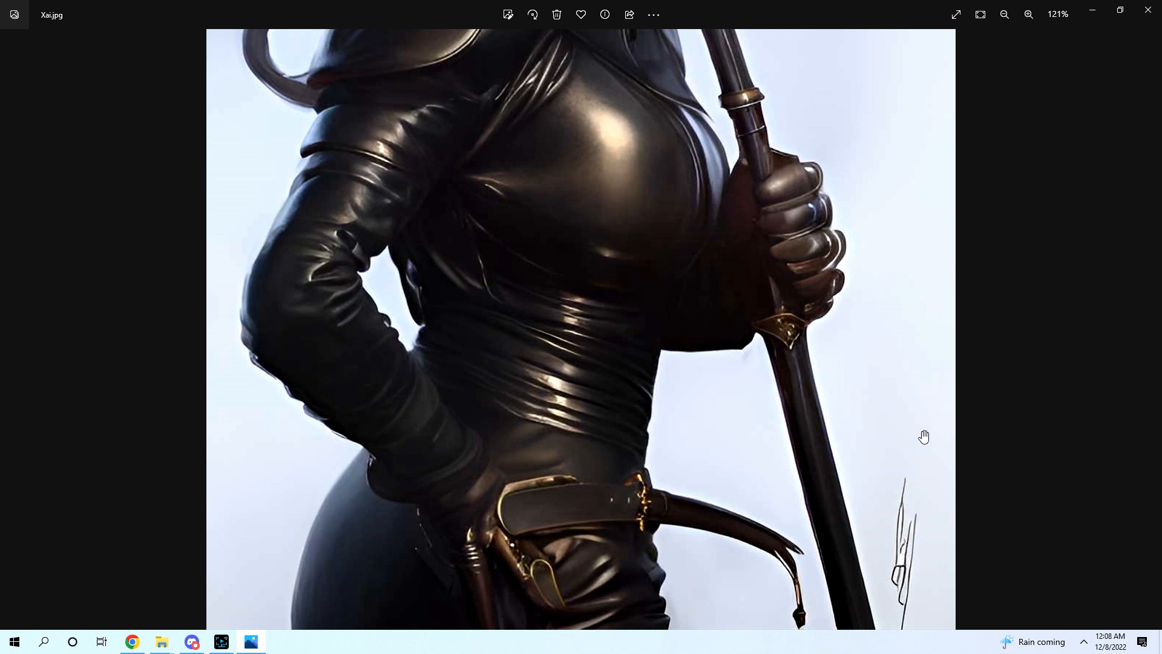
left_click(1005, 15)
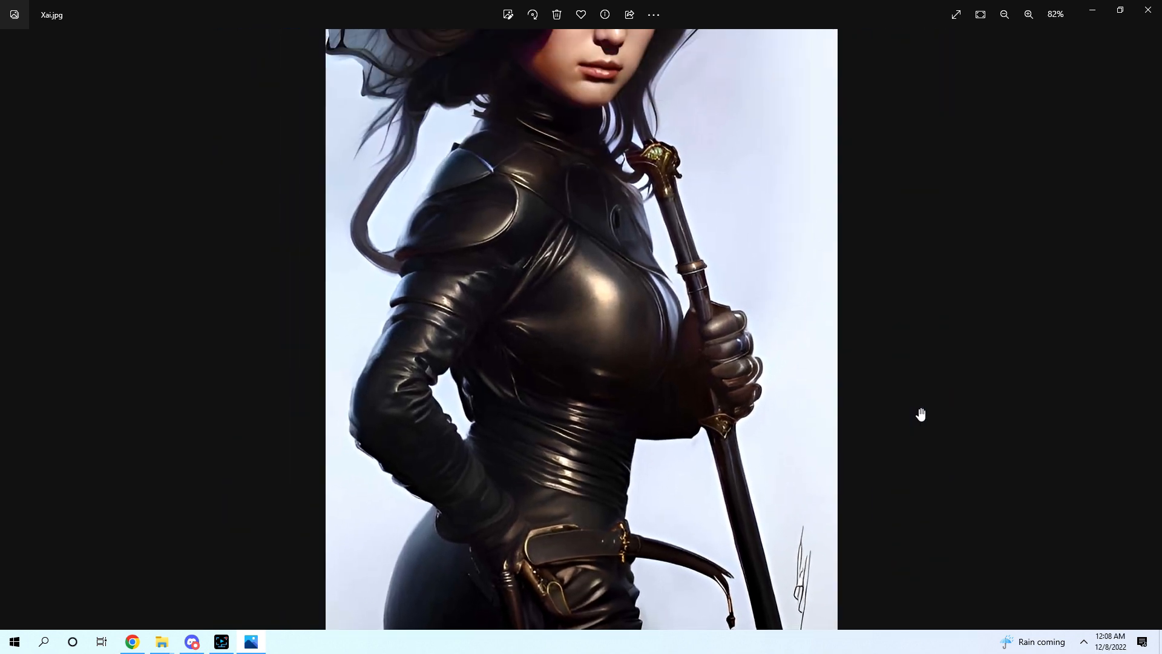
left_click(1005, 15)
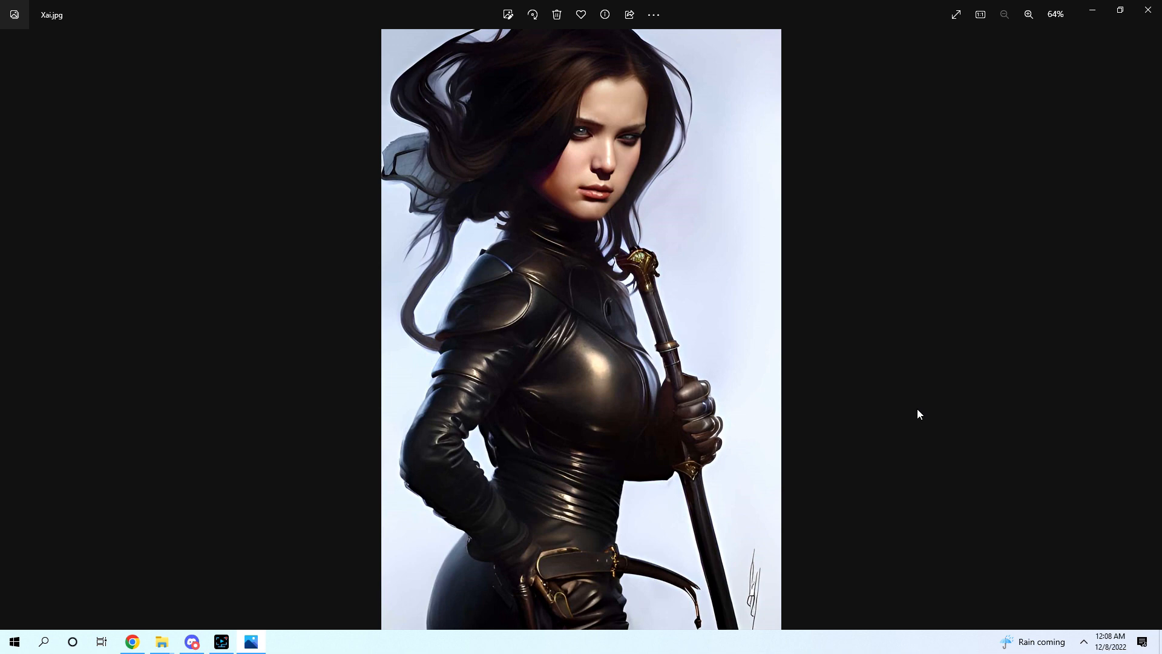
mouse_move(557, 346)
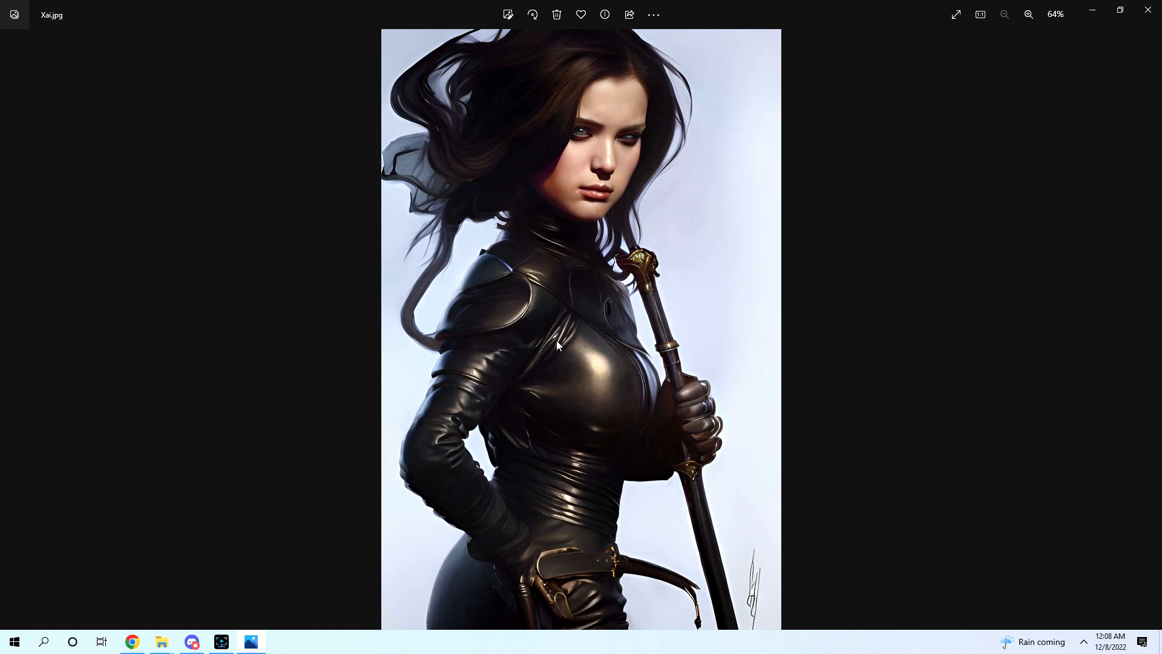
mouse_move(832, 445)
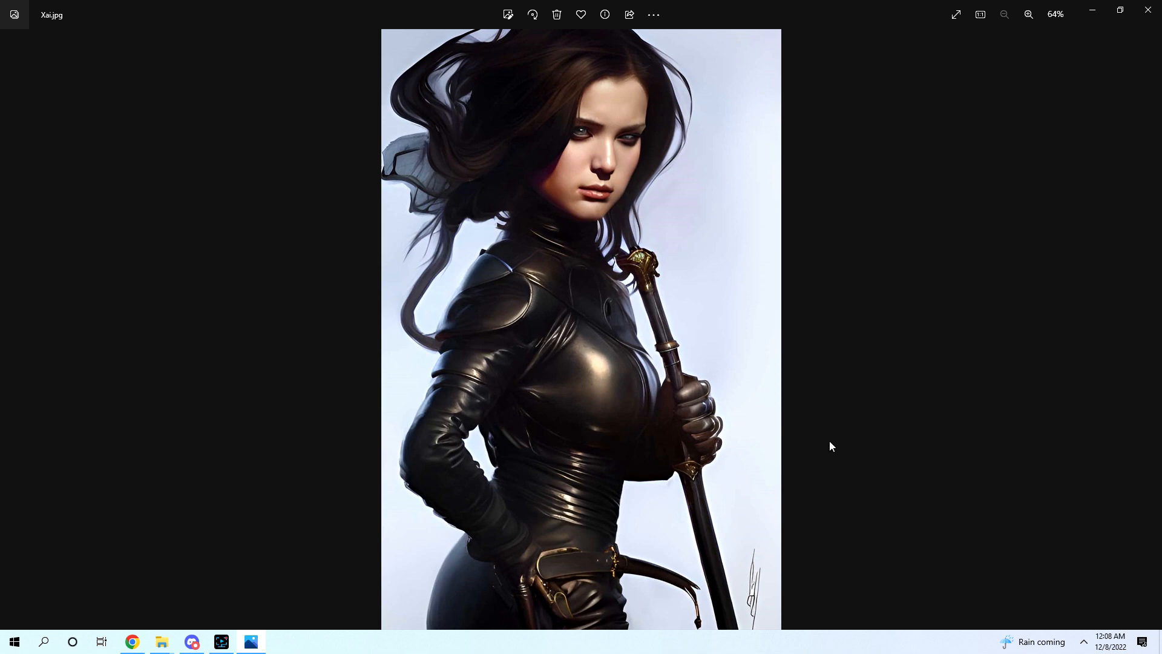